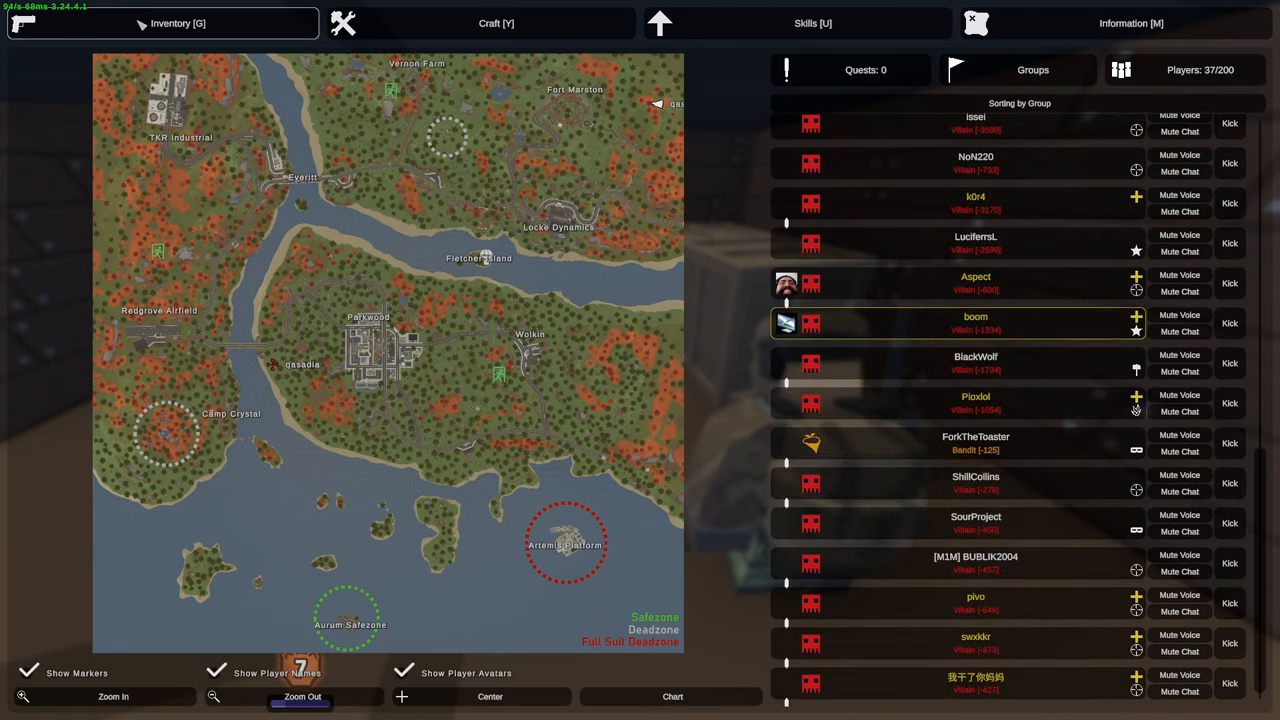
- Switch back to the inventory view before walking through the wooden base
{"action": "left_click", "coordinate": [176, 24]}
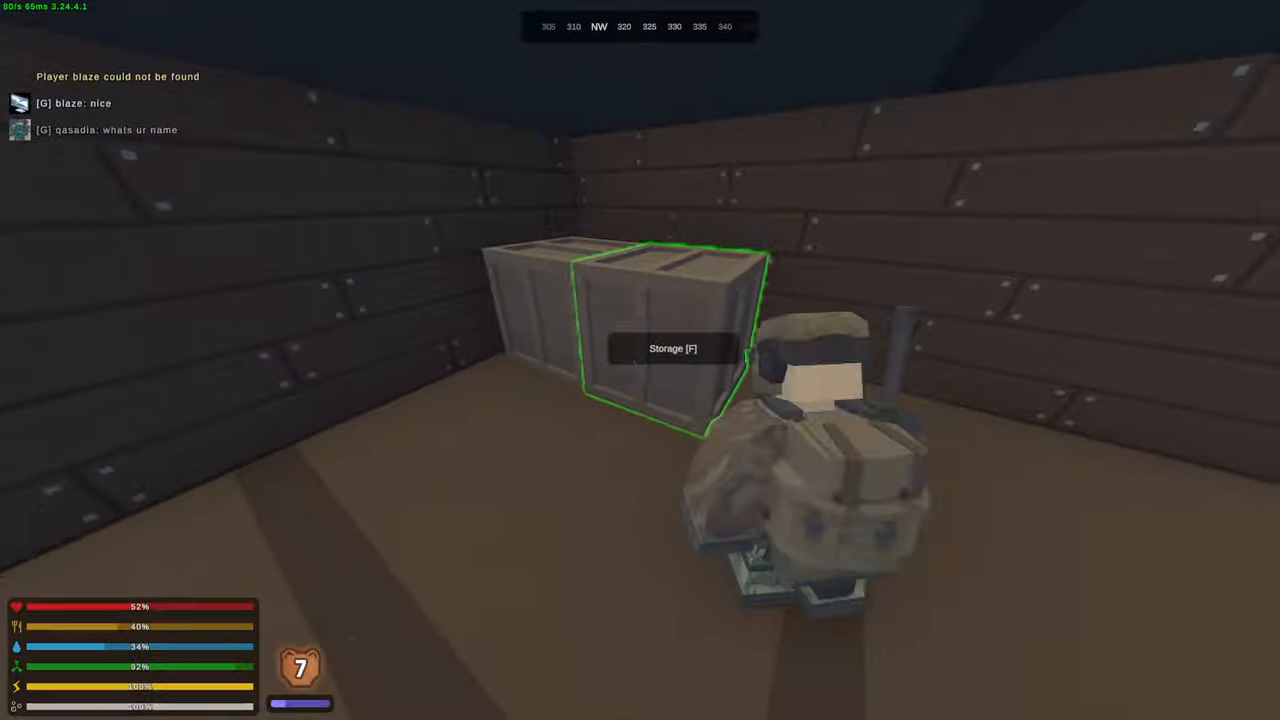
{"action": "mouse_move", "coordinate": [640, 360]}
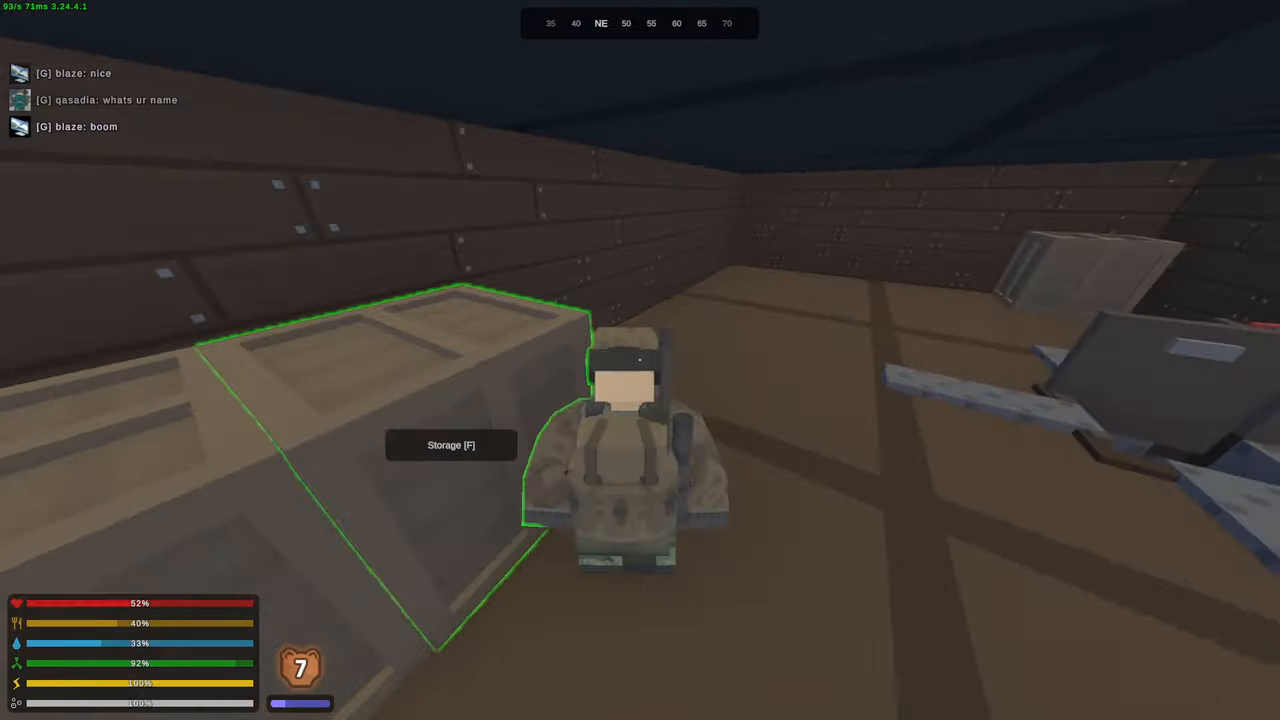
{"action": "mouse_move", "coordinate": [640, 360]}
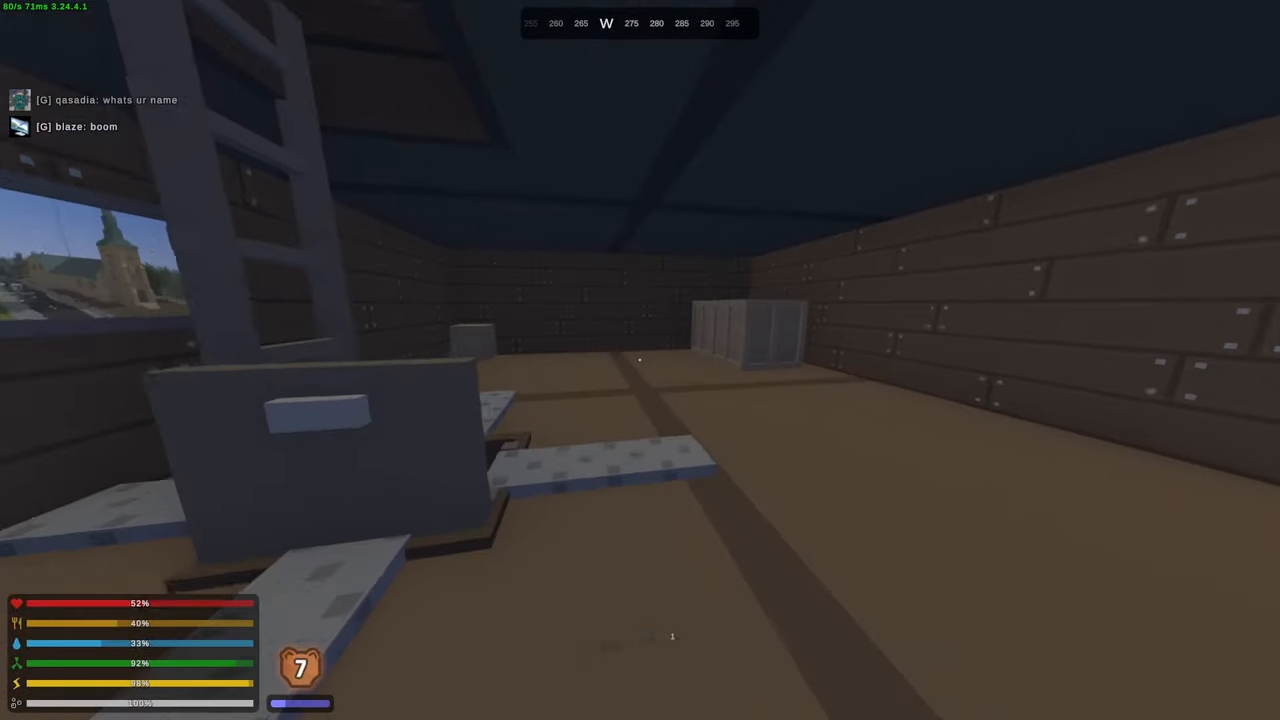
{"action": "mouse_move", "coordinate": [640, 360]}
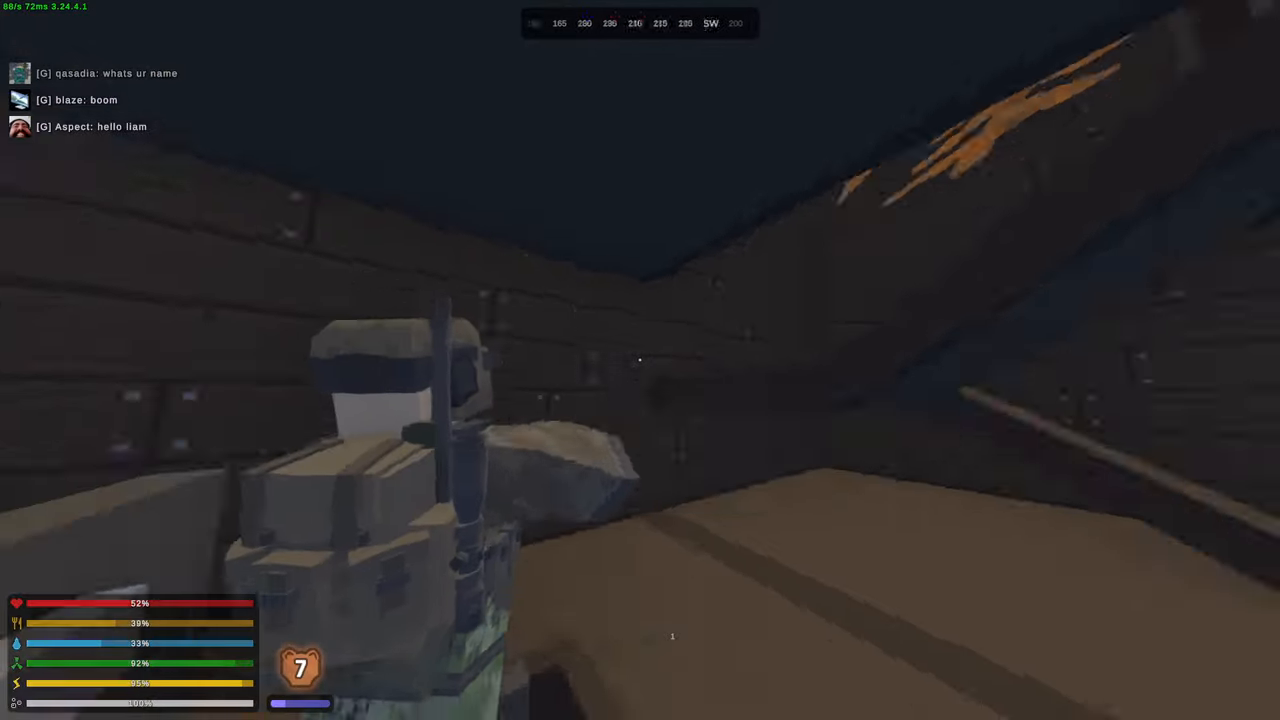
{"action": "mouse_move", "coordinate": [640, 360]}
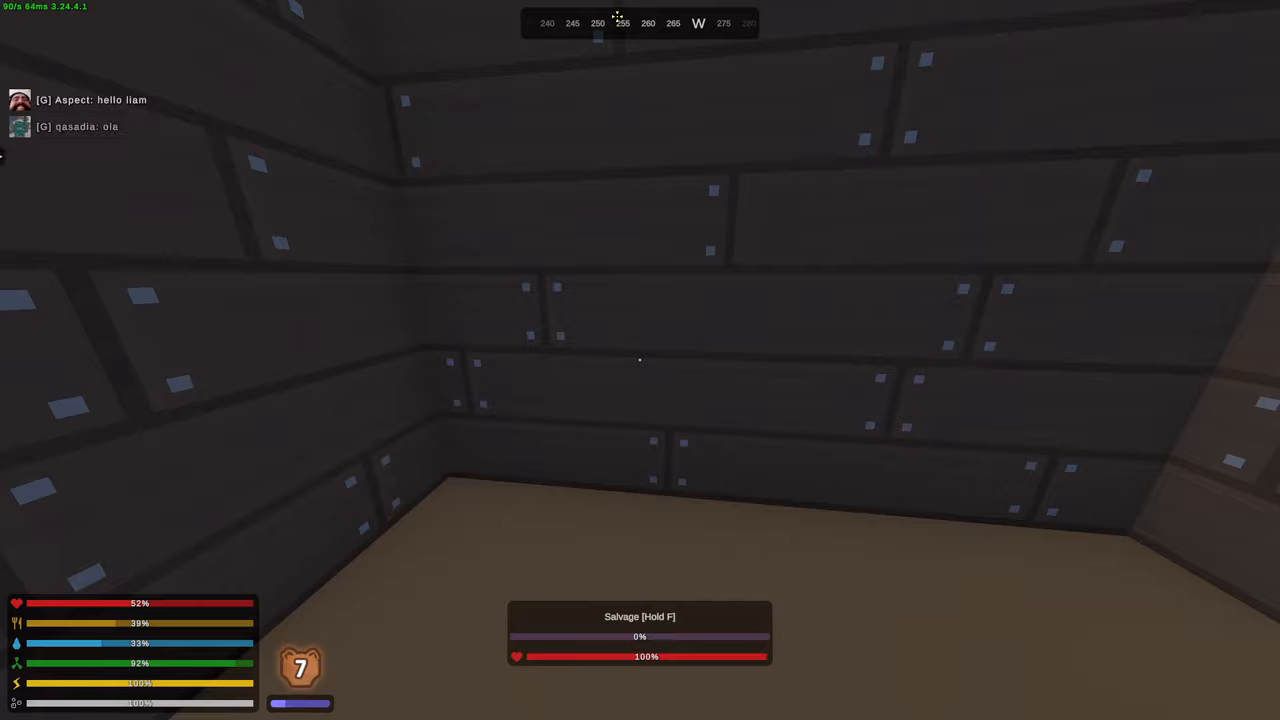
{"action": "mouse_move", "coordinate": [640, 360]}
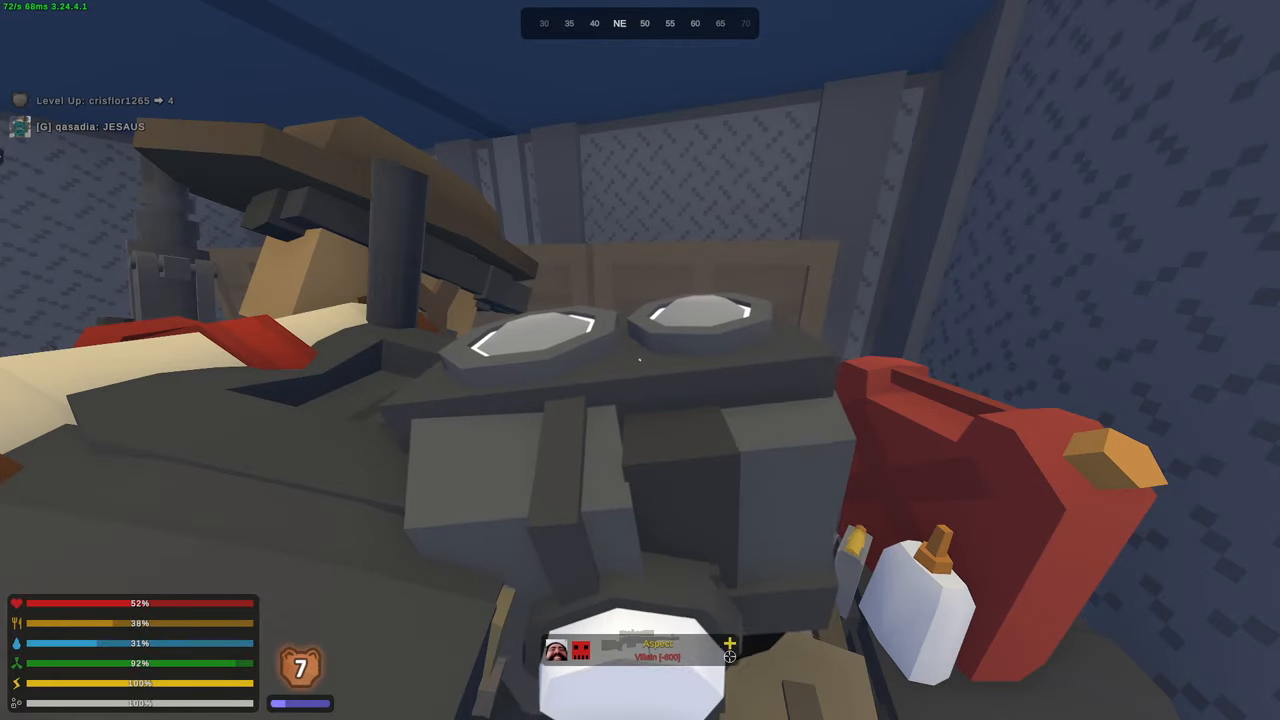
- Move the crate loot into the backpack and close the inventory before heading outside
{"action": "type", "text": "no"}
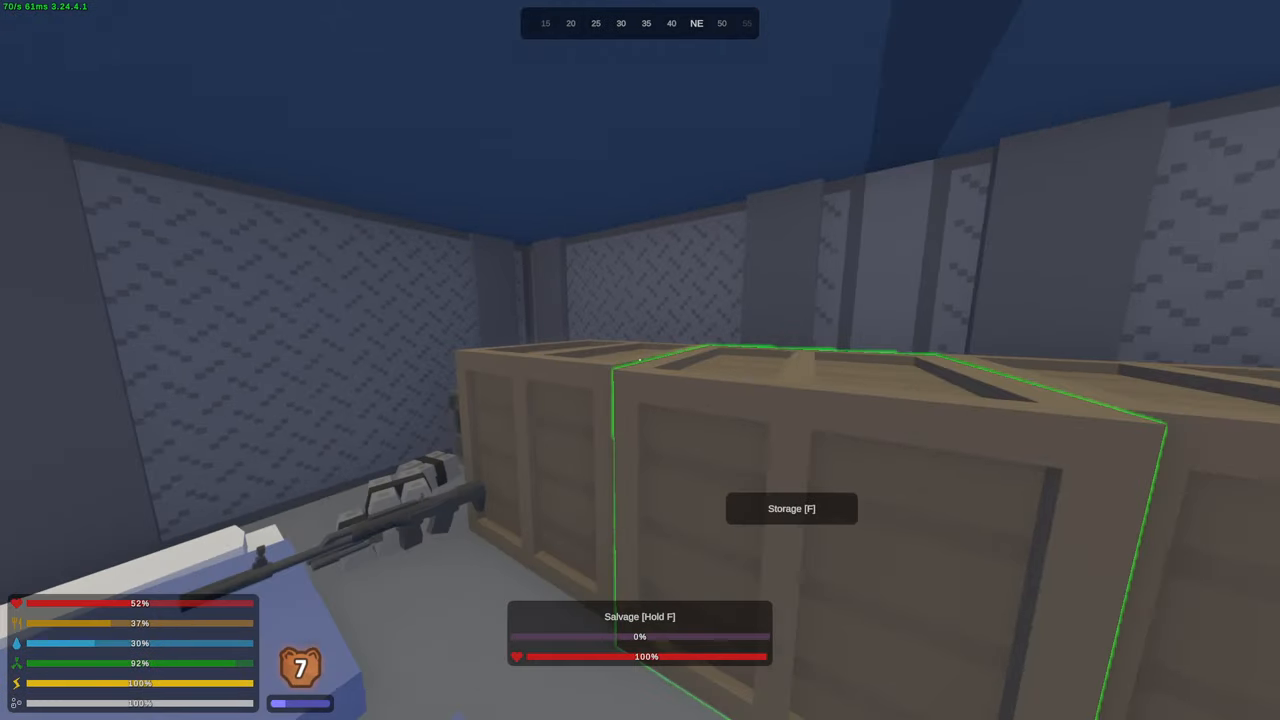
{"action": "mouse_move", "coordinate": [640, 360]}
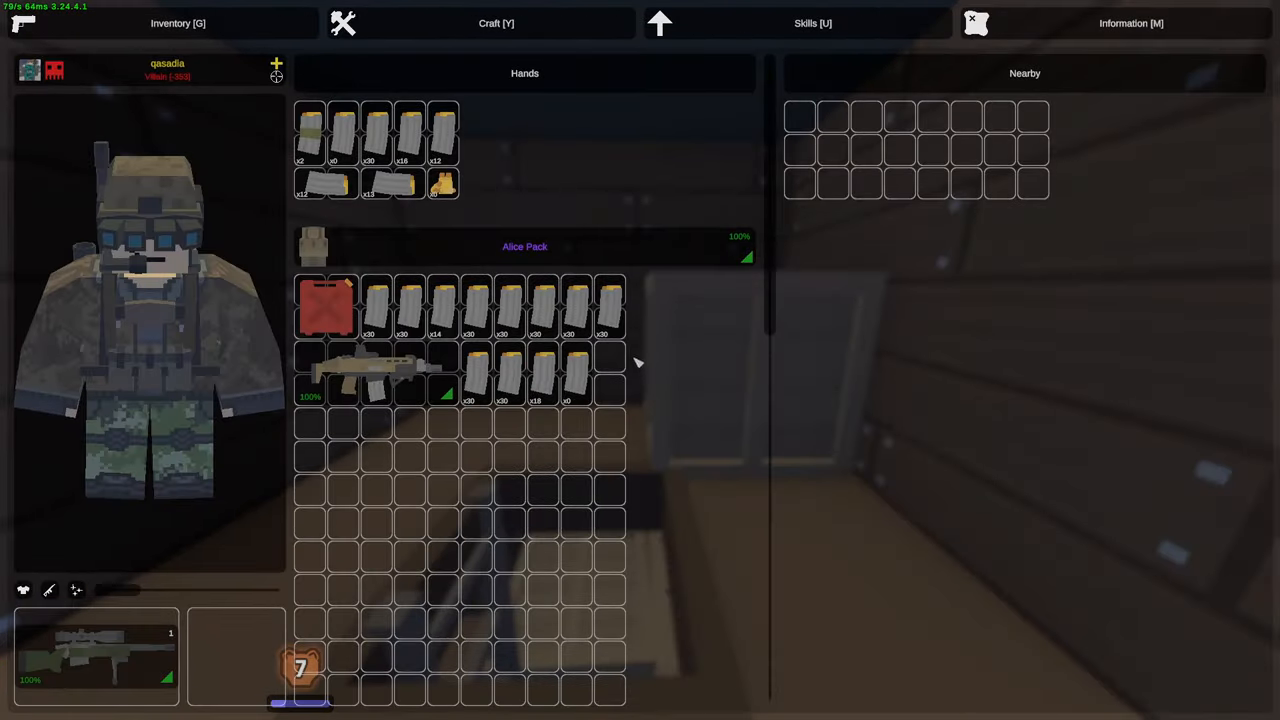
{"action": "key", "text": "g"}
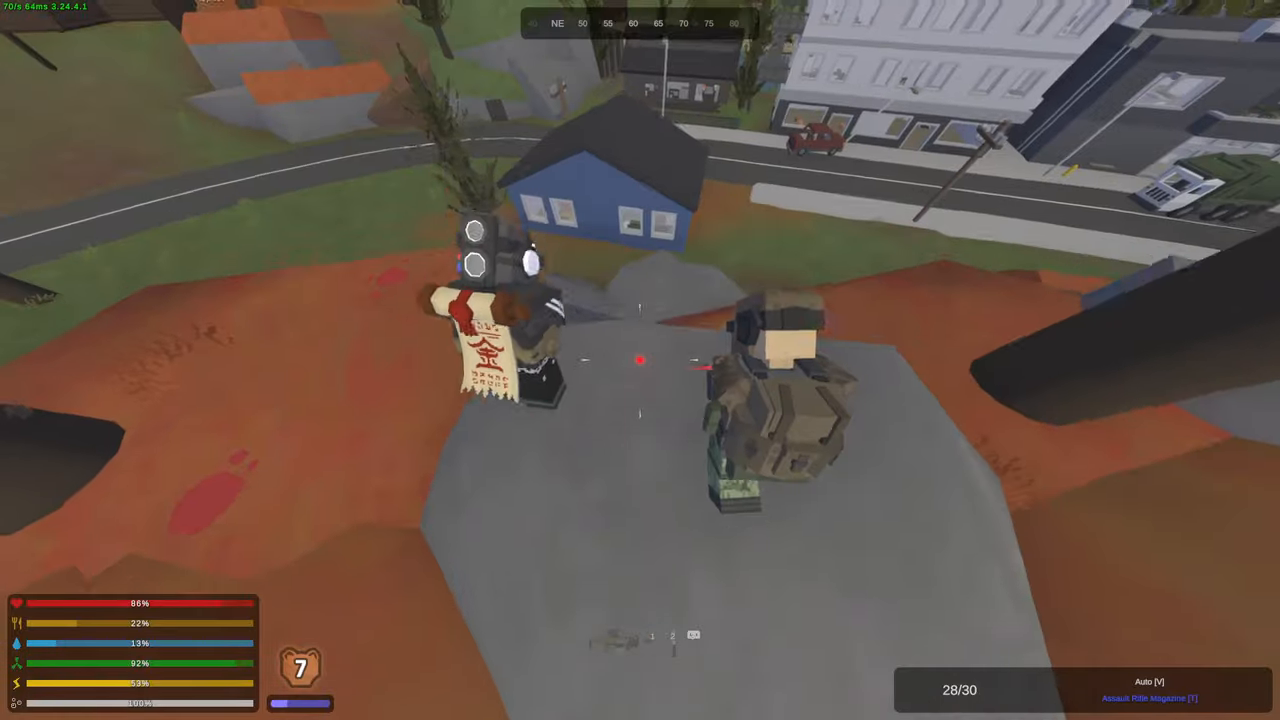
- Scope in on the tower along the highway to check for players, then lower the rifle
{"action": "left_click", "coordinate": [640, 360]}
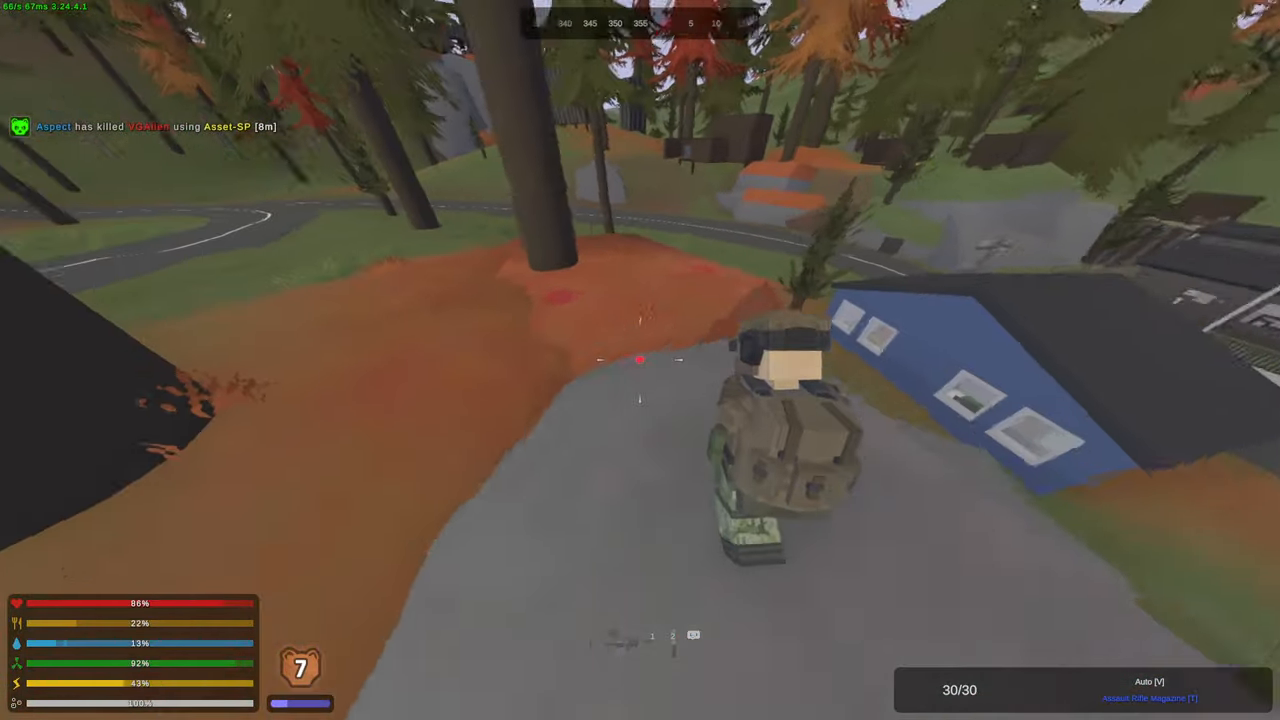
{"action": "mouse_move", "coordinate": [640, 360]}
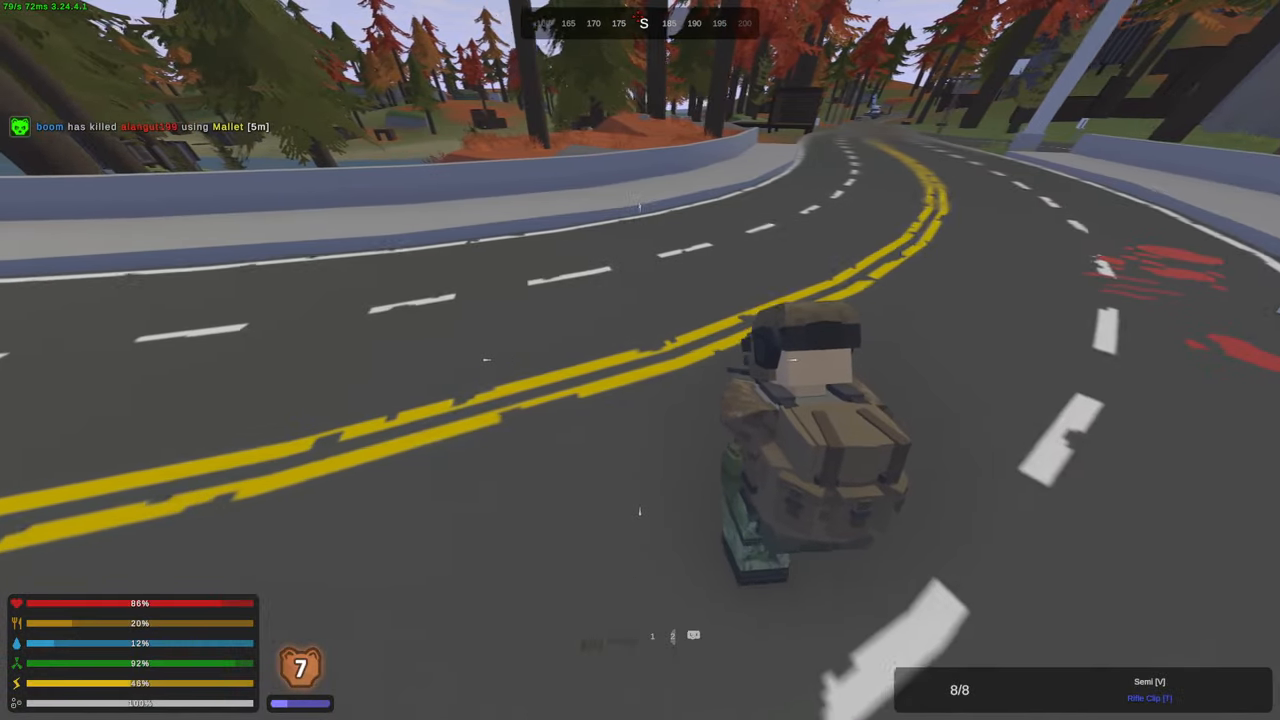
{"action": "right_click", "coordinate": [640, 360]}
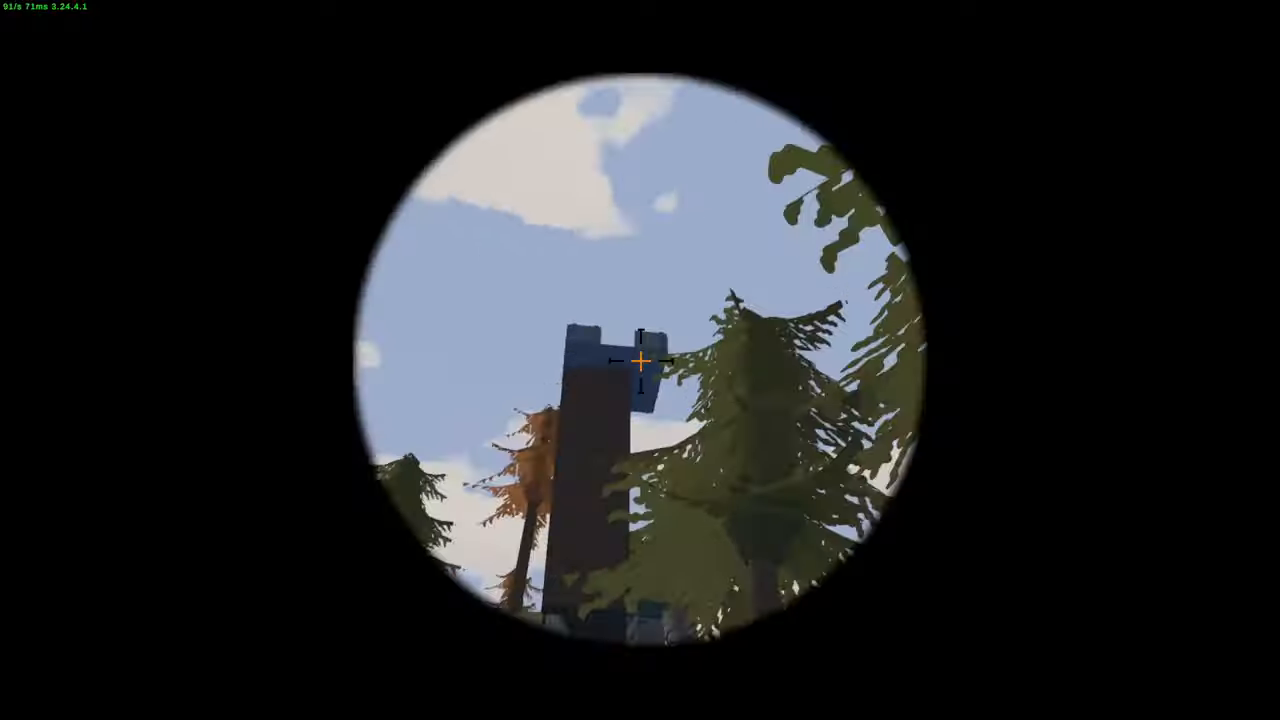
{"action": "right_click", "coordinate": [640, 360]}
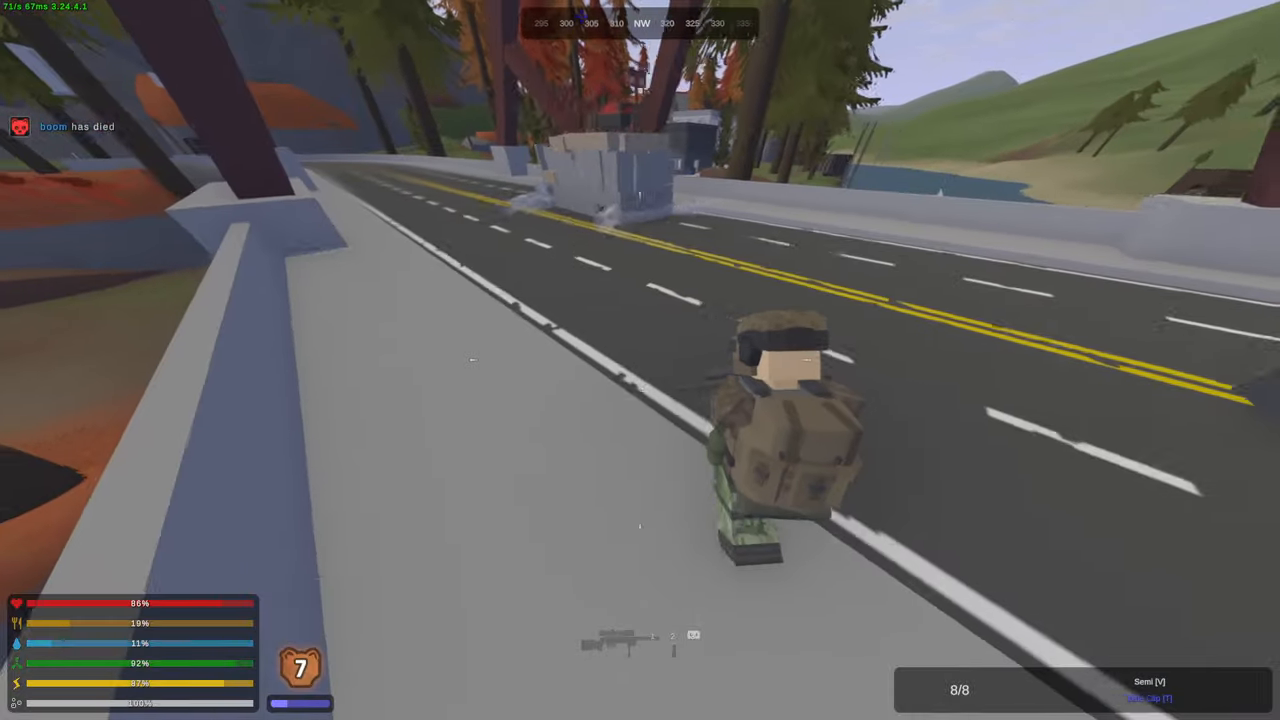
{"action": "mouse_move", "coordinate": [640, 360]}
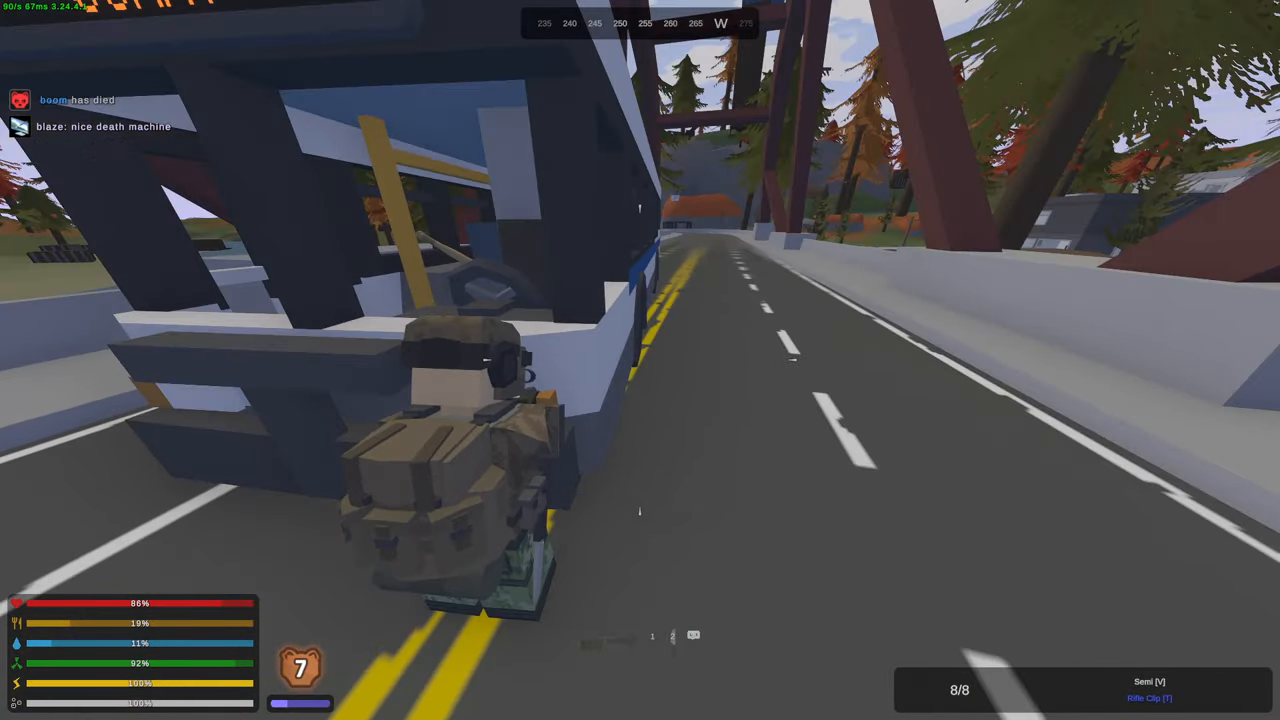
{"action": "mouse_move", "coordinate": [640, 360]}
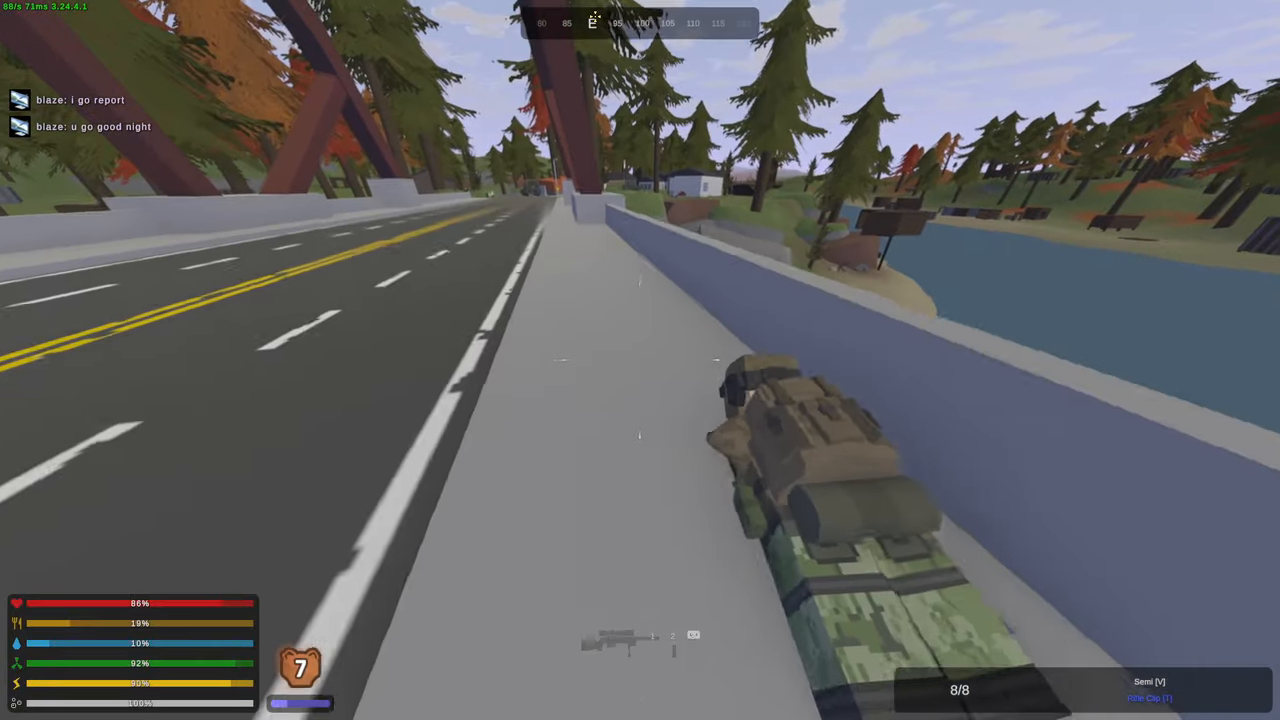
- Aim down the scope and shoot the player standing by the roadside
{"action": "right_click", "coordinate": [640, 360]}
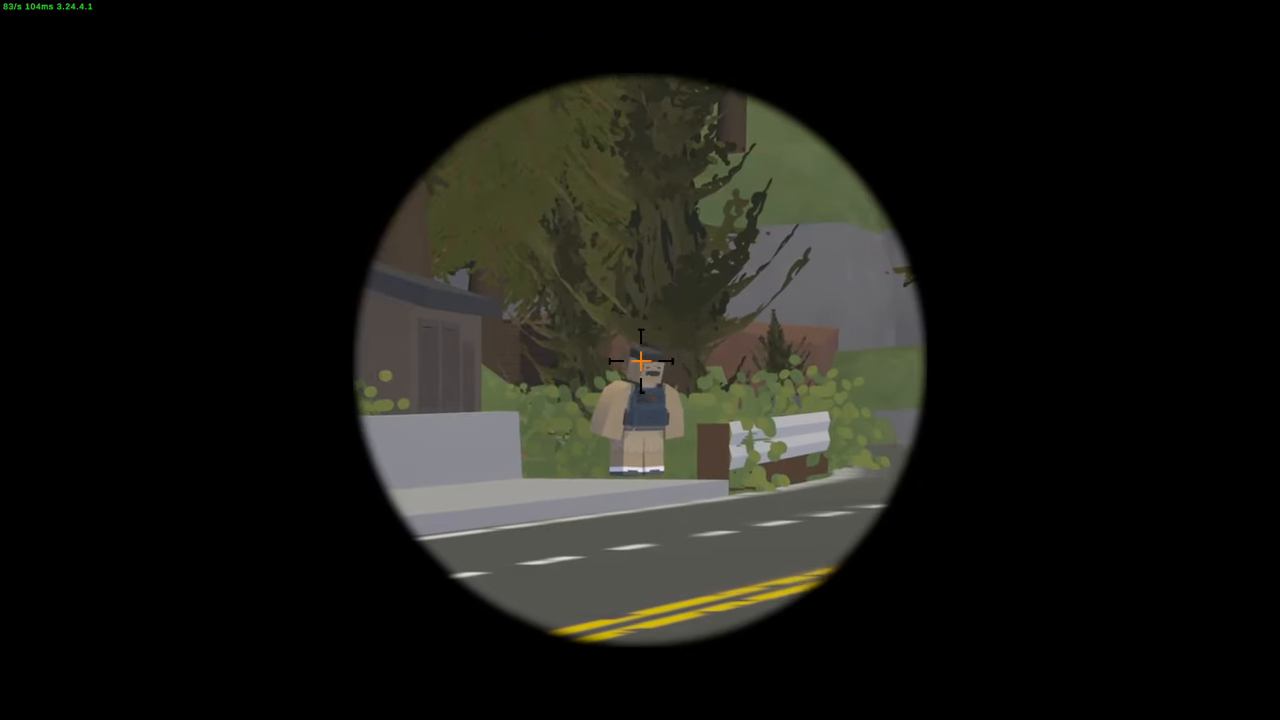
{"action": "left_click", "coordinate": [640, 360]}
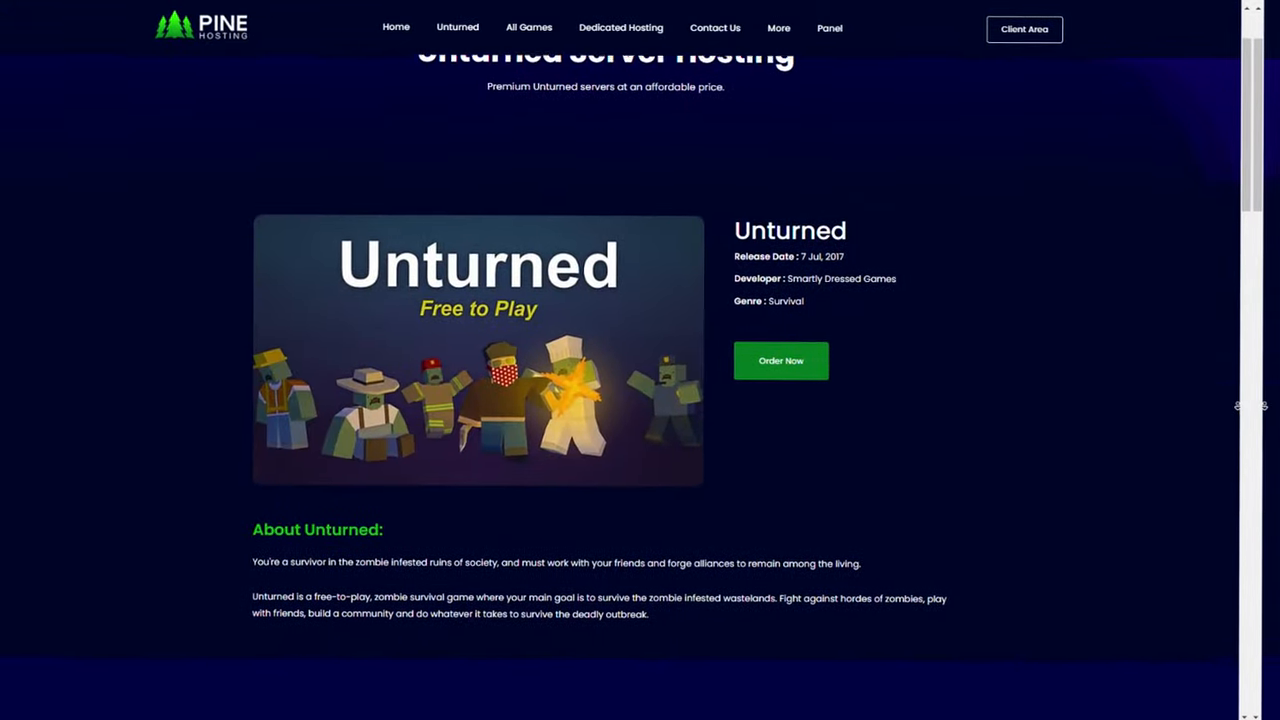
- Review the Unturned hosting page and install the Teleportation plugin on the server
{"action": "scroll", "scroll_direction": "down", "scroll_amount": 3}
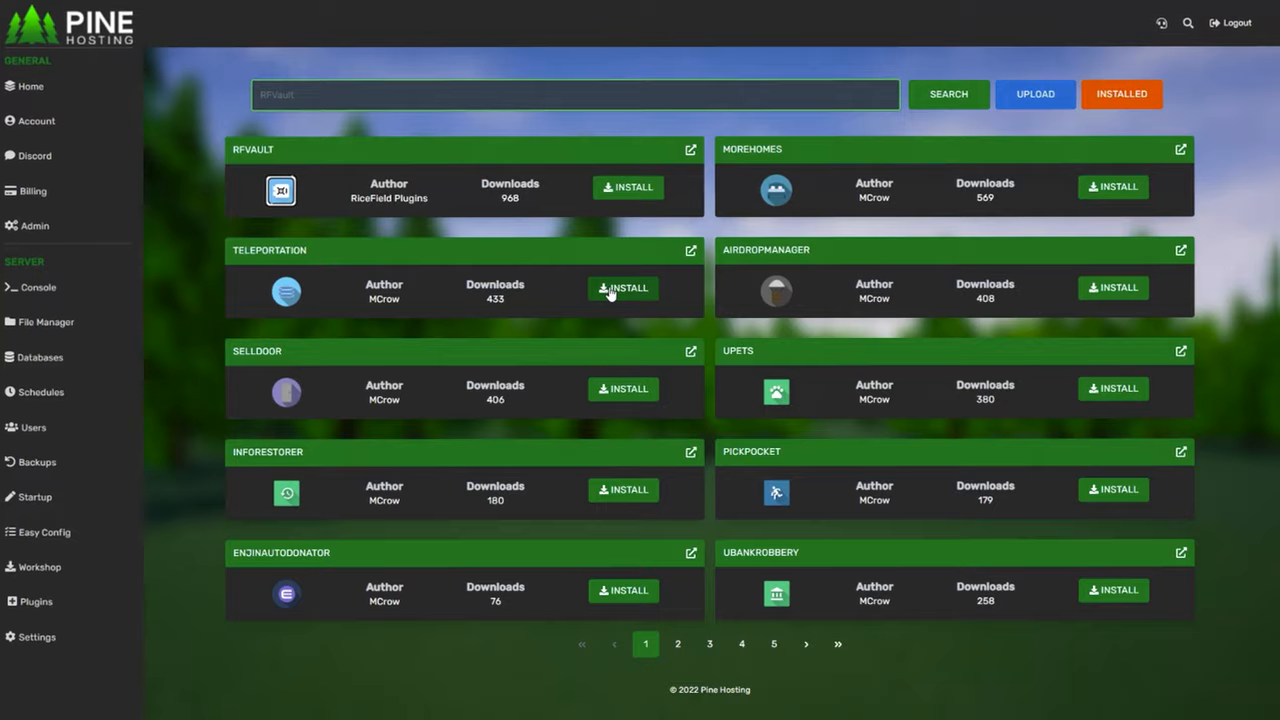
{"action": "left_click", "coordinate": [622, 288]}
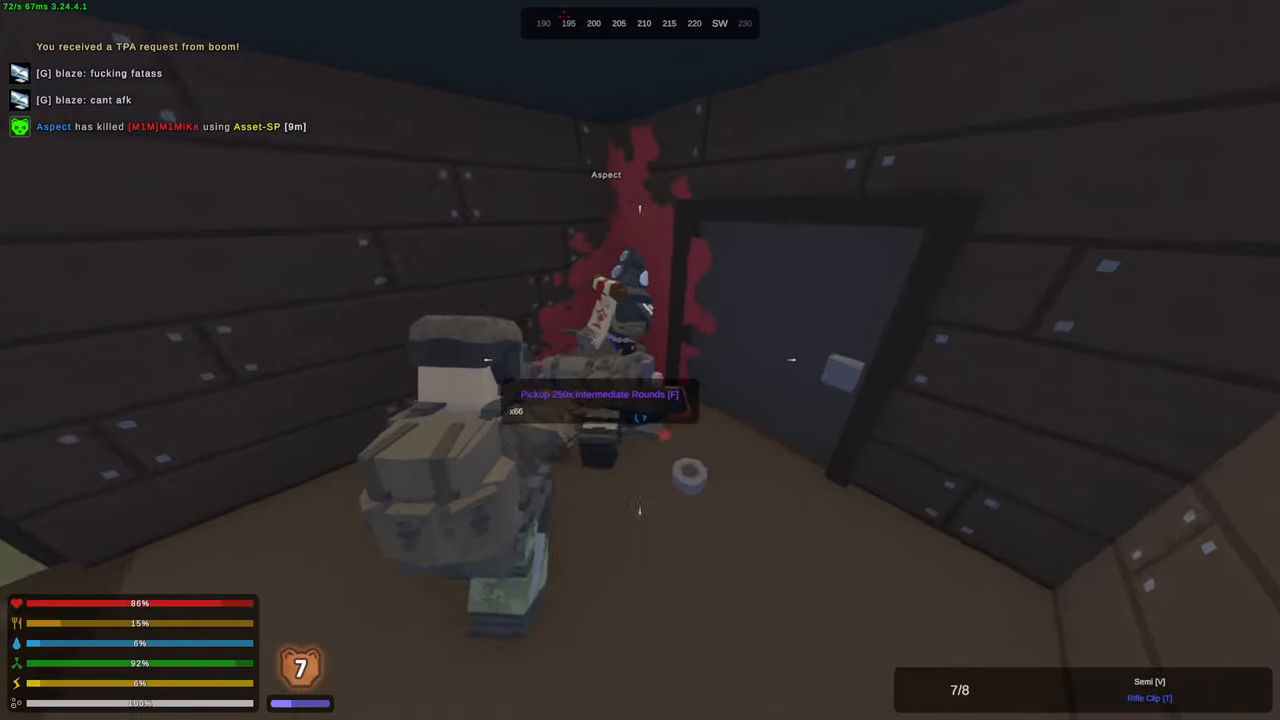
{"action": "mouse_move", "coordinate": [640, 360]}
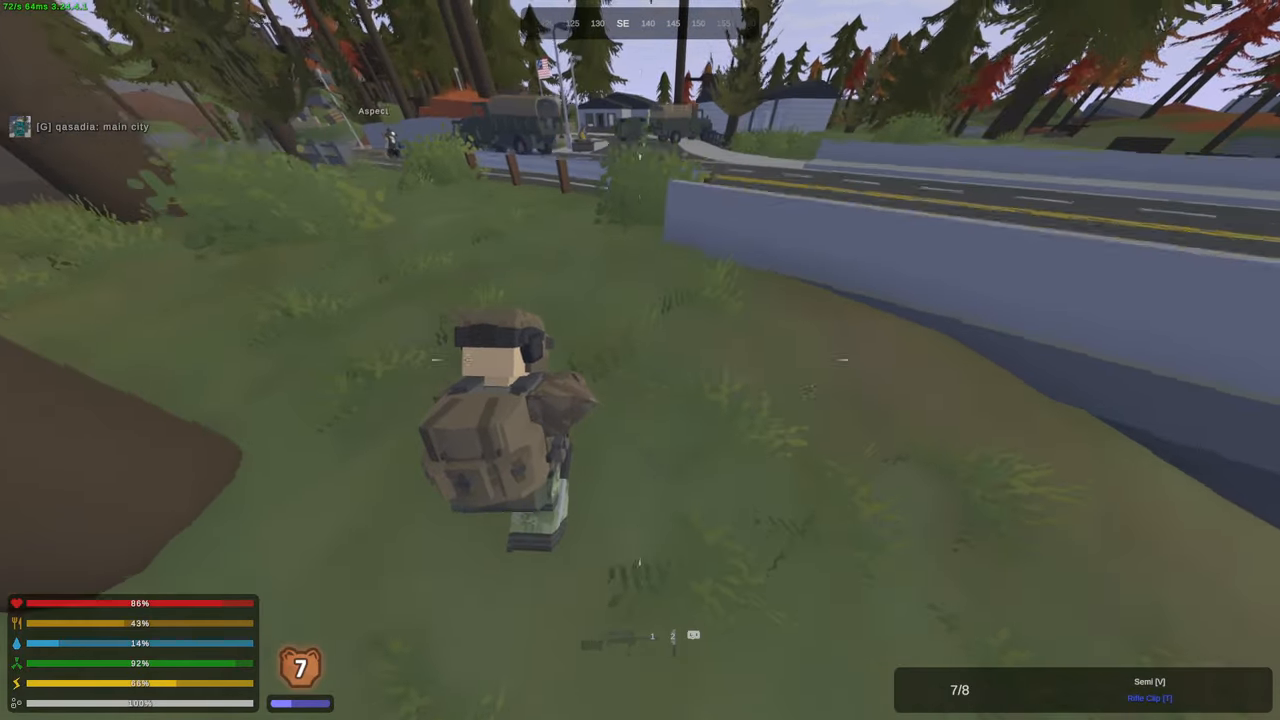
- Scope down the street and shoot the target behind the fire hydrant
{"action": "right_click", "coordinate": [640, 360]}
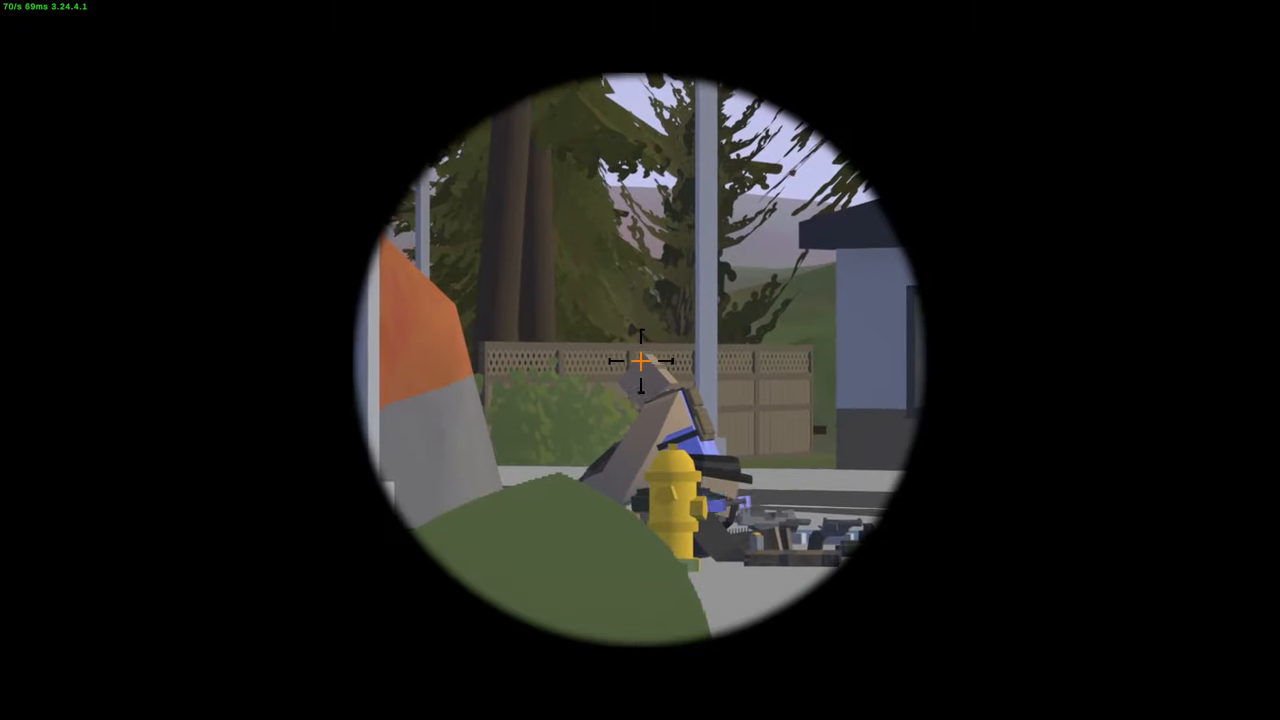
{"action": "left_click", "coordinate": [640, 360]}
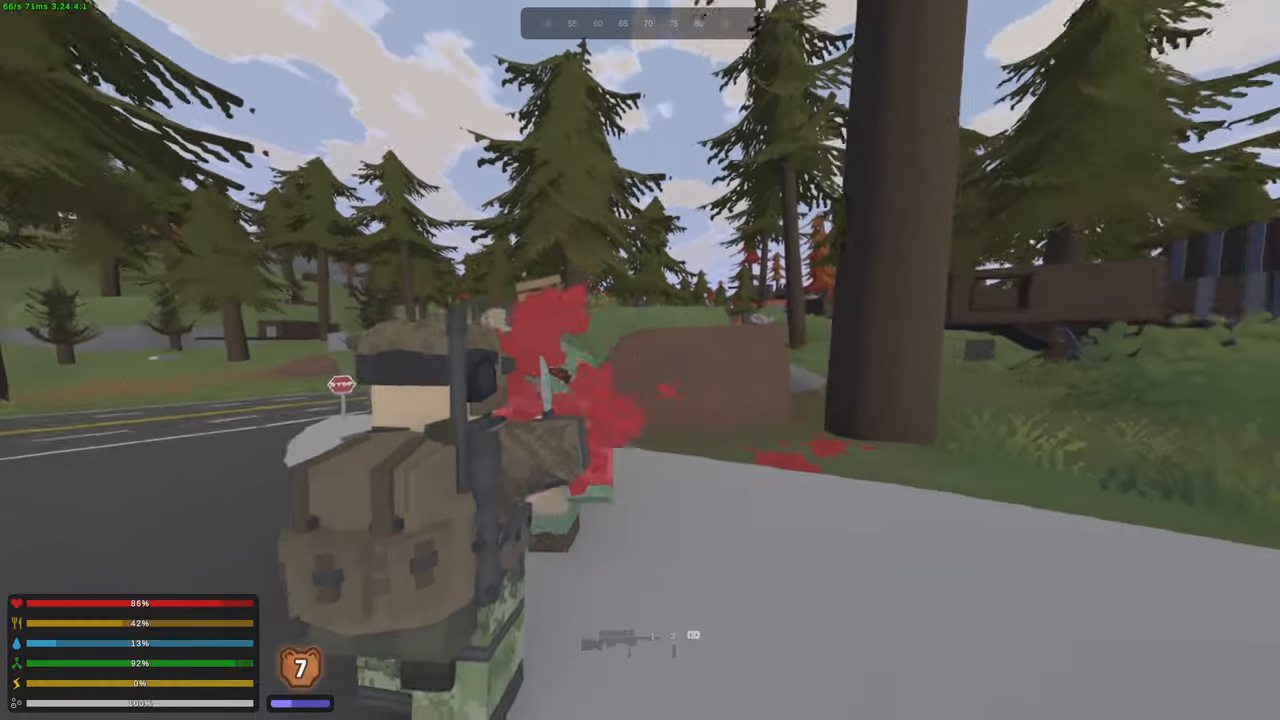
{"action": "right_click", "coordinate": [640, 360]}
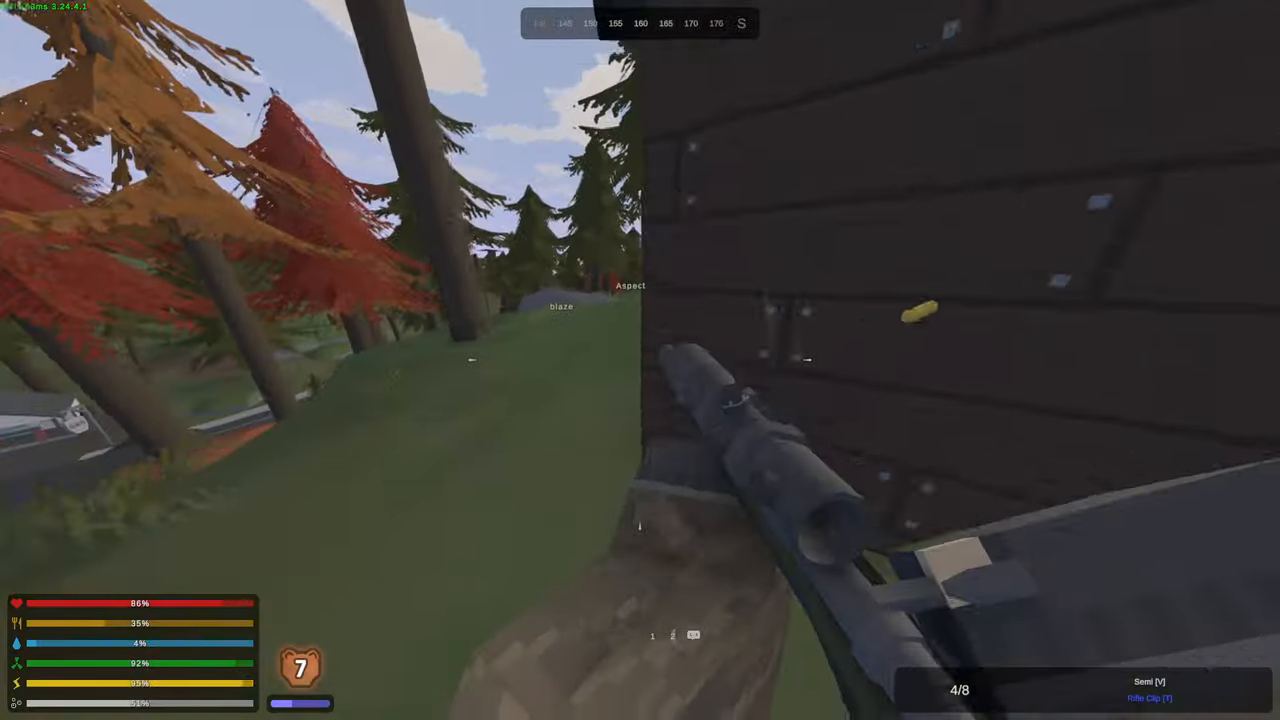
- Aim past the wall and shoot the player on the apartment balcony
{"action": "right_click", "coordinate": [640, 360]}
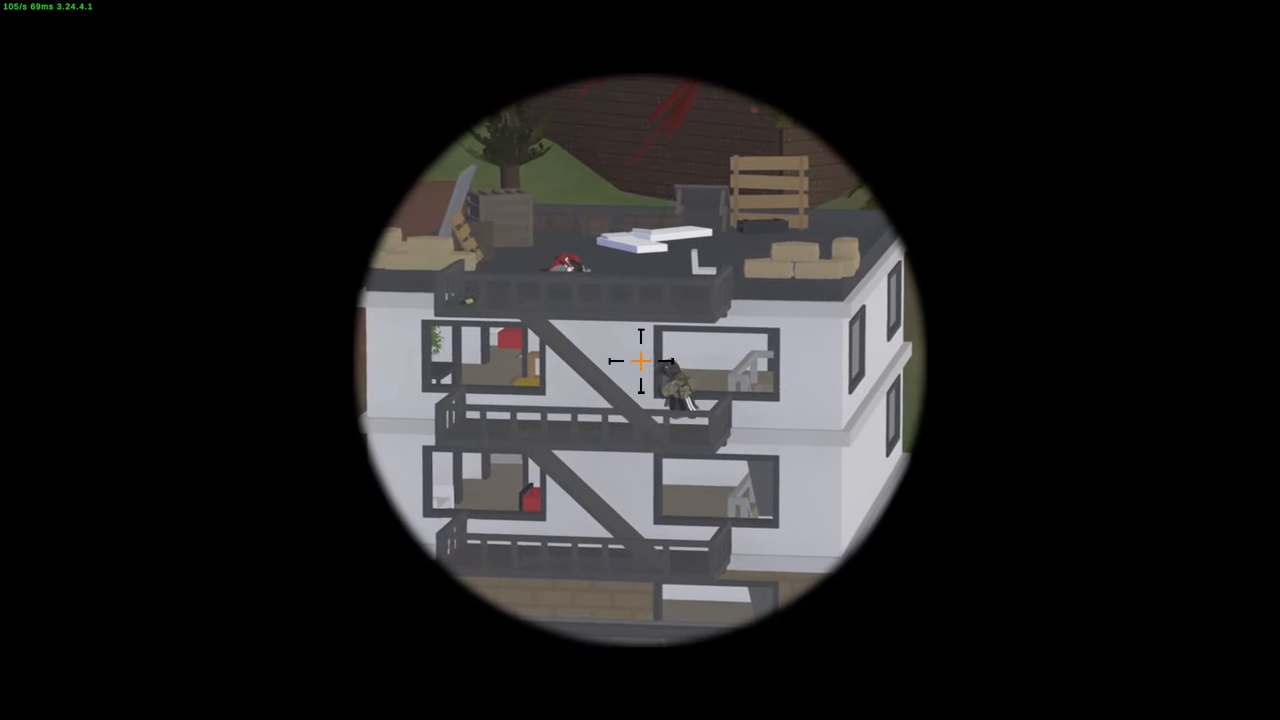
{"action": "left_click", "coordinate": [640, 360]}
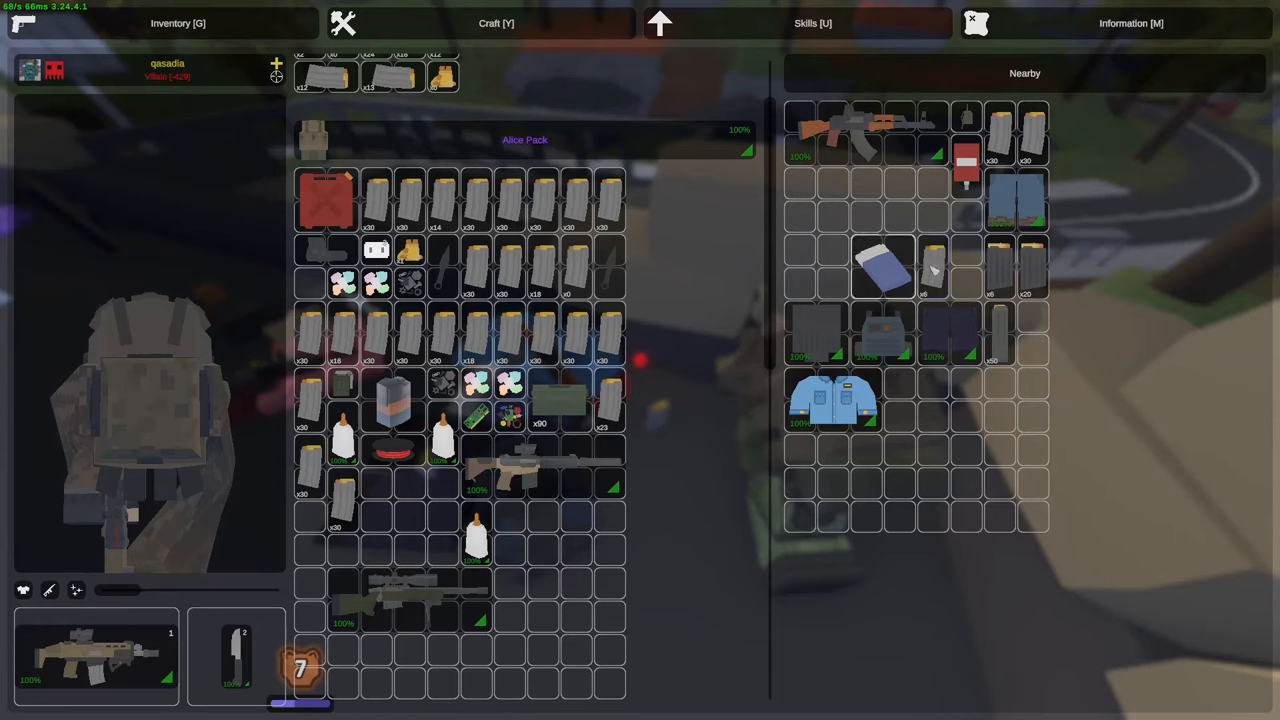
- Close the inventory after looting the rooftop gear and scope in with the rifle
{"action": "key", "text": "g"}
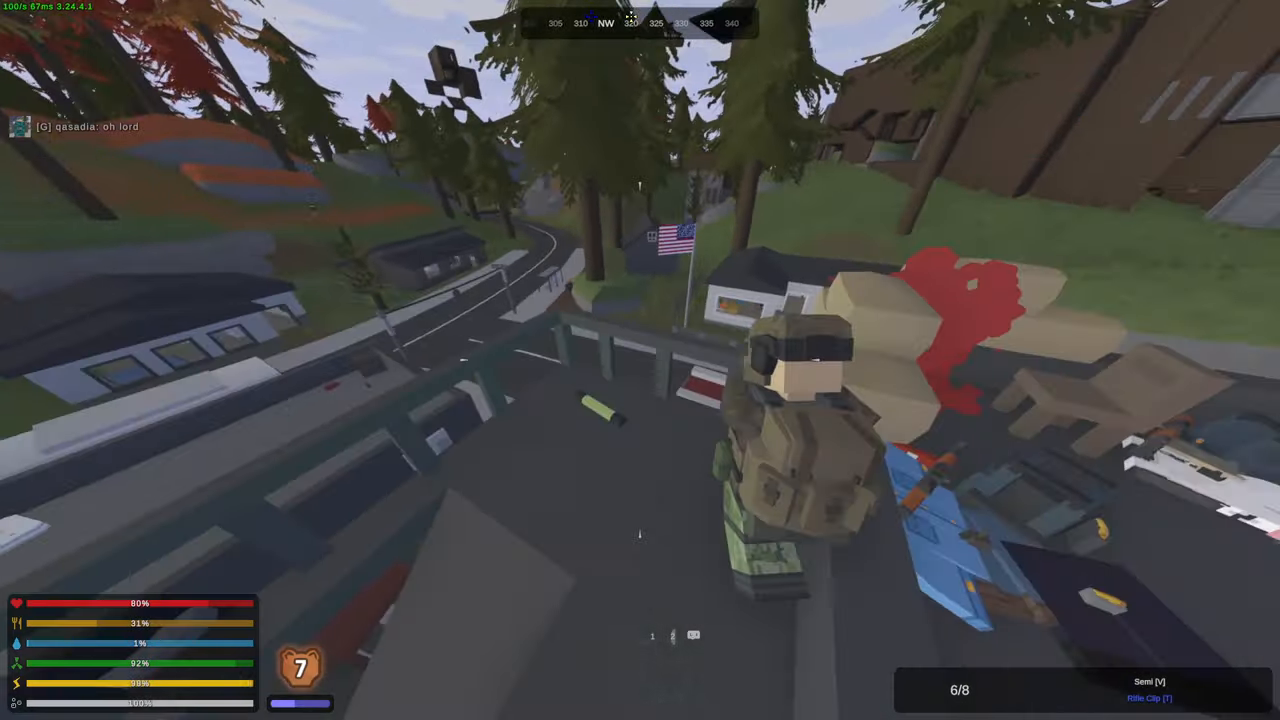
{"action": "right_click", "coordinate": [640, 360]}
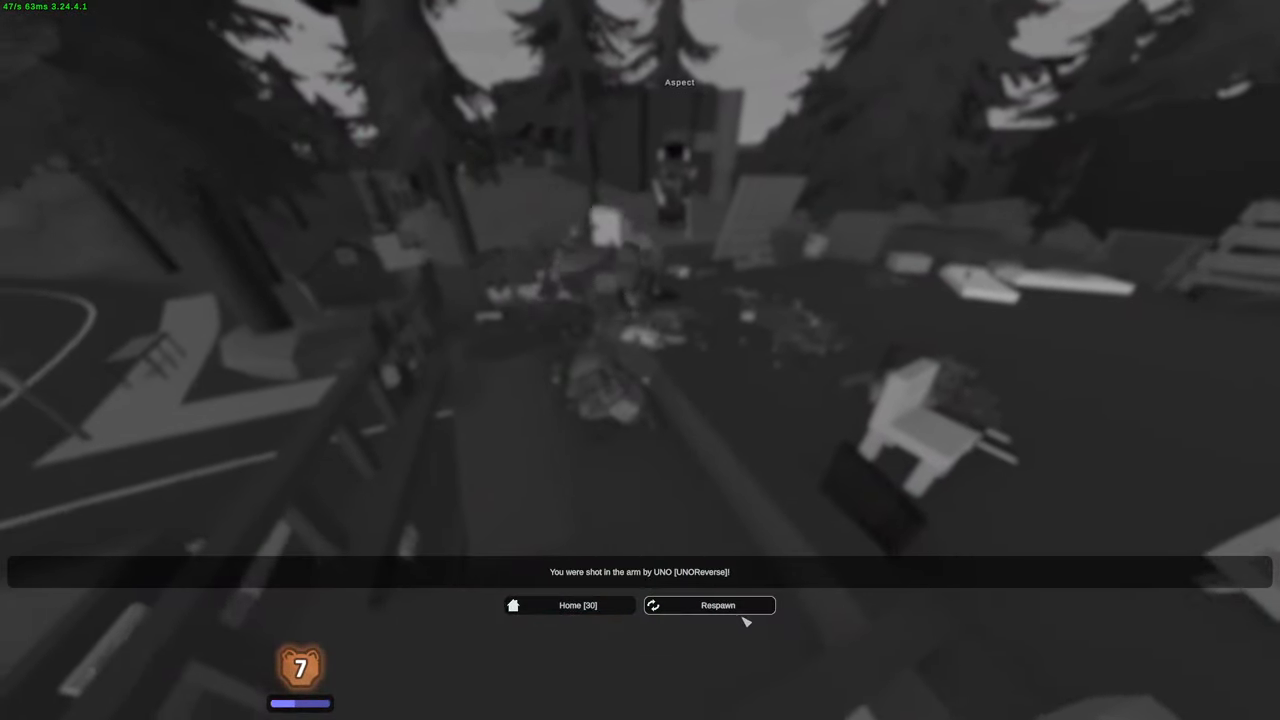
- Respawn after dying and scroll through the pile of dropped gear beside the bodies
{"action": "left_click", "coordinate": [718, 604]}
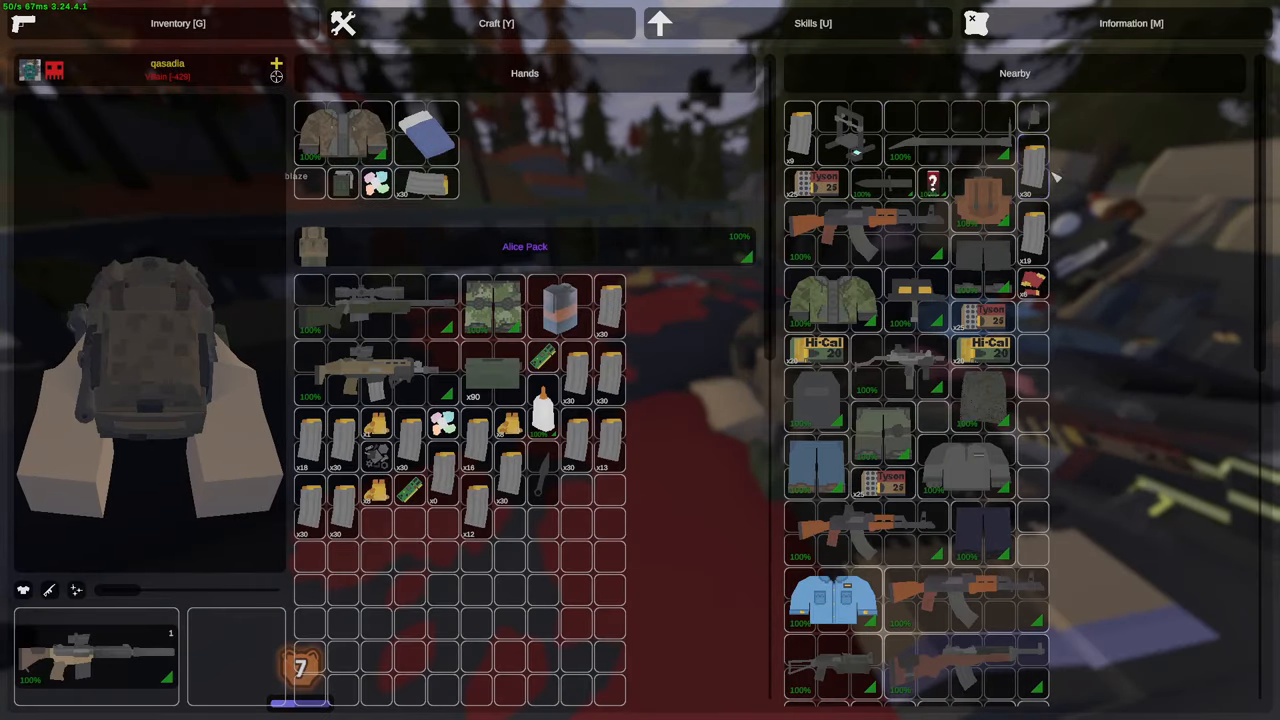
{"action": "scroll", "scroll_direction": "down", "scroll_amount": 3}
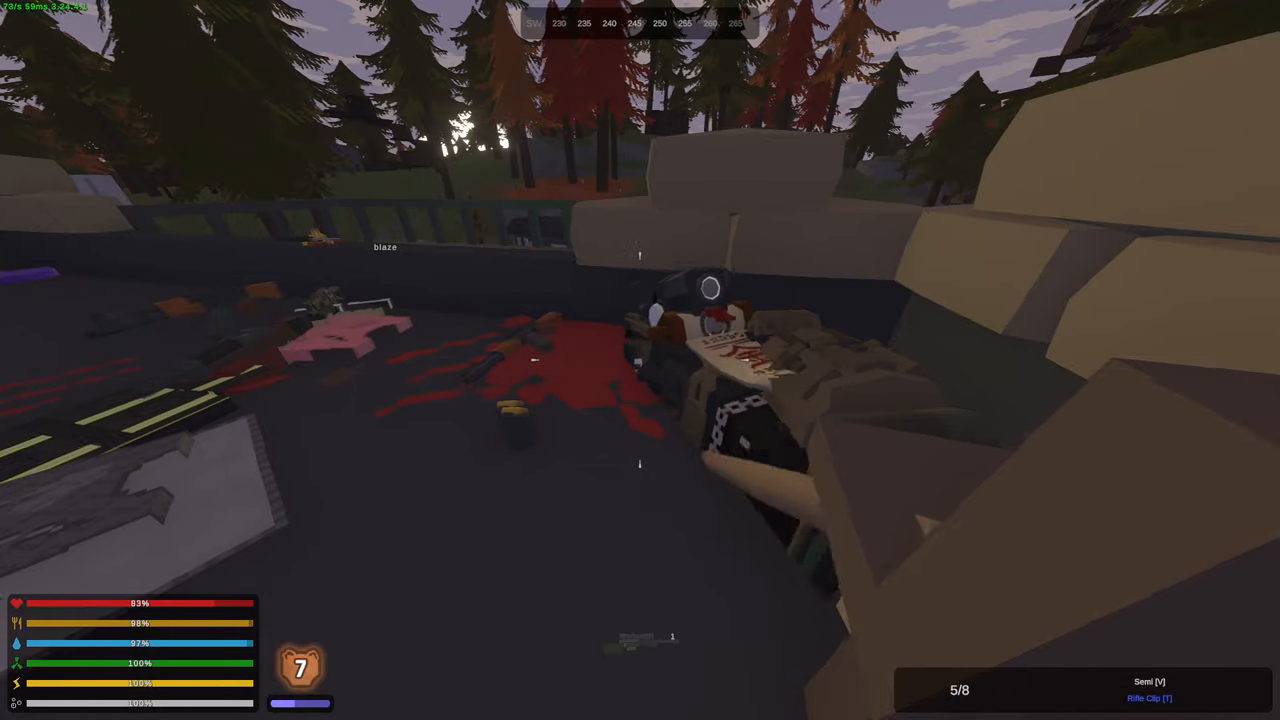
{"action": "mouse_move", "coordinate": [640, 360]}
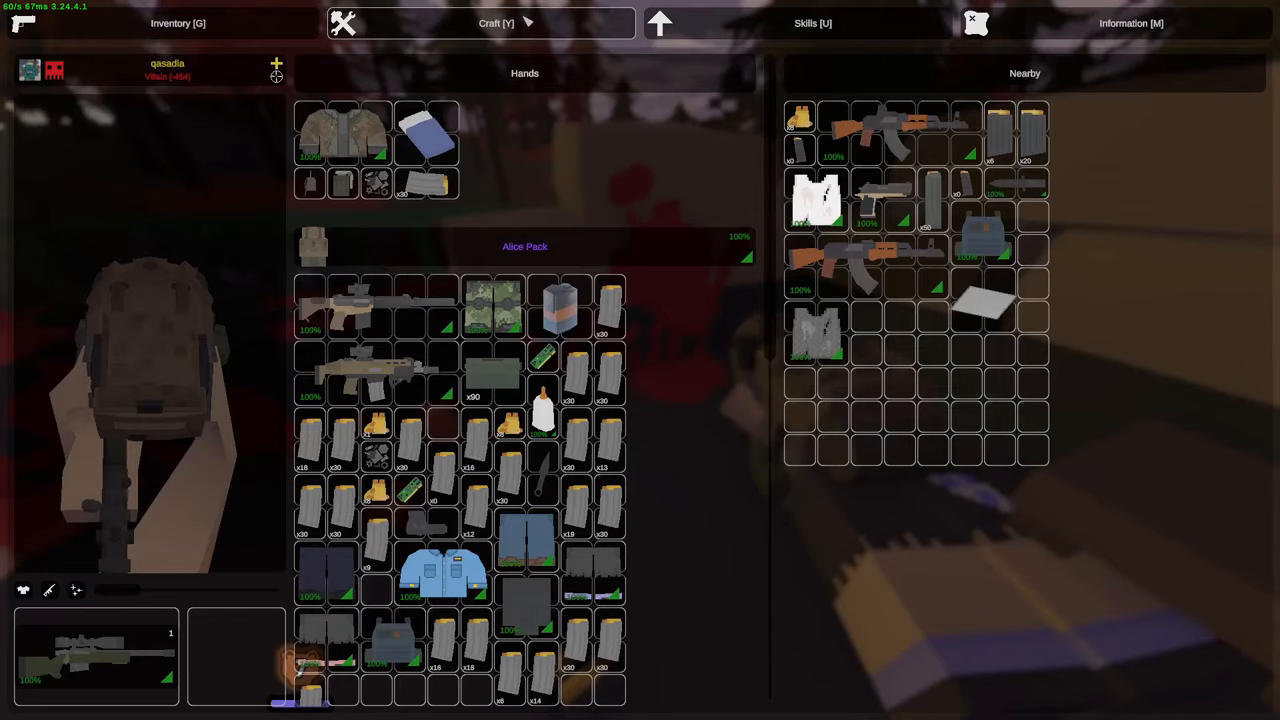
- Browse the Craft blueprints, return to the Inventory page and close the menus
{"action": "left_click", "coordinate": [496, 24]}
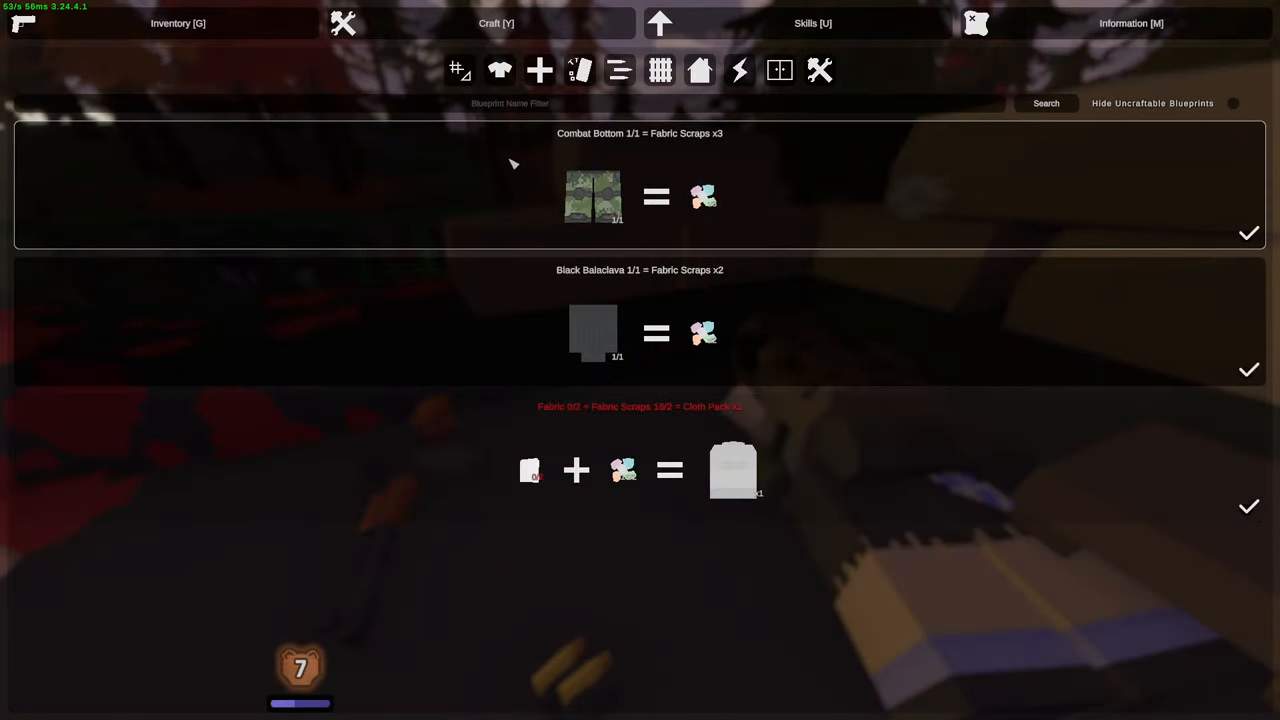
{"action": "left_click", "coordinate": [176, 24]}
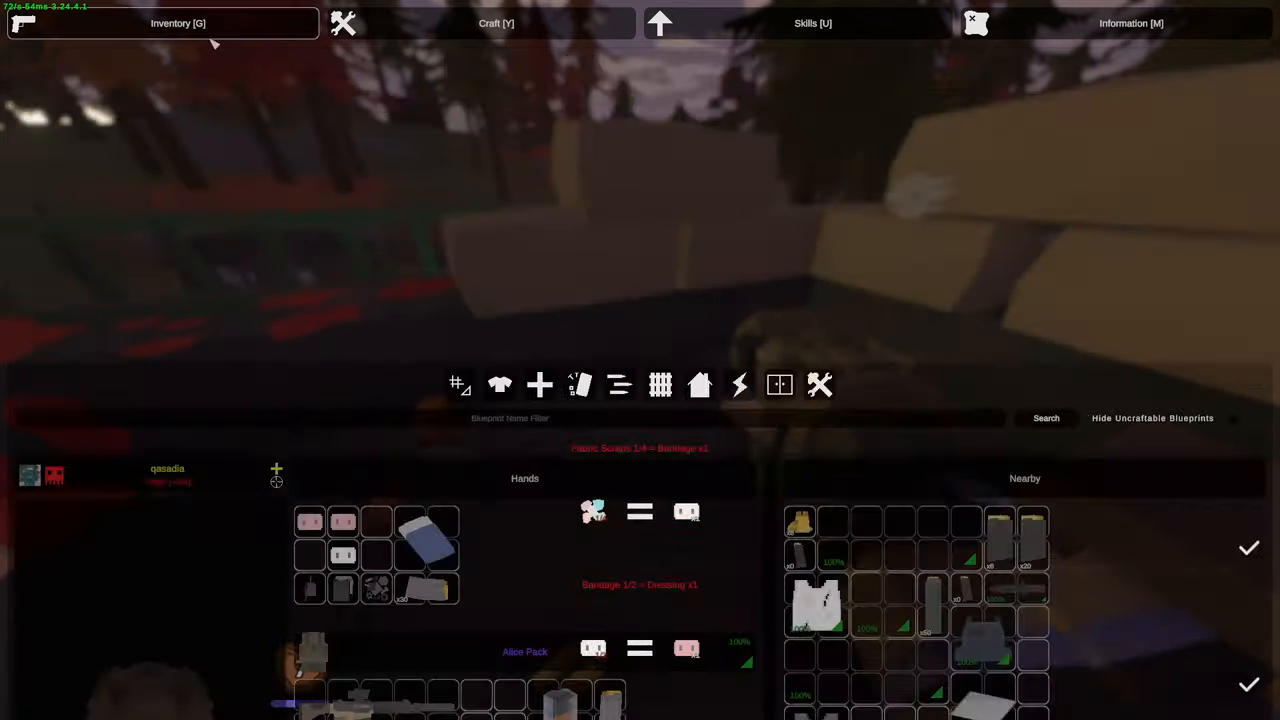
{"action": "key", "text": "g"}
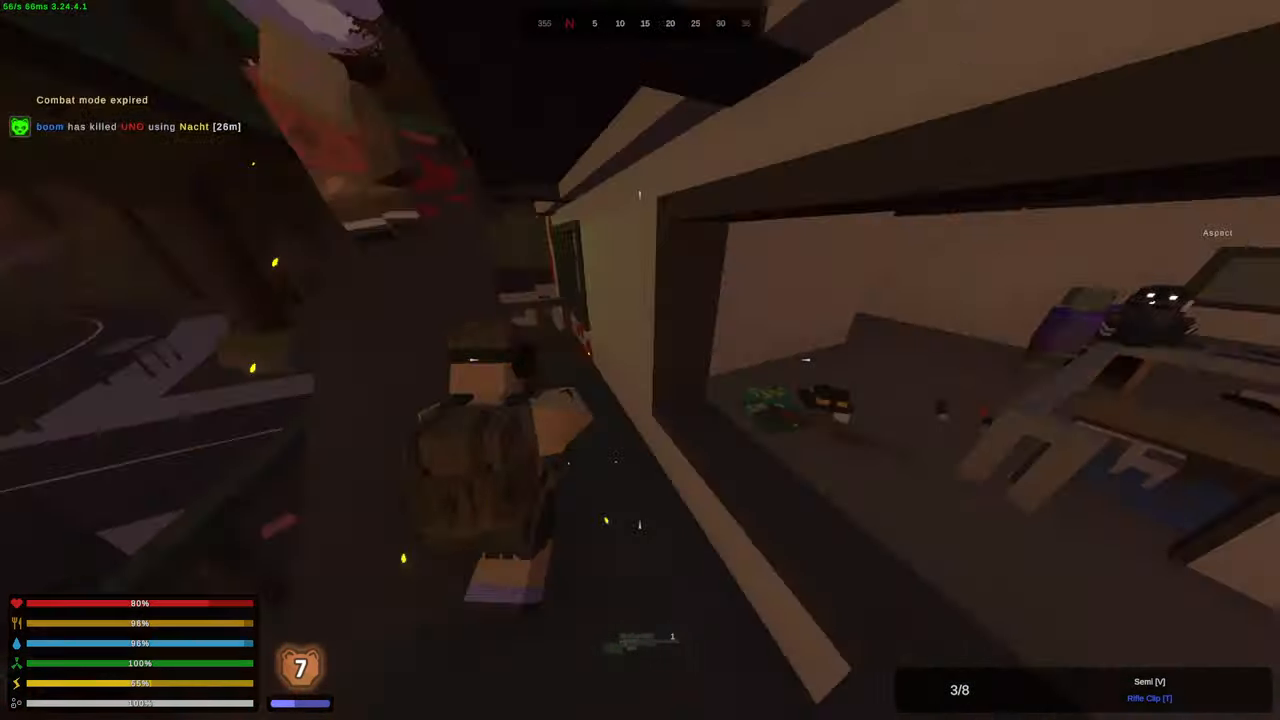
{"action": "mouse_move", "coordinate": [640, 360]}
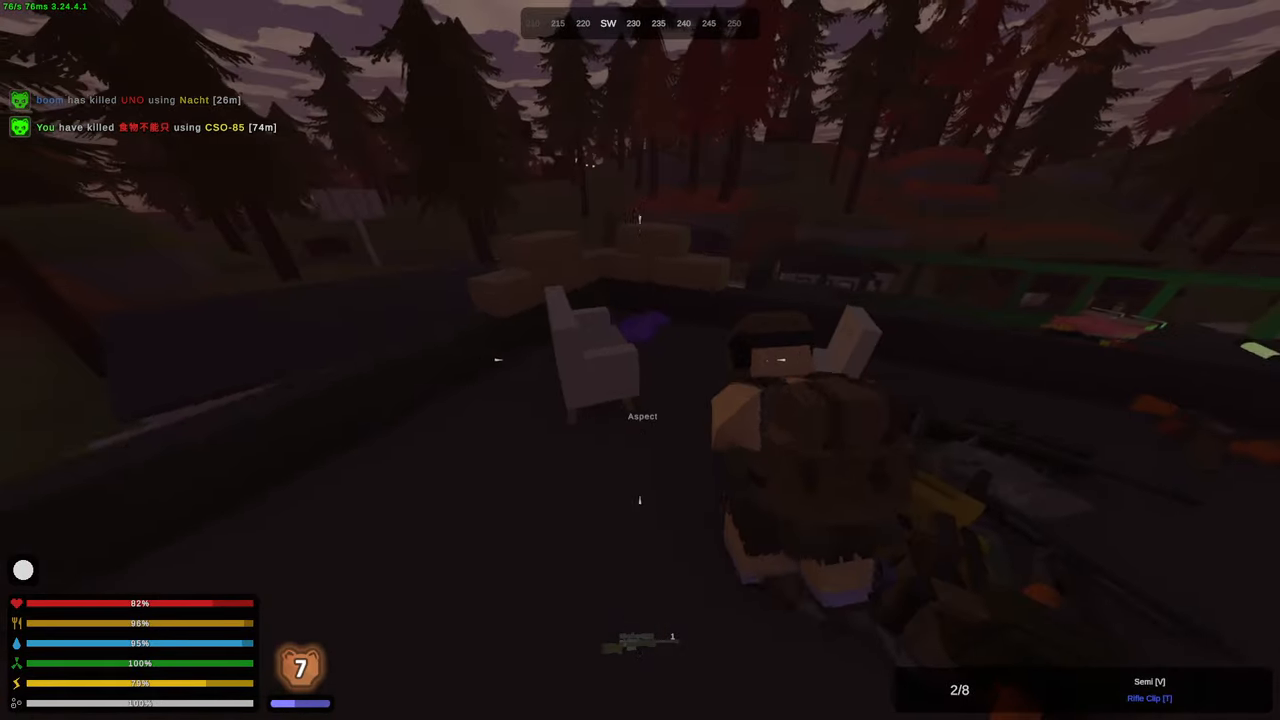
{"action": "mouse_move", "coordinate": [640, 360]}
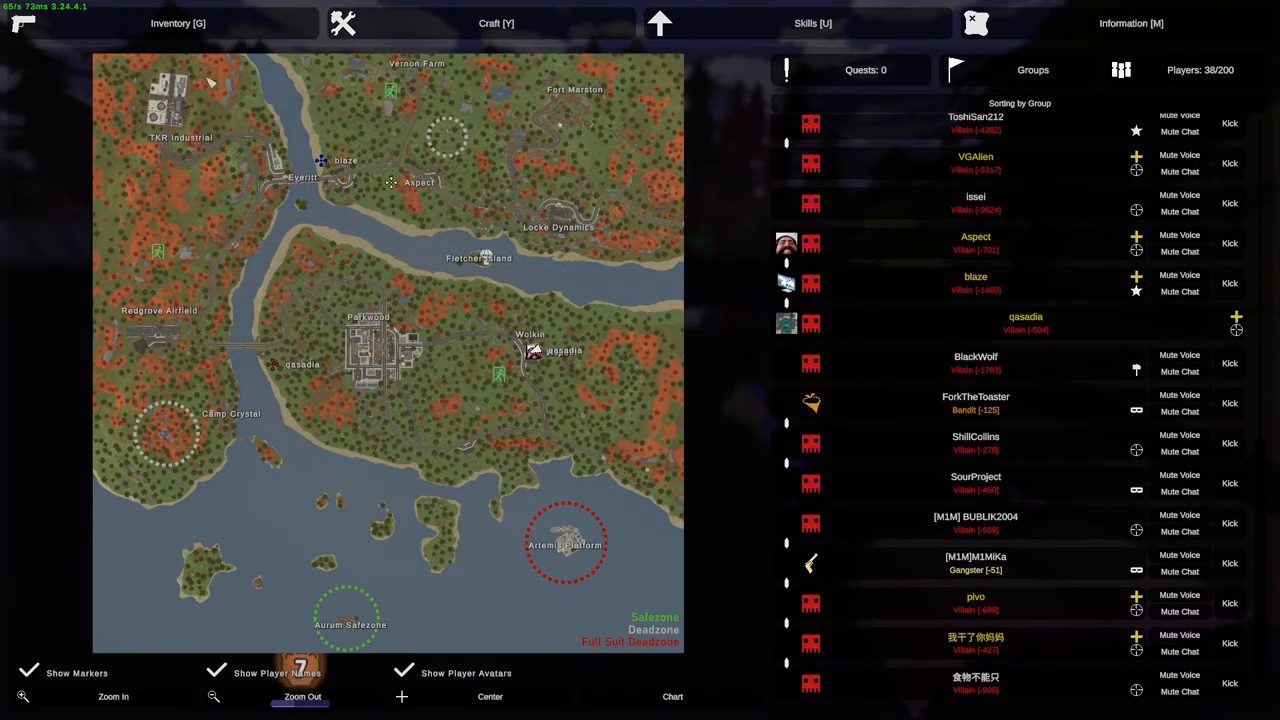
- Close the map, shoot the enemy by the lake and reload the assault rifle
{"action": "left_click", "coordinate": [176, 24]}
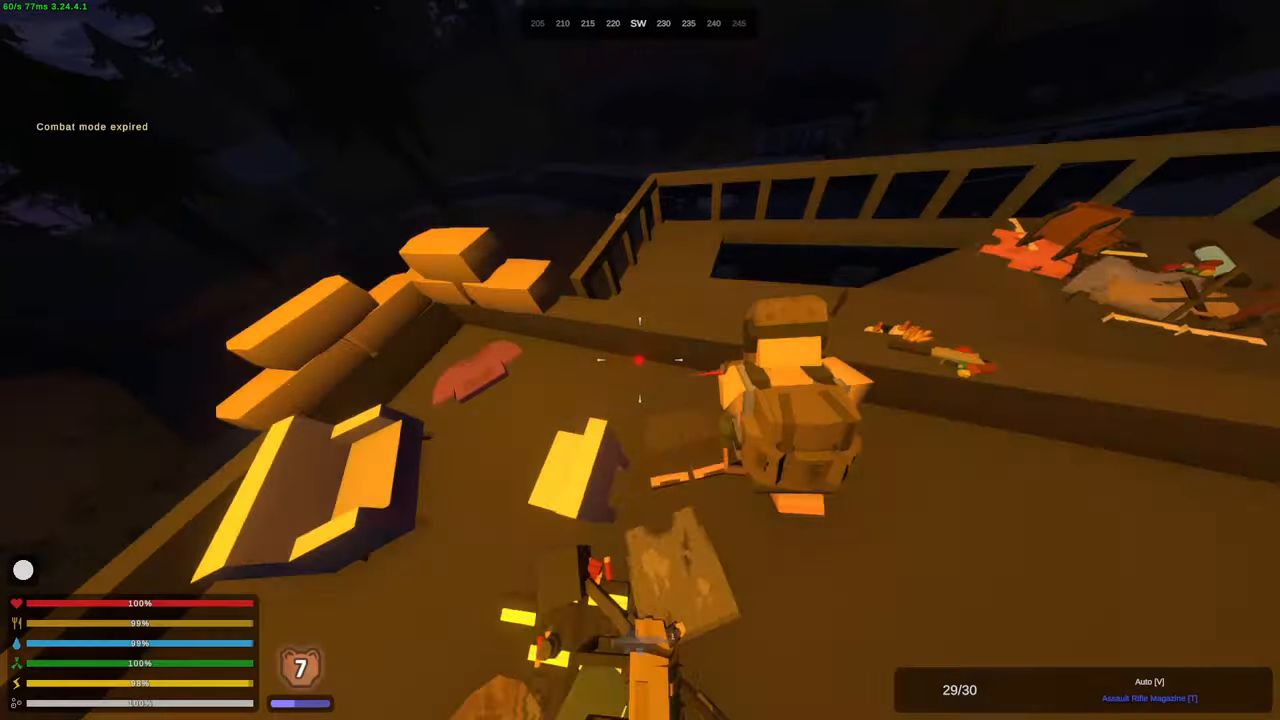
{"action": "mouse_move", "coordinate": [640, 360]}
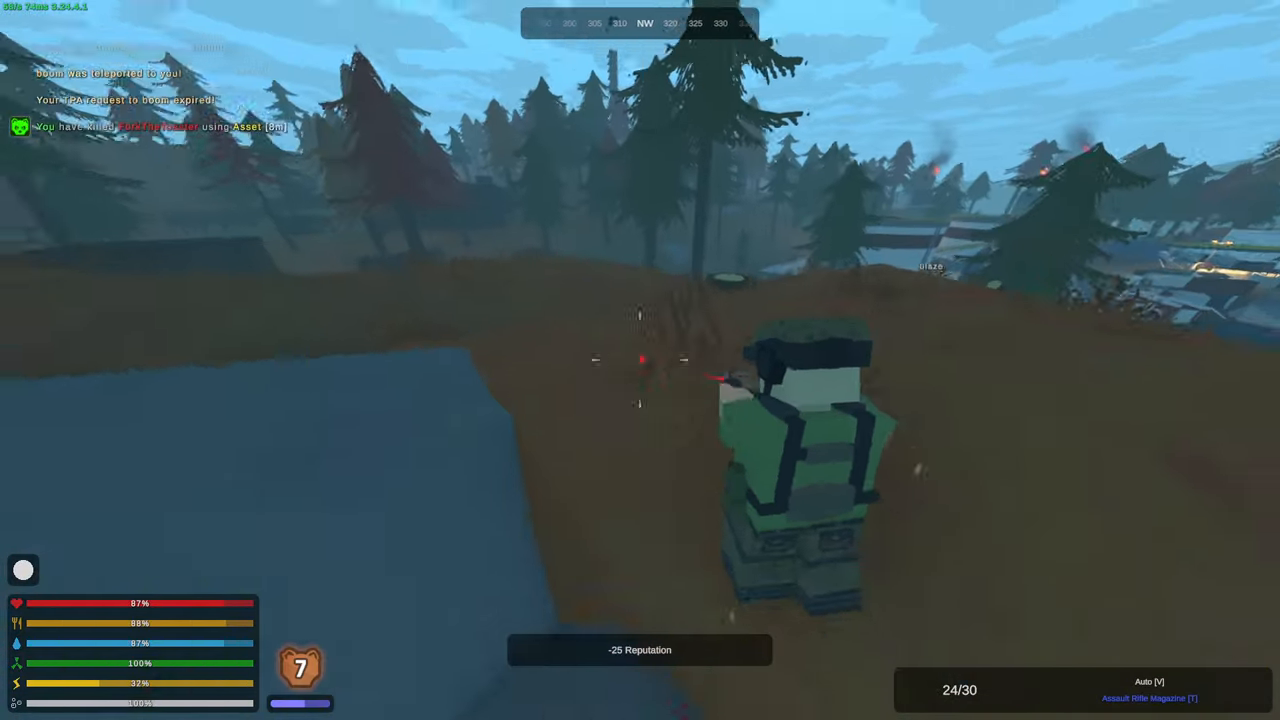
{"action": "mouse_move", "coordinate": [640, 360]}
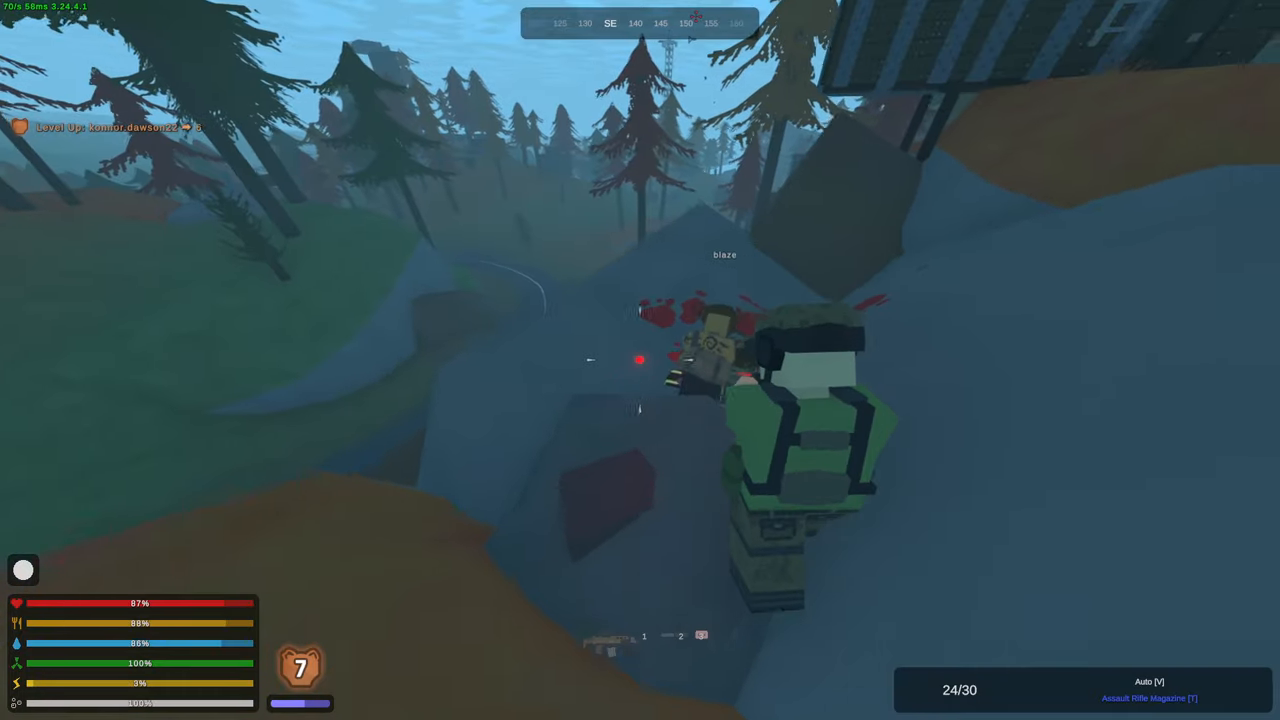
{"action": "key", "text": "u"}
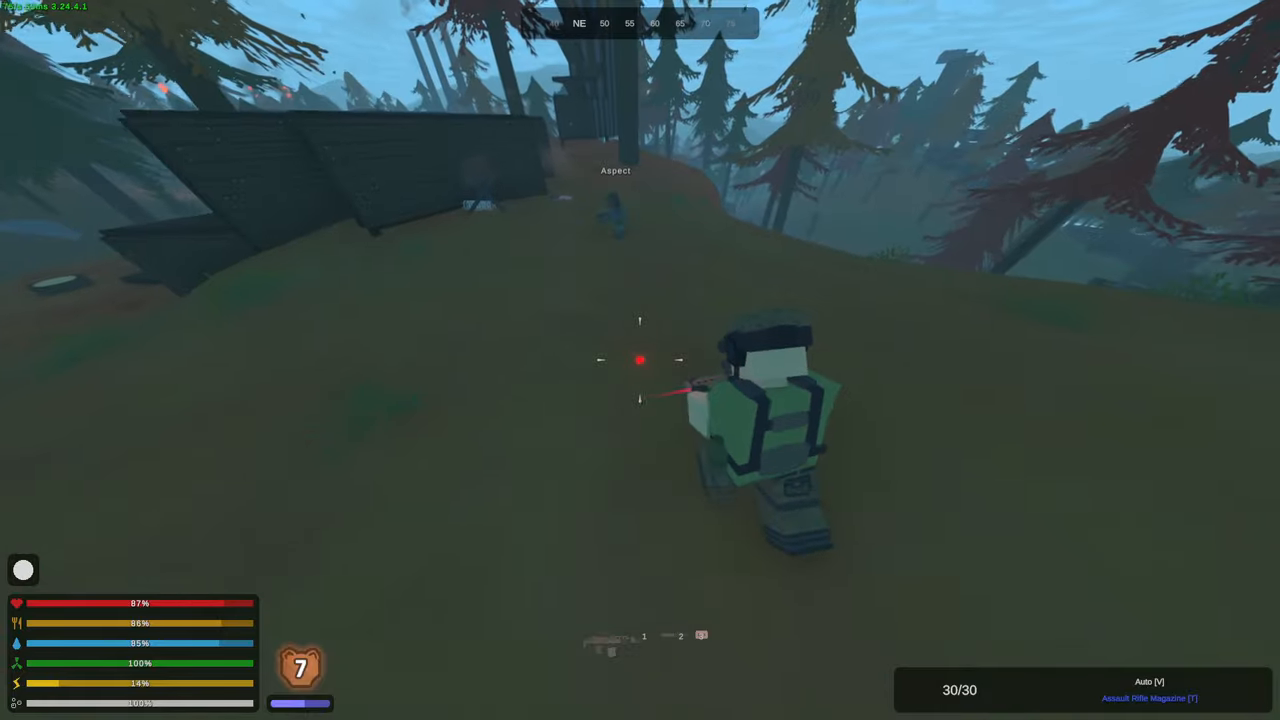
{"action": "mouse_move", "coordinate": [640, 360]}
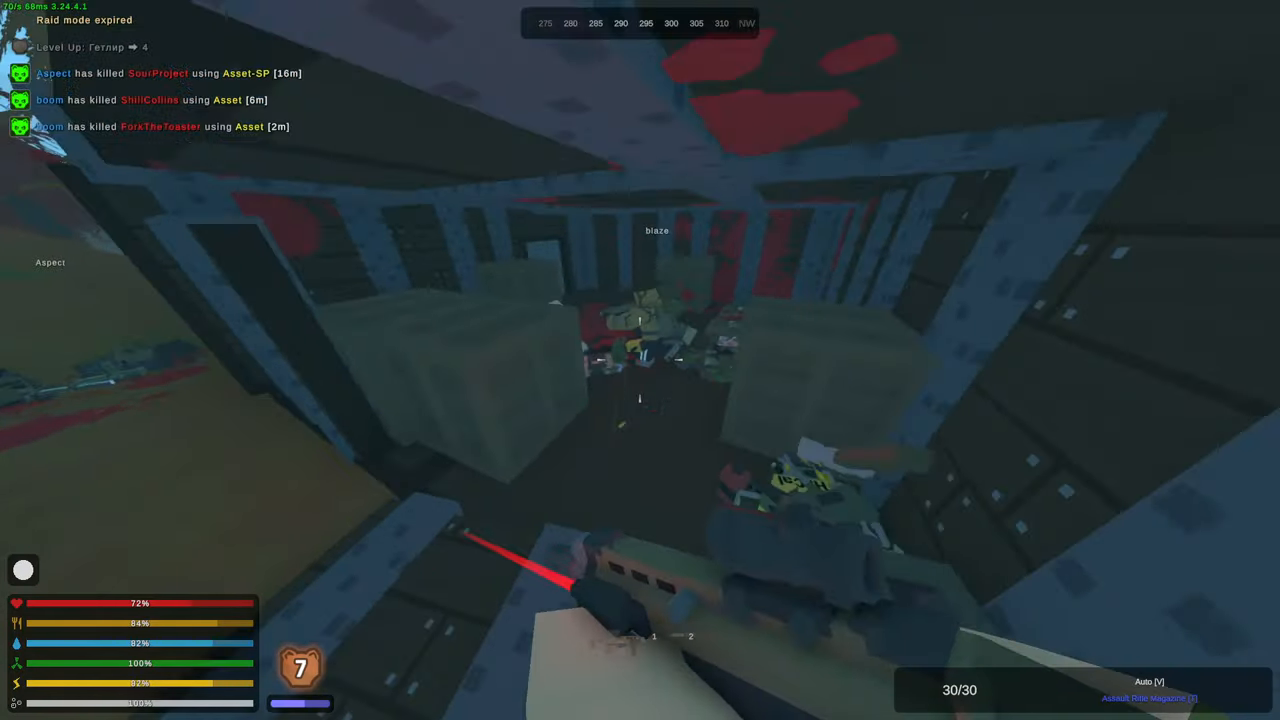
- Enter the dark hilltop base and open its storage crate to take supplies
{"action": "left_click", "coordinate": [640, 364]}
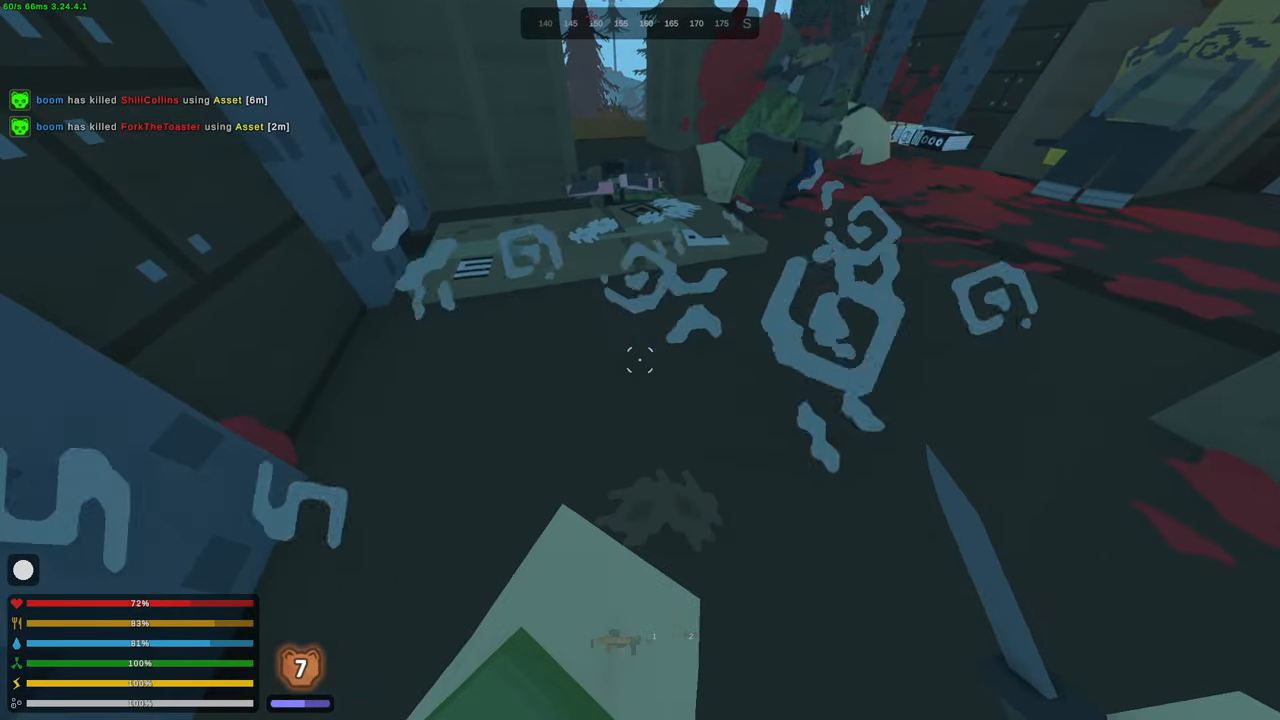
{"action": "mouse_move", "coordinate": [640, 360]}
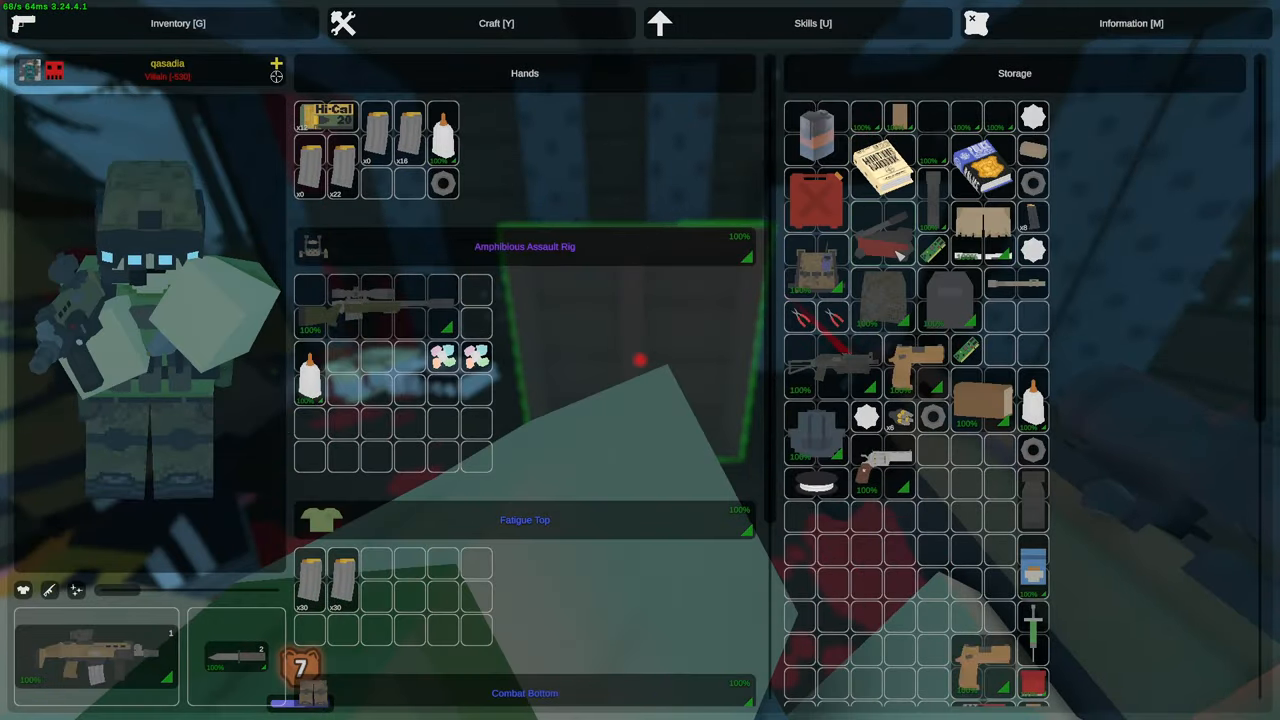
{"action": "scroll", "scroll_direction": "down", "scroll_amount": 3}
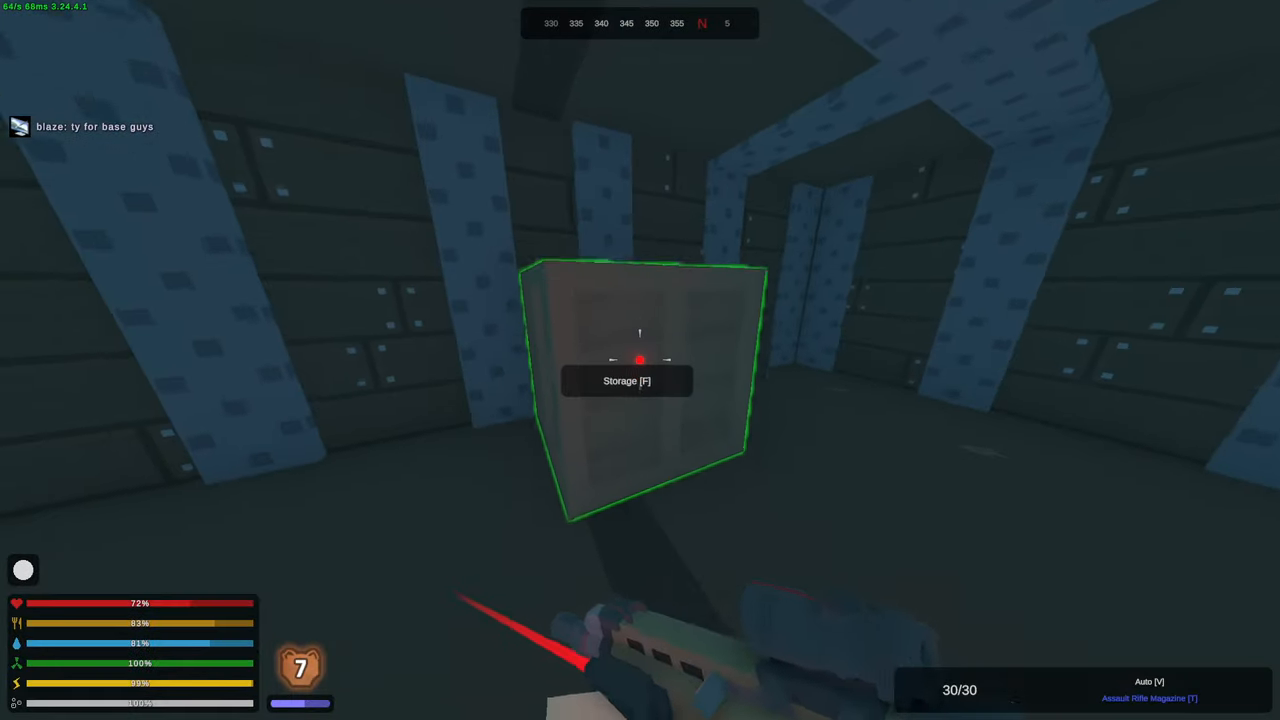
{"action": "key", "text": "f"}
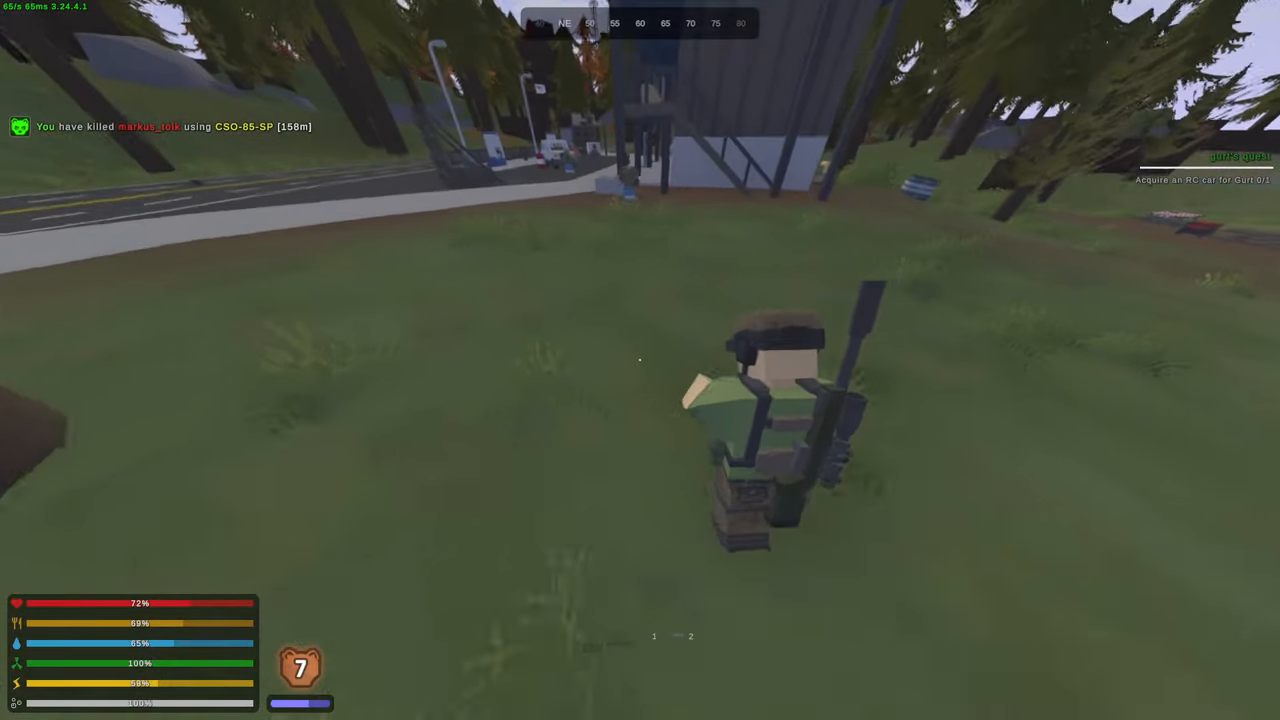
{"action": "mouse_move", "coordinate": [640, 360]}
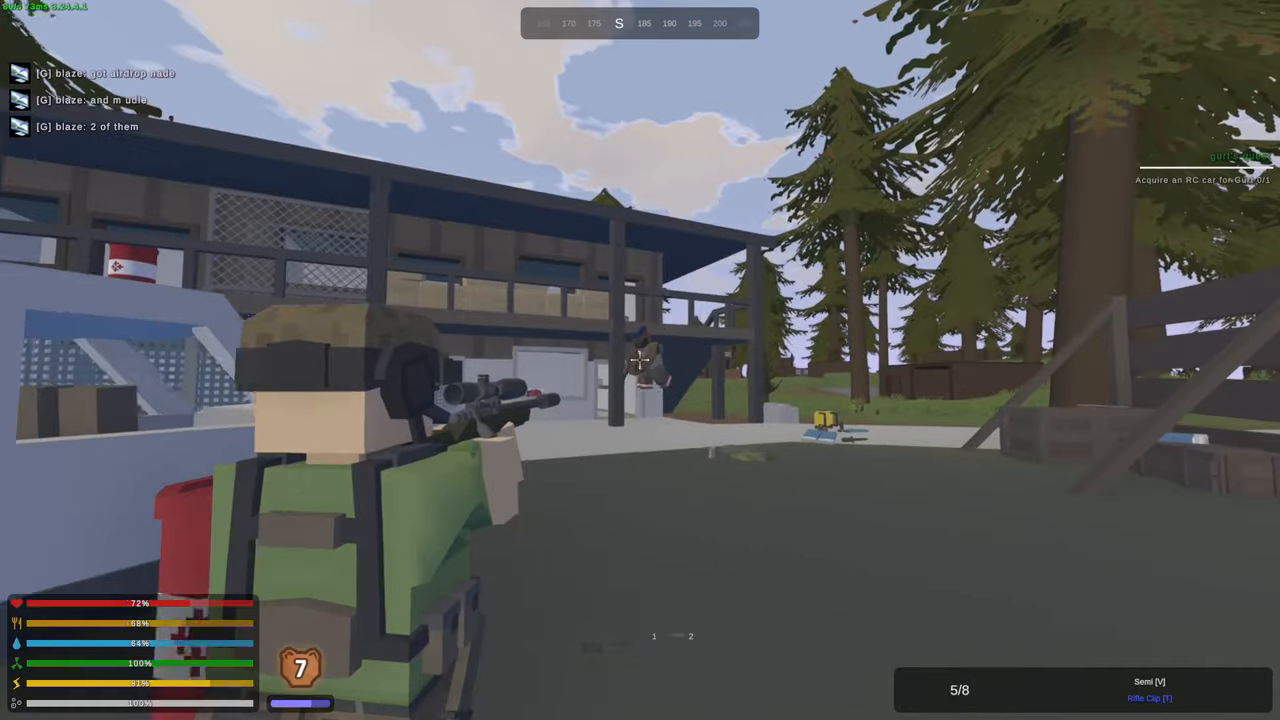
- Fire the CSO-95 sniper rifle at the enemy standing by the grey building
{"action": "left_click", "coordinate": [640, 360]}
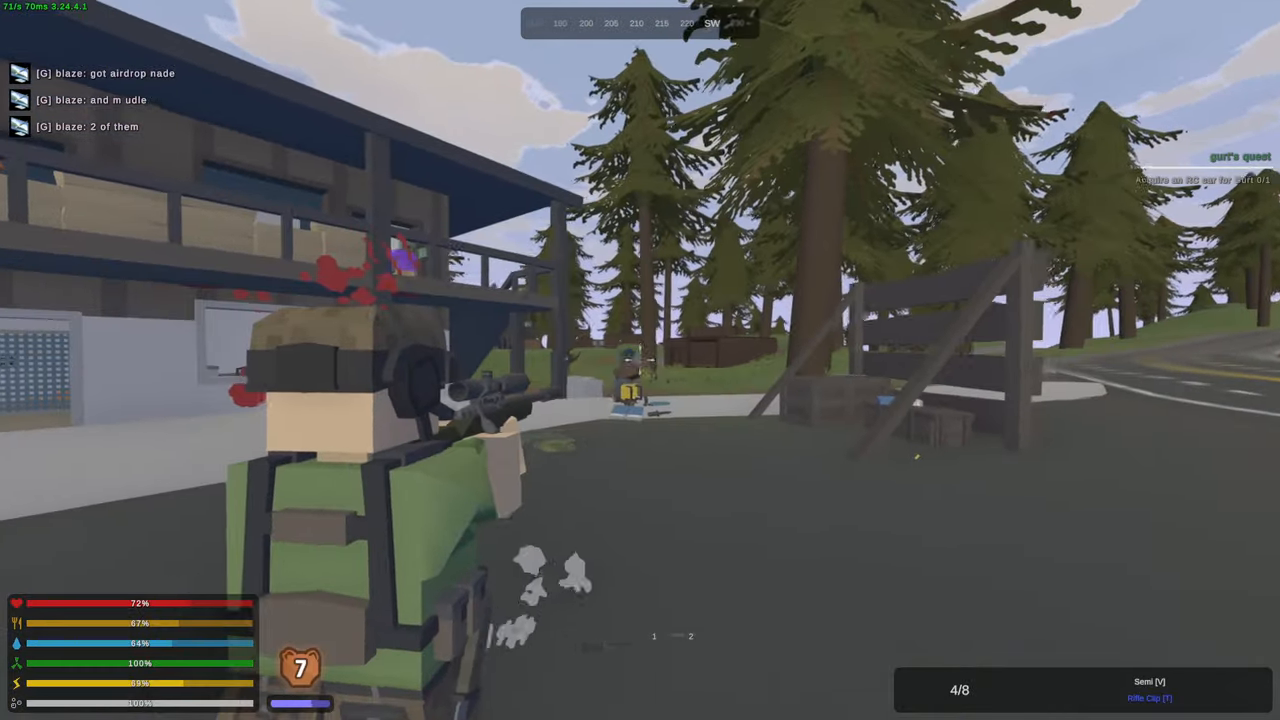
{"action": "mouse_move", "coordinate": [640, 360]}
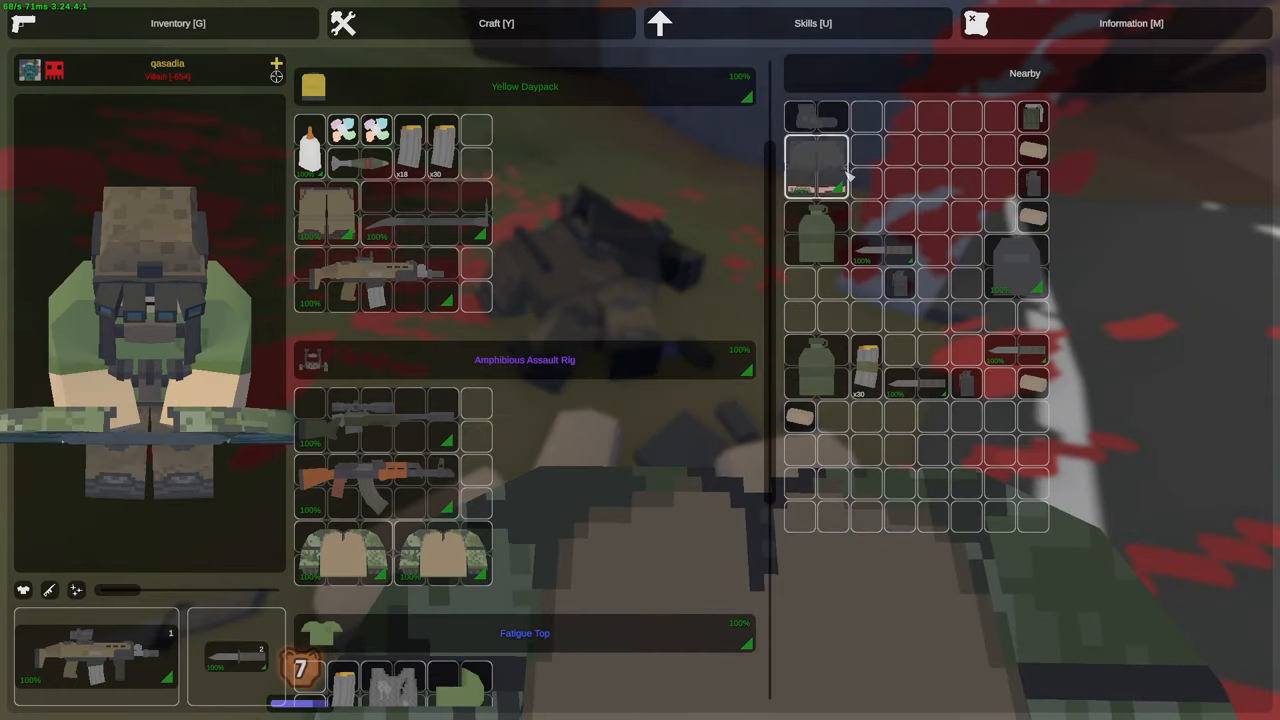
- Craft a bandage from fabric scraps using the crafting blueprints
{"action": "left_click", "coordinate": [496, 24]}
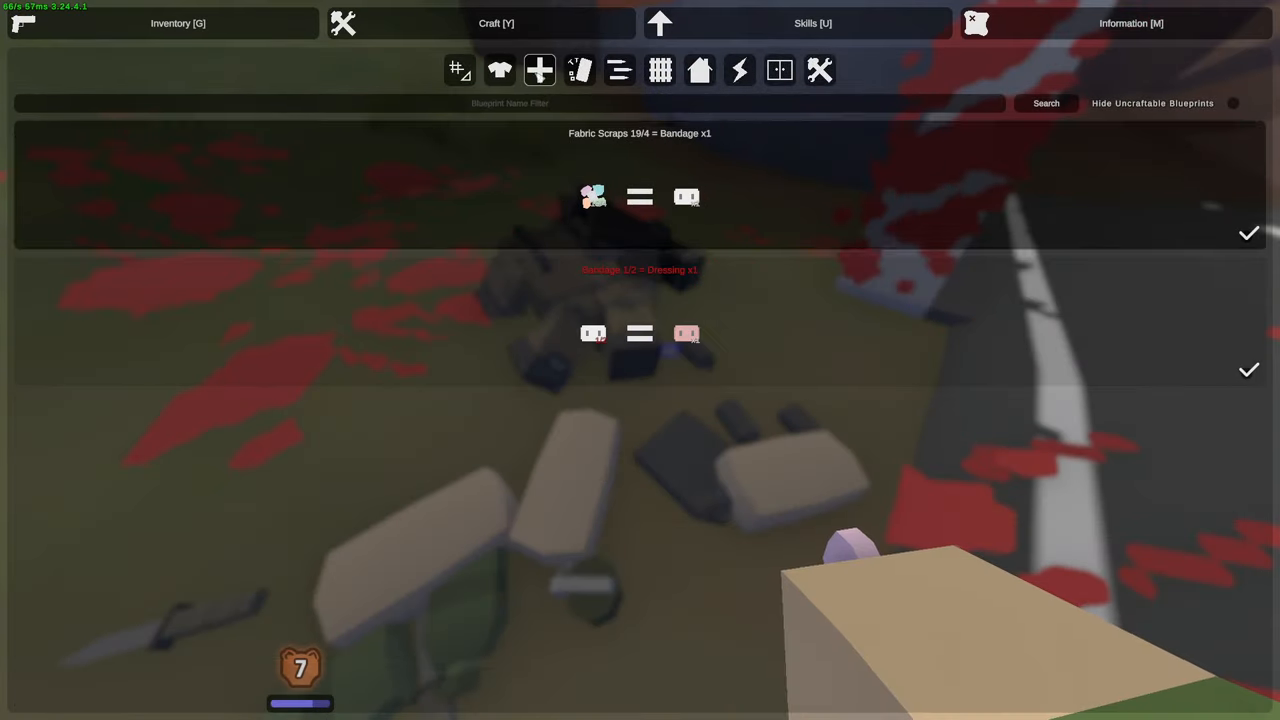
{"action": "left_click", "coordinate": [176, 24]}
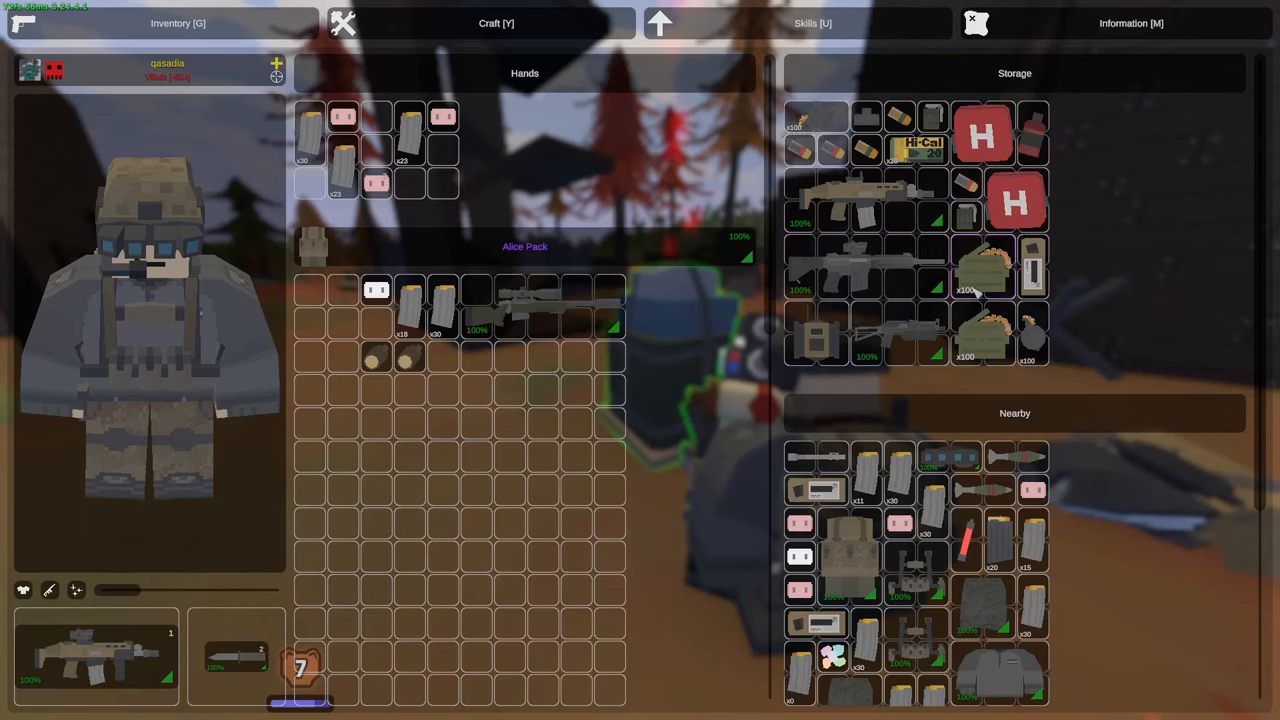
{"action": "mouse_move", "coordinate": [904, 260]}
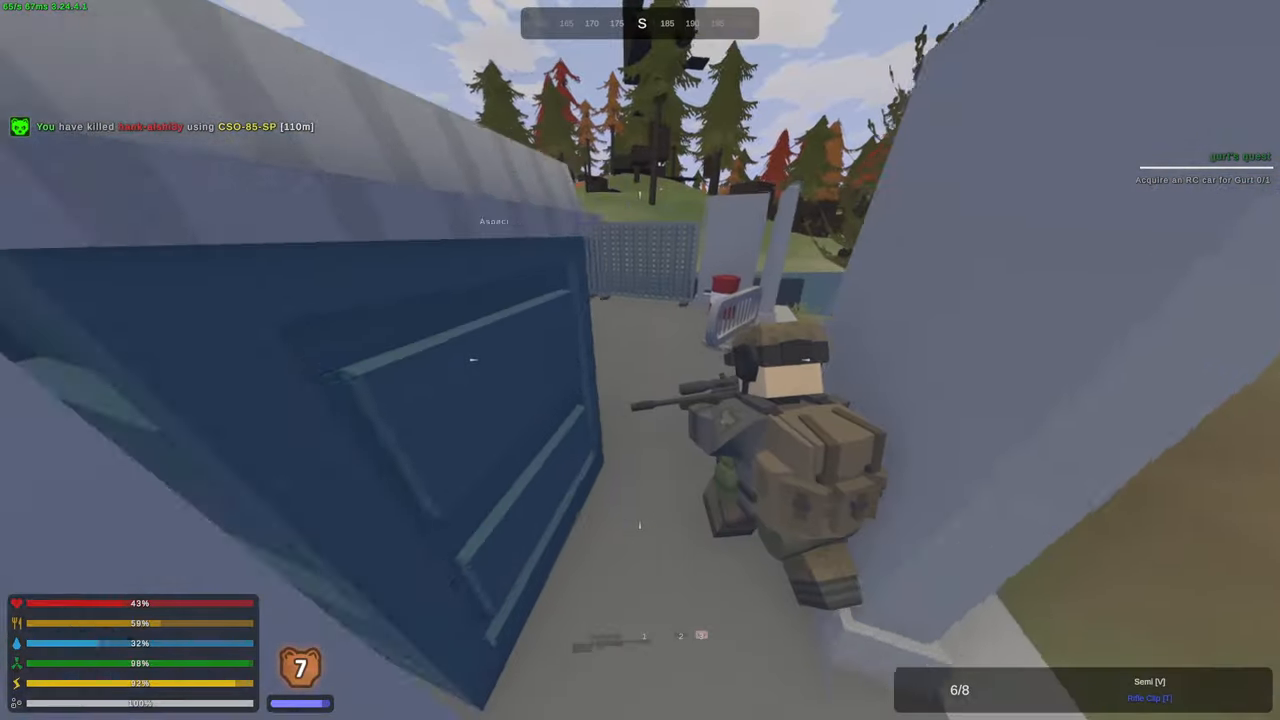
- Send the squad a group chat message reading 'some modu'
{"action": "key", "text": "g"}
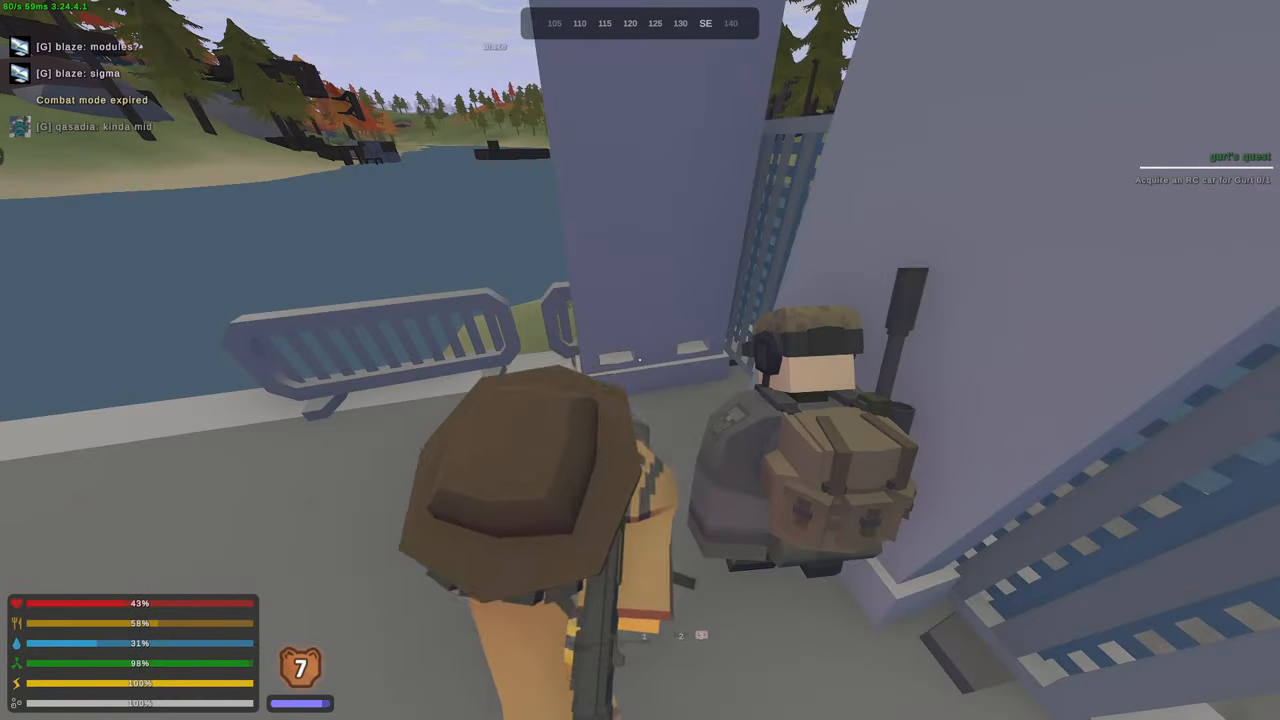
{"action": "type", "text": "some modu"}
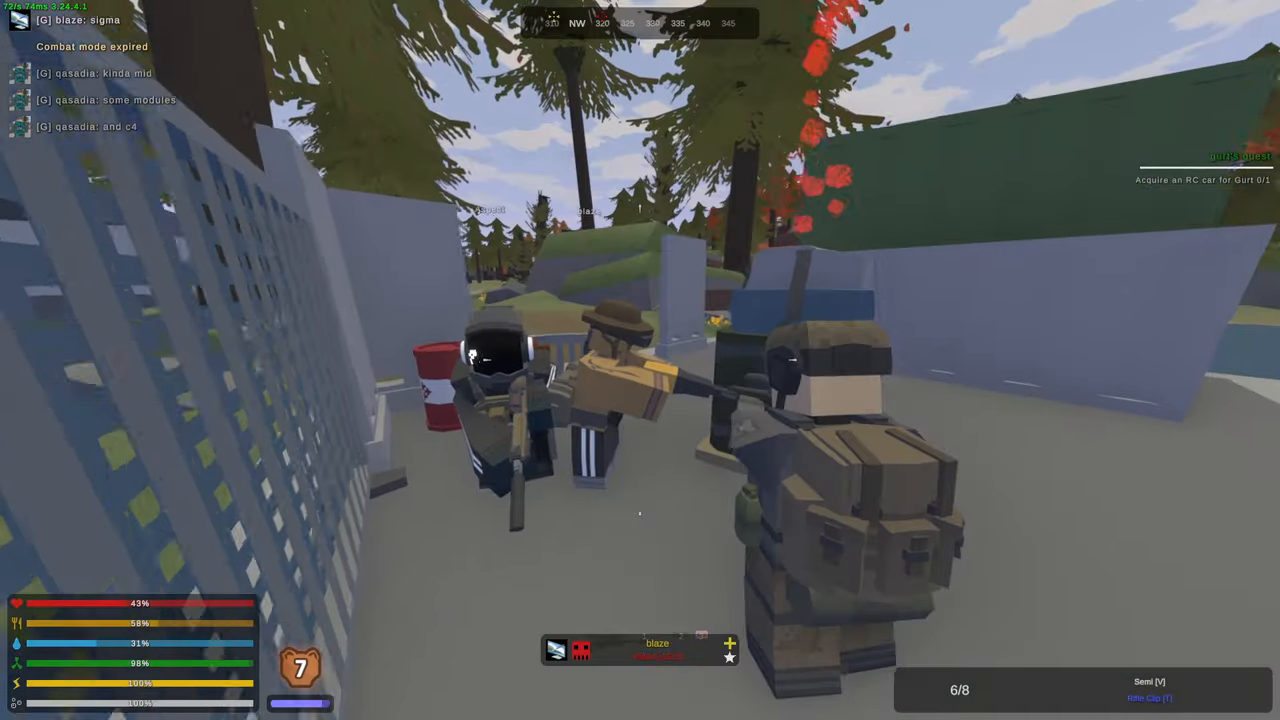
{"action": "mouse_move", "coordinate": [640, 360]}
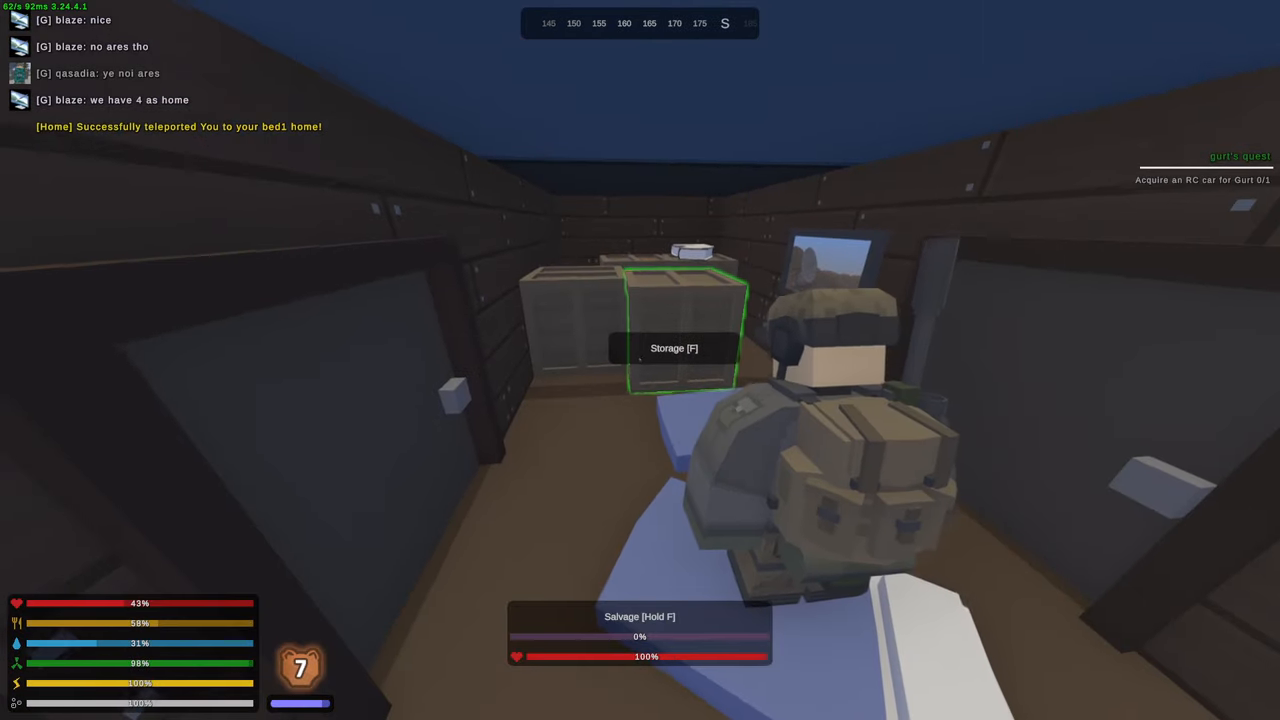
- Interact inside the wooden base after teleporting home to the bed
{"action": "key", "text": "f"}
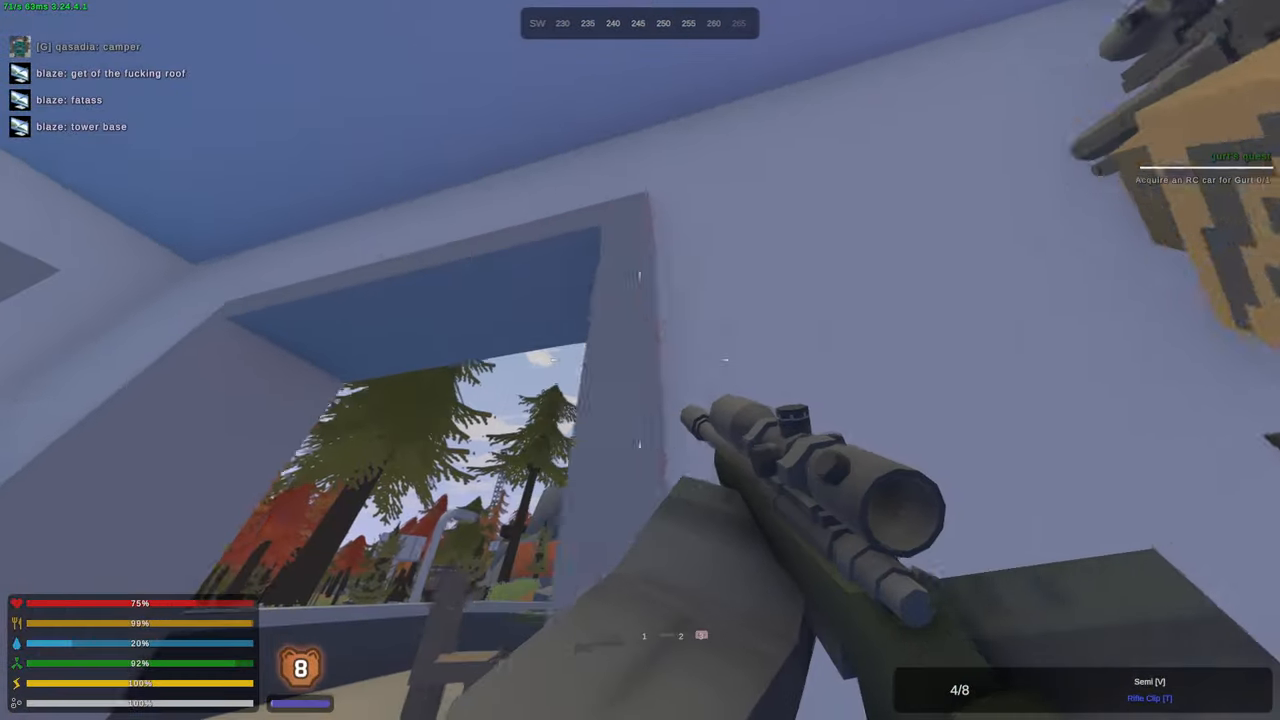
- Scope the brick tower rooftop through the window and fire a round at it
{"action": "left_click", "coordinate": [640, 360]}
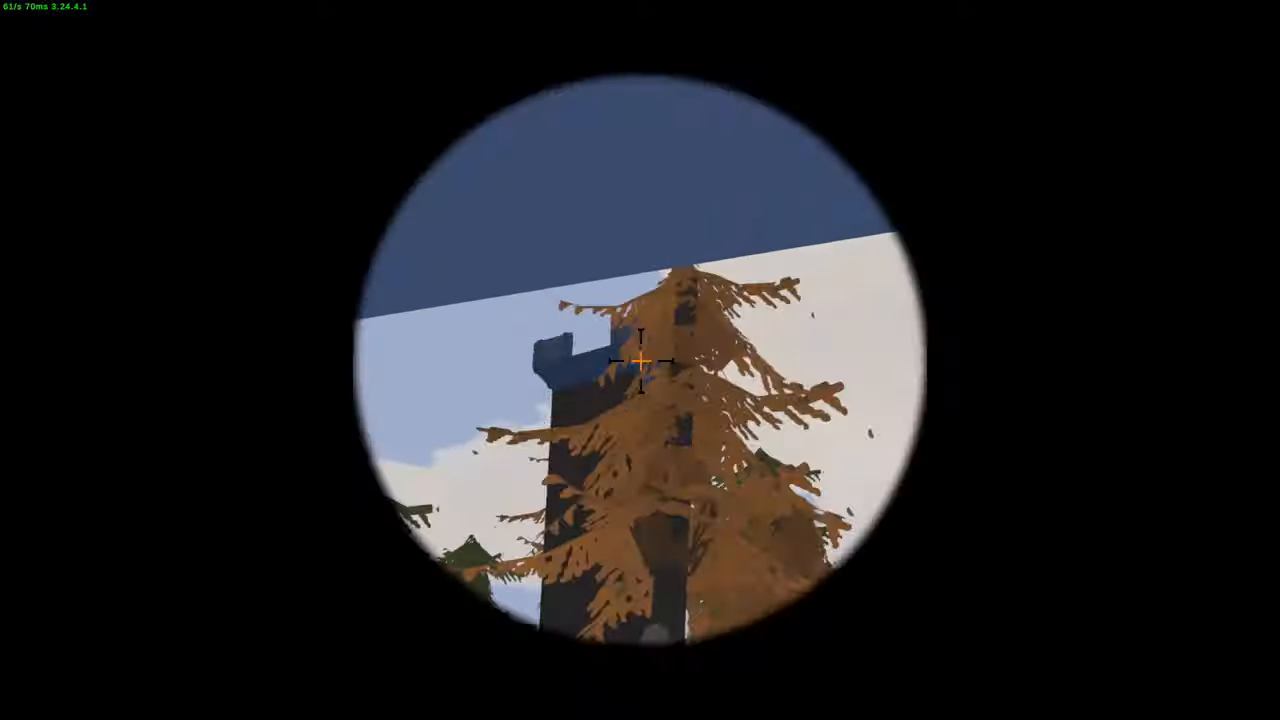
{"action": "right_click", "coordinate": [640, 360]}
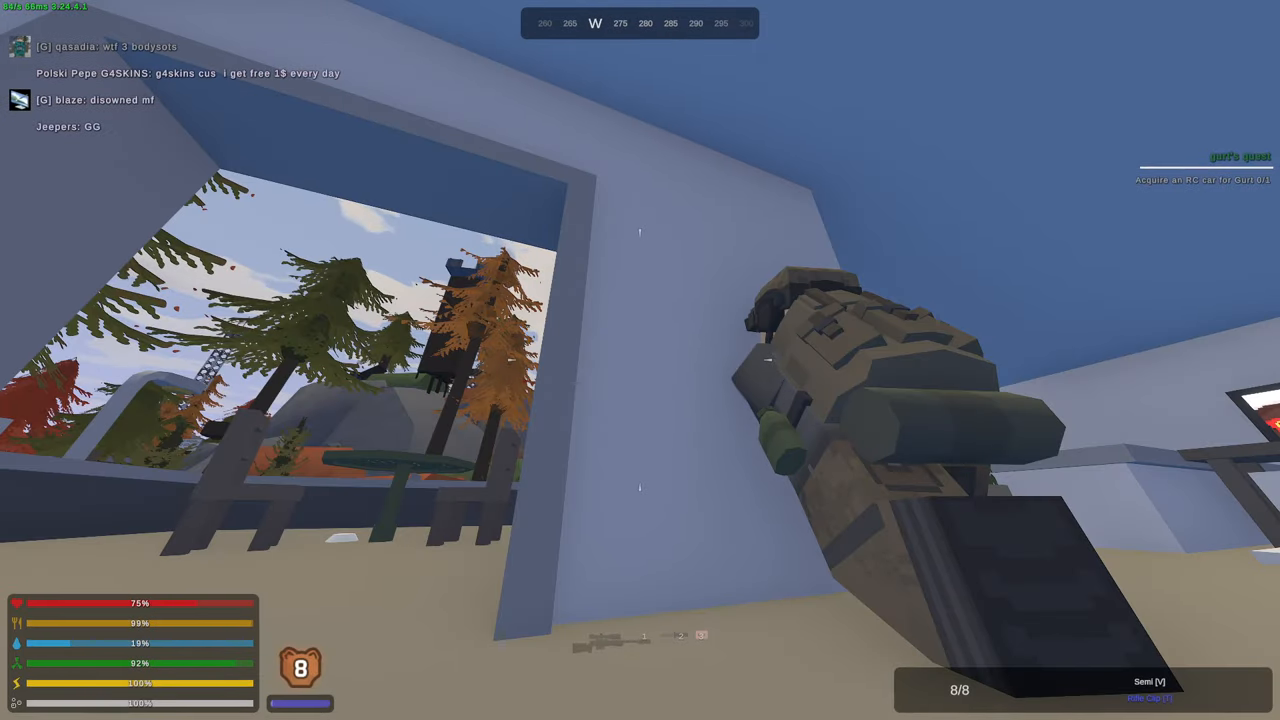
{"action": "right_click", "coordinate": [640, 360]}
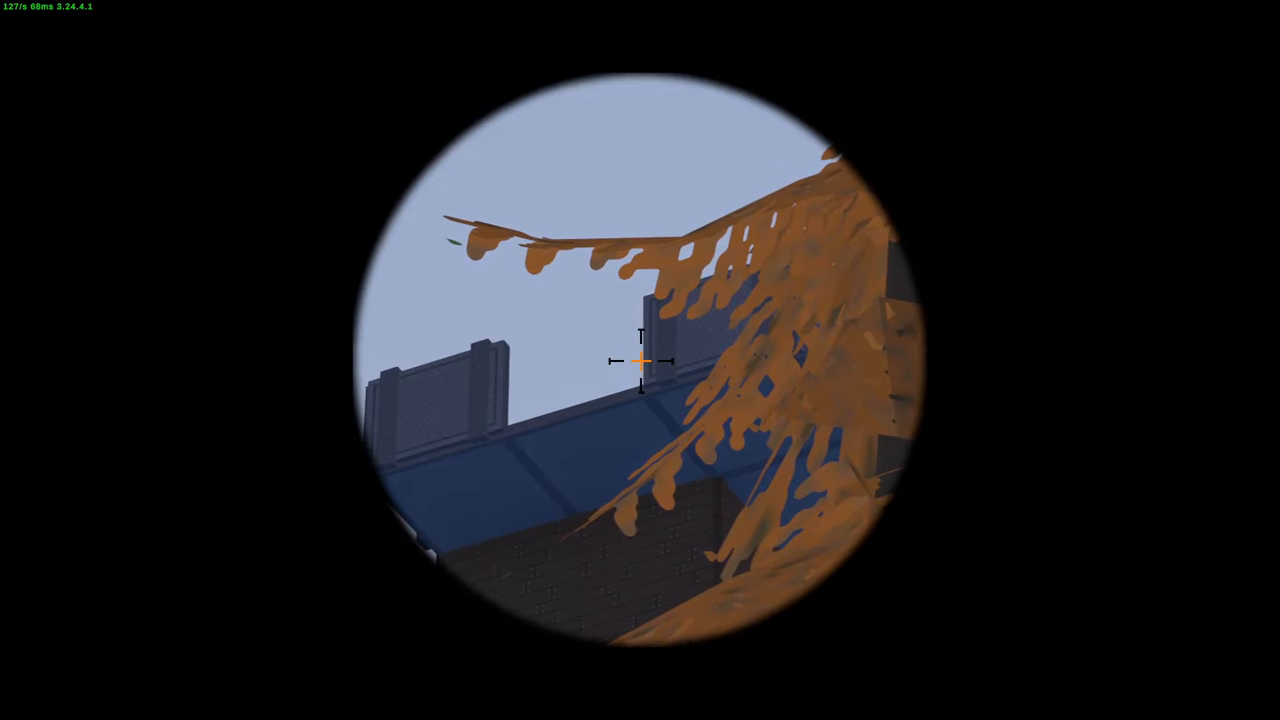
{"action": "right_click", "coordinate": [640, 360]}
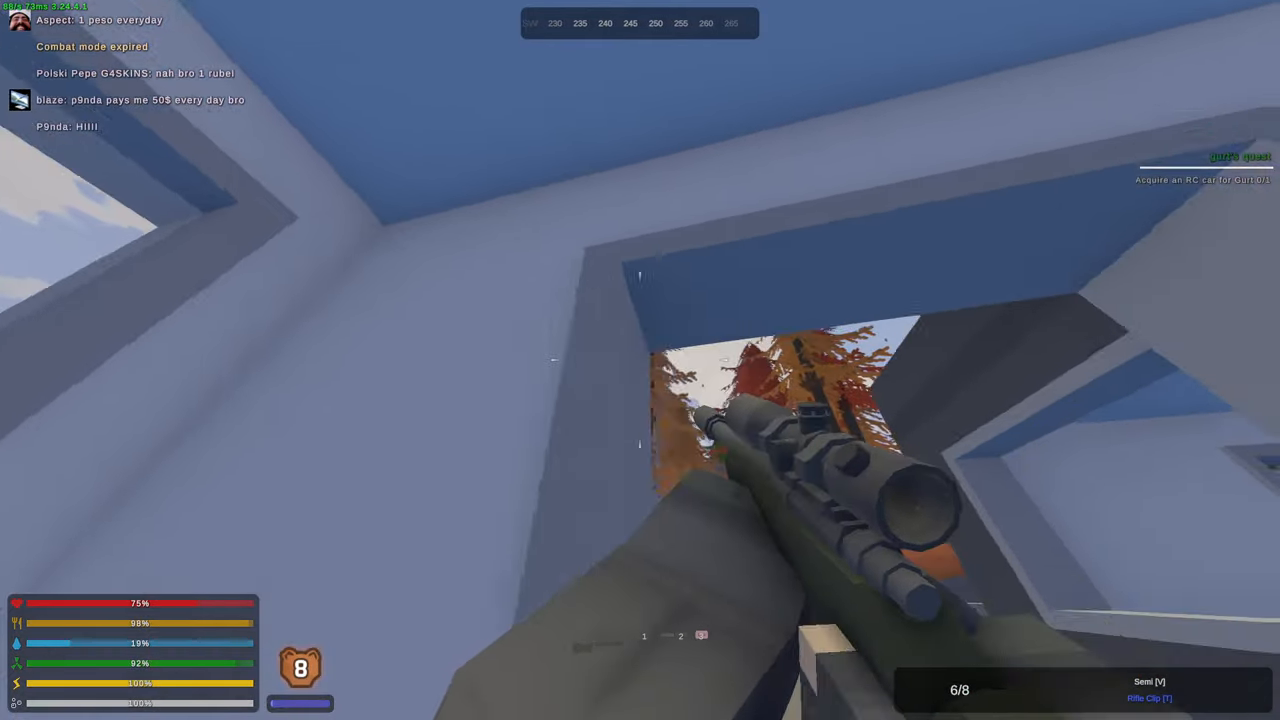
{"action": "right_click", "coordinate": [640, 360]}
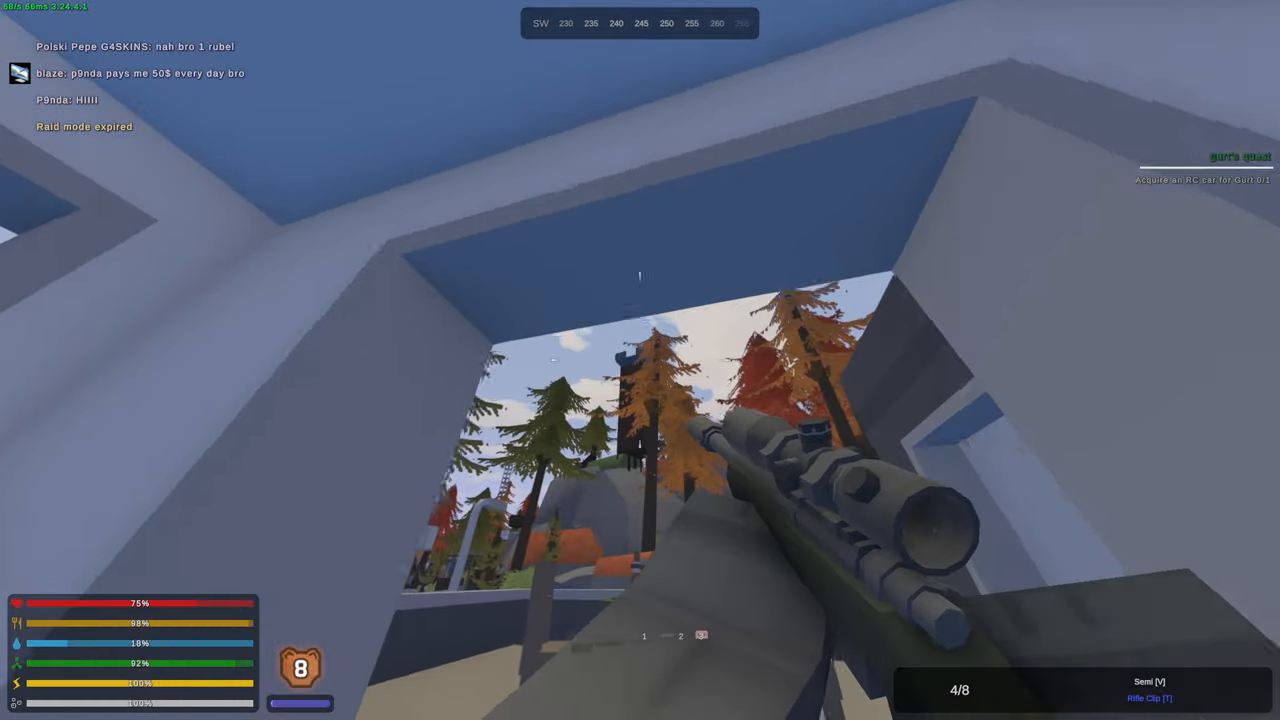
{"action": "left_click", "coordinate": [640, 360]}
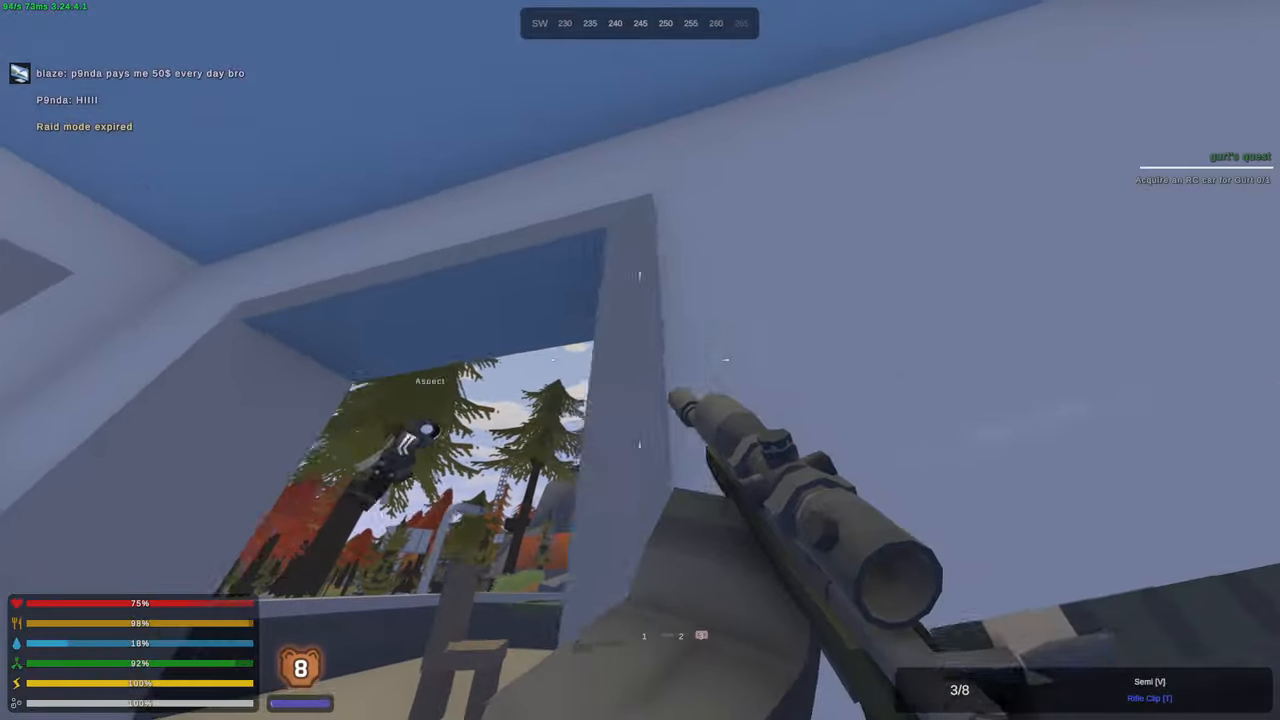
- Re-scope the rooftop parapet repeatedly, lowering the rifle between looks to check surroundings
{"action": "right_click", "coordinate": [640, 360]}
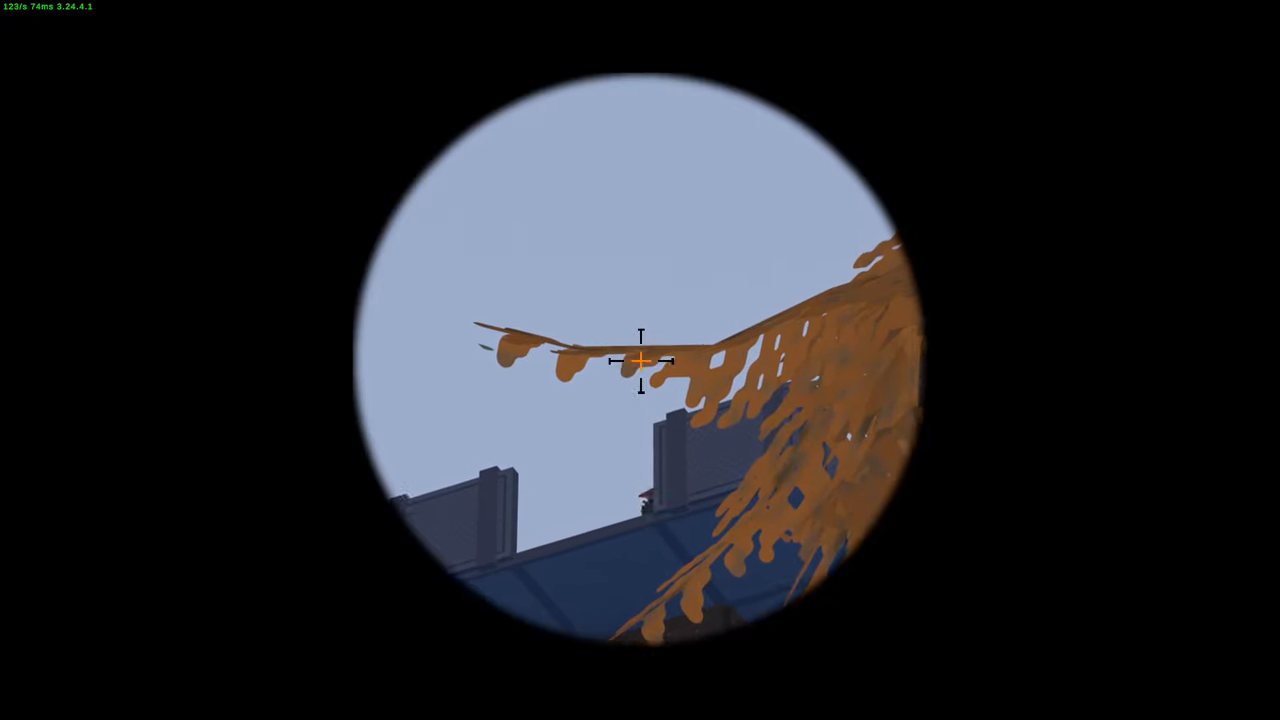
{"action": "mouse_move", "coordinate": [640, 360]}
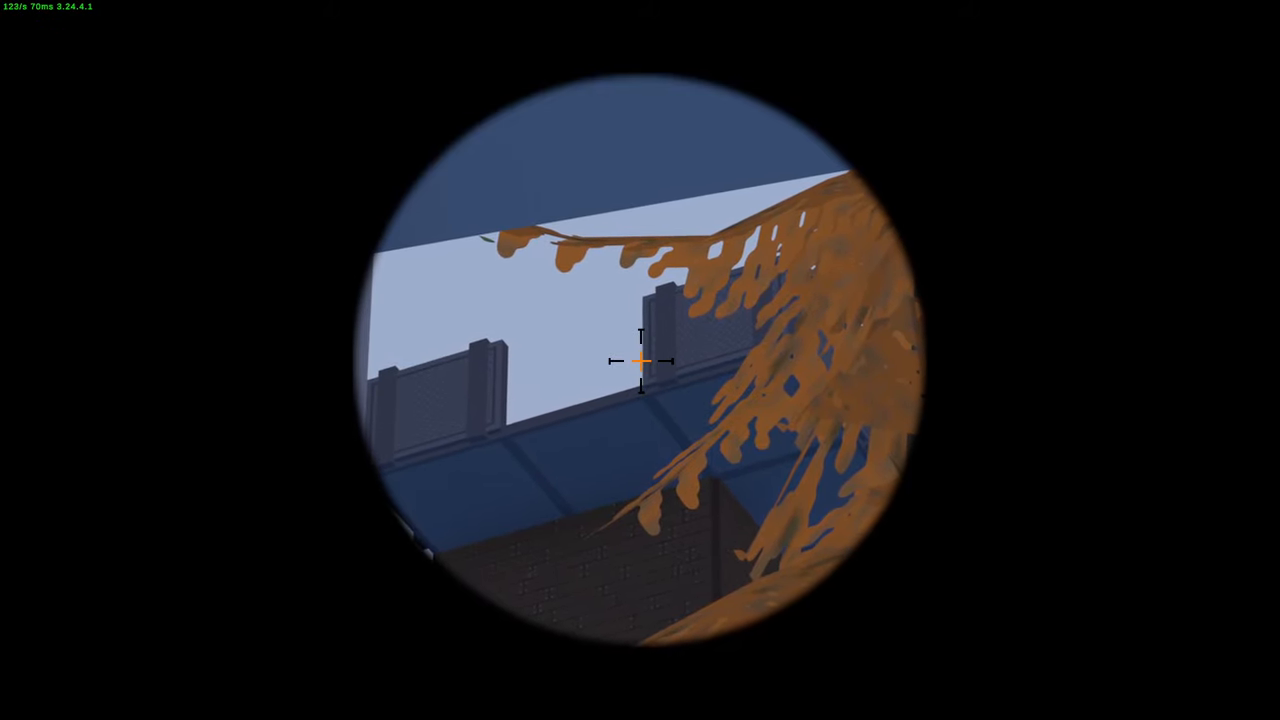
{"action": "mouse_move", "coordinate": [640, 360]}
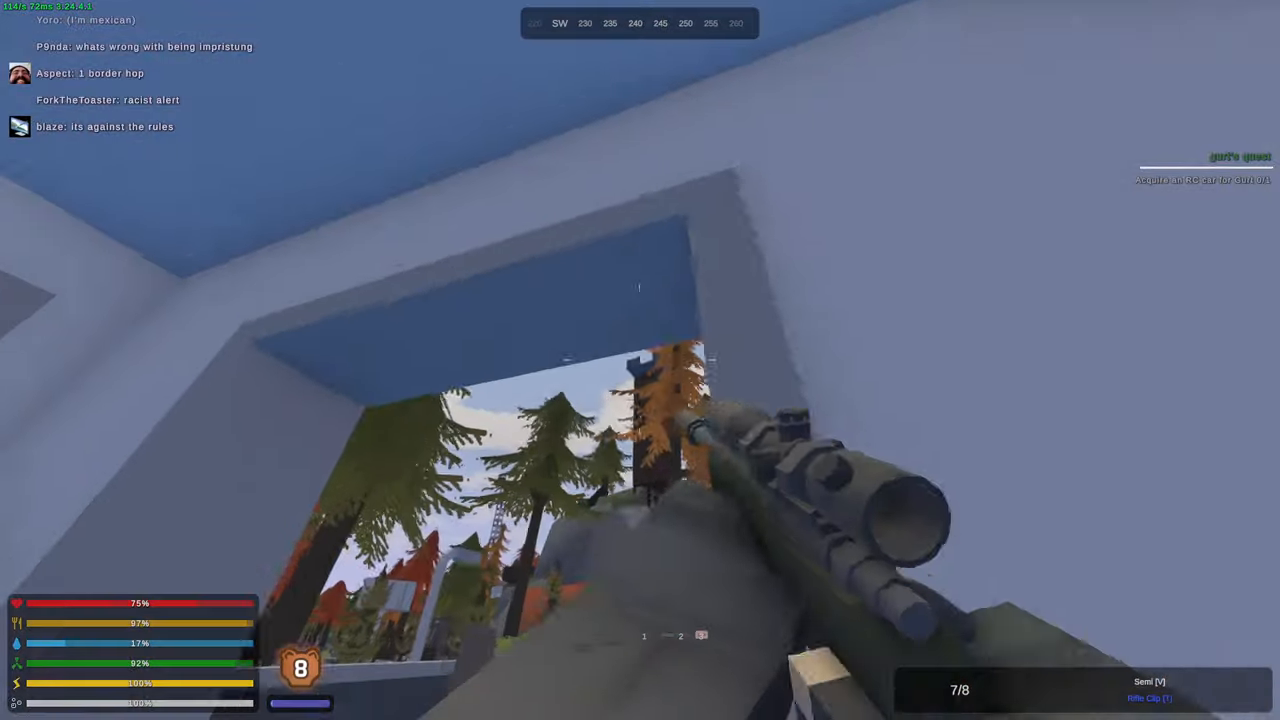
{"action": "right_click", "coordinate": [640, 360]}
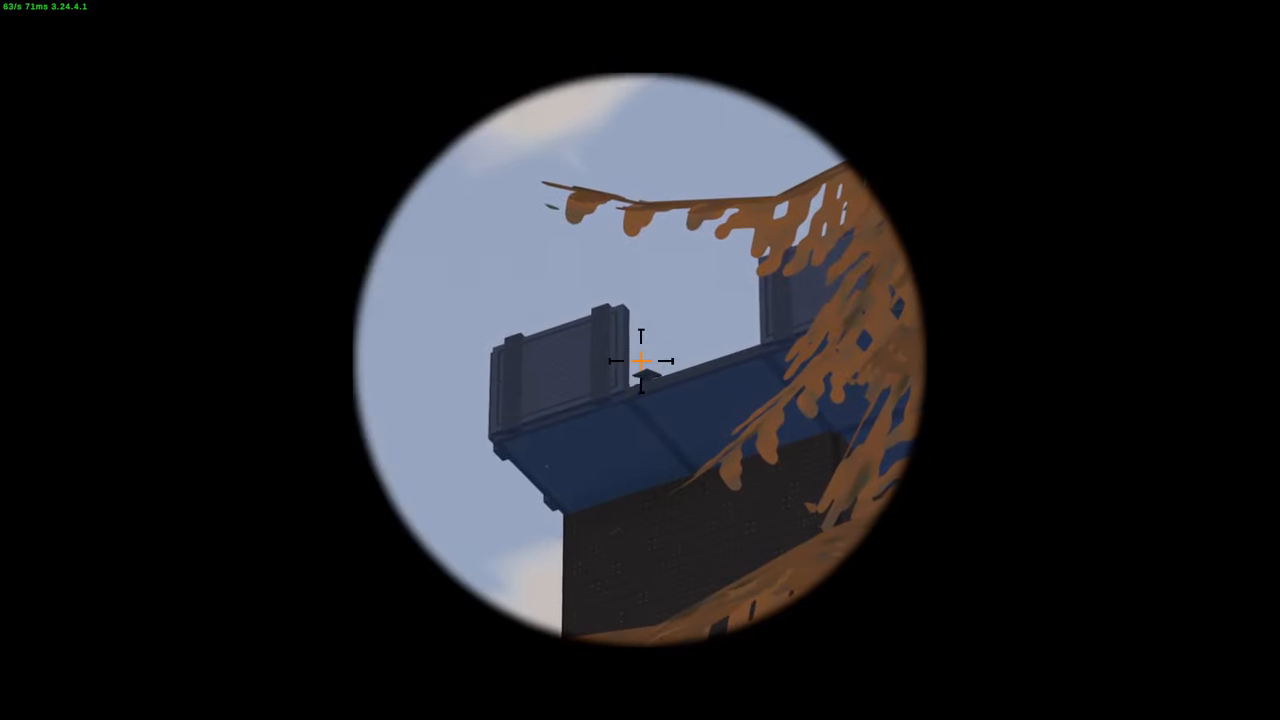
{"action": "right_click", "coordinate": [640, 360]}
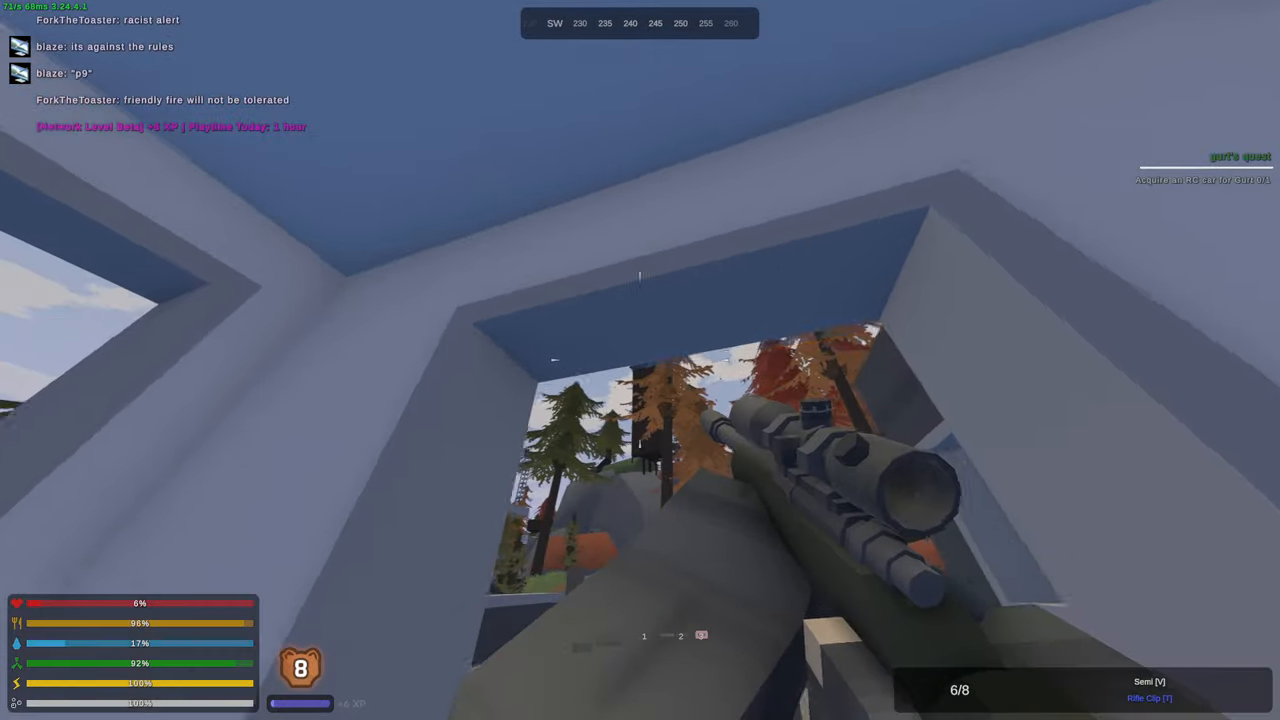
{"action": "right_click", "coordinate": [640, 360]}
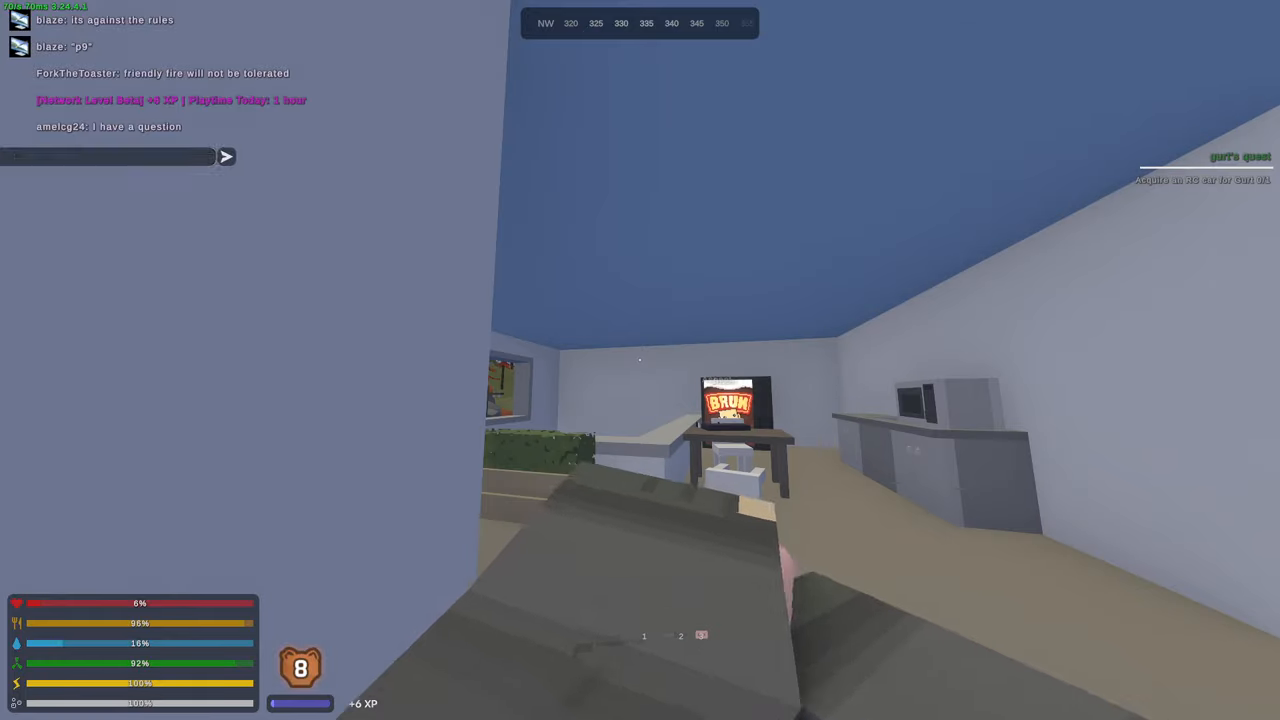
- Chat 'is th' on the way to the loot, then respawn after being shot dead
{"action": "type", "text": "is th"}
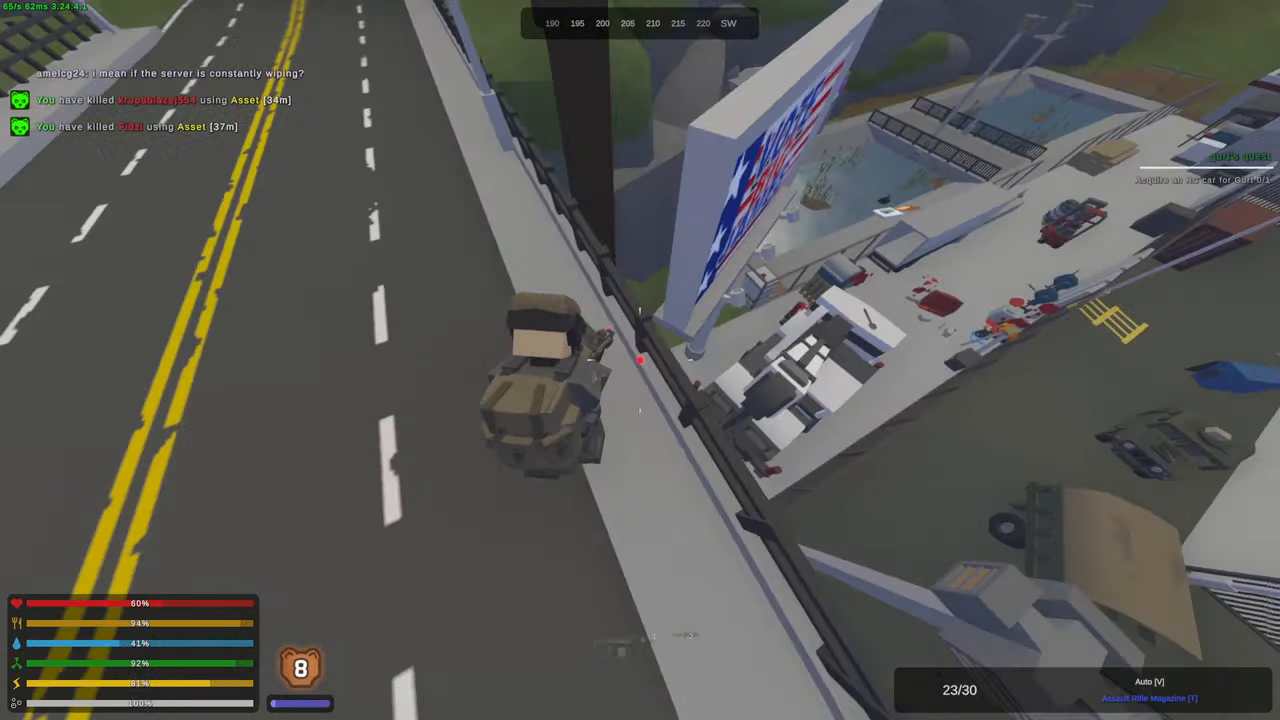
{"action": "mouse_move", "coordinate": [640, 360]}
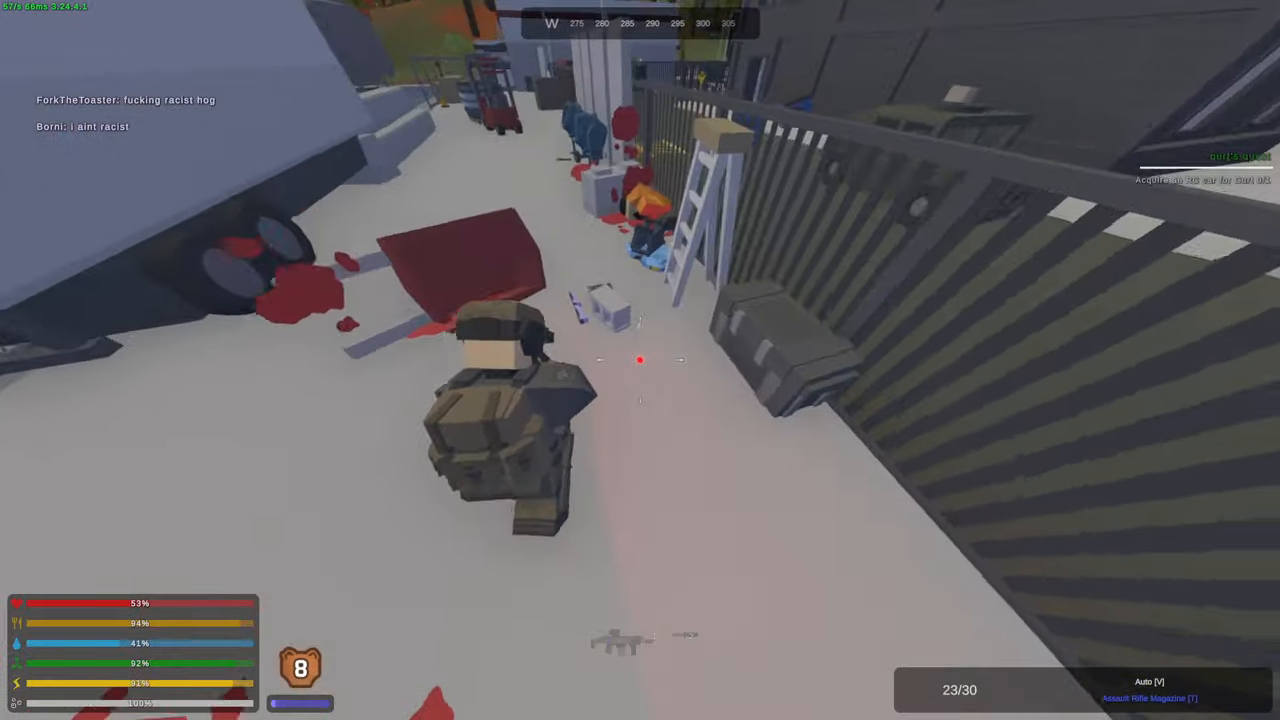
{"action": "mouse_move", "coordinate": [640, 360]}
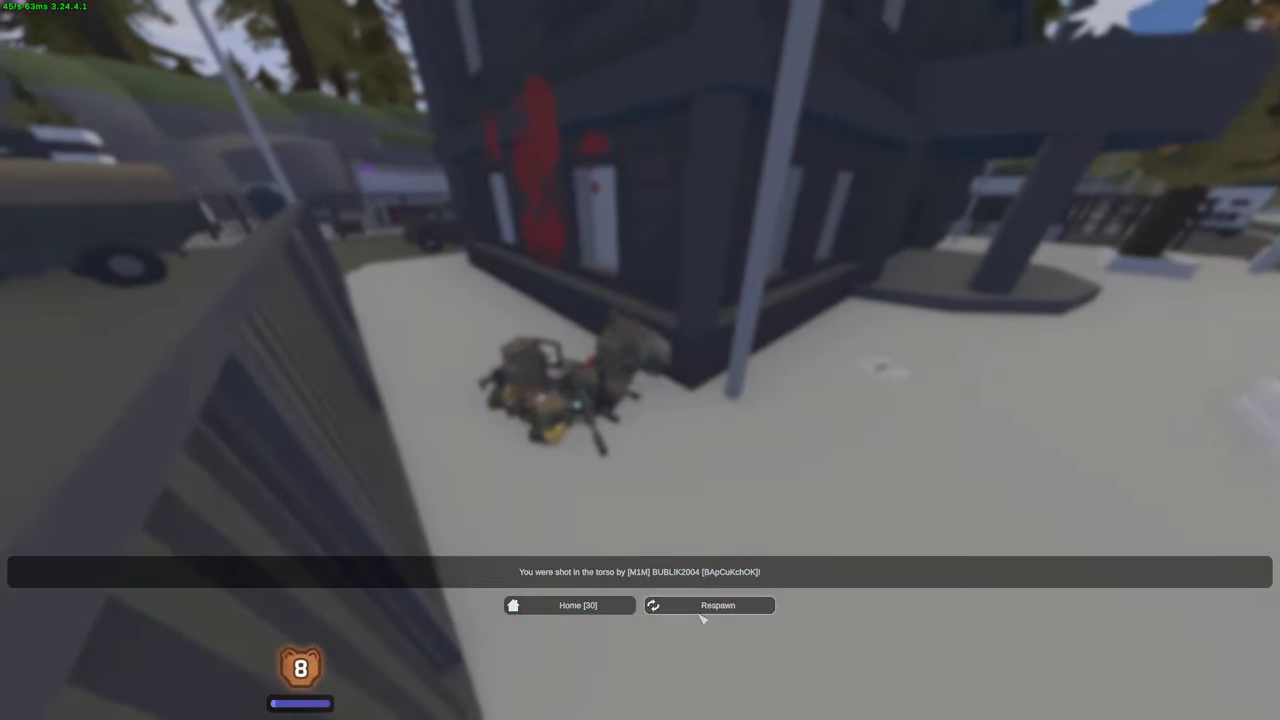
{"action": "left_click", "coordinate": [716, 604]}
{"action": "type", "text": "/tpa b"}
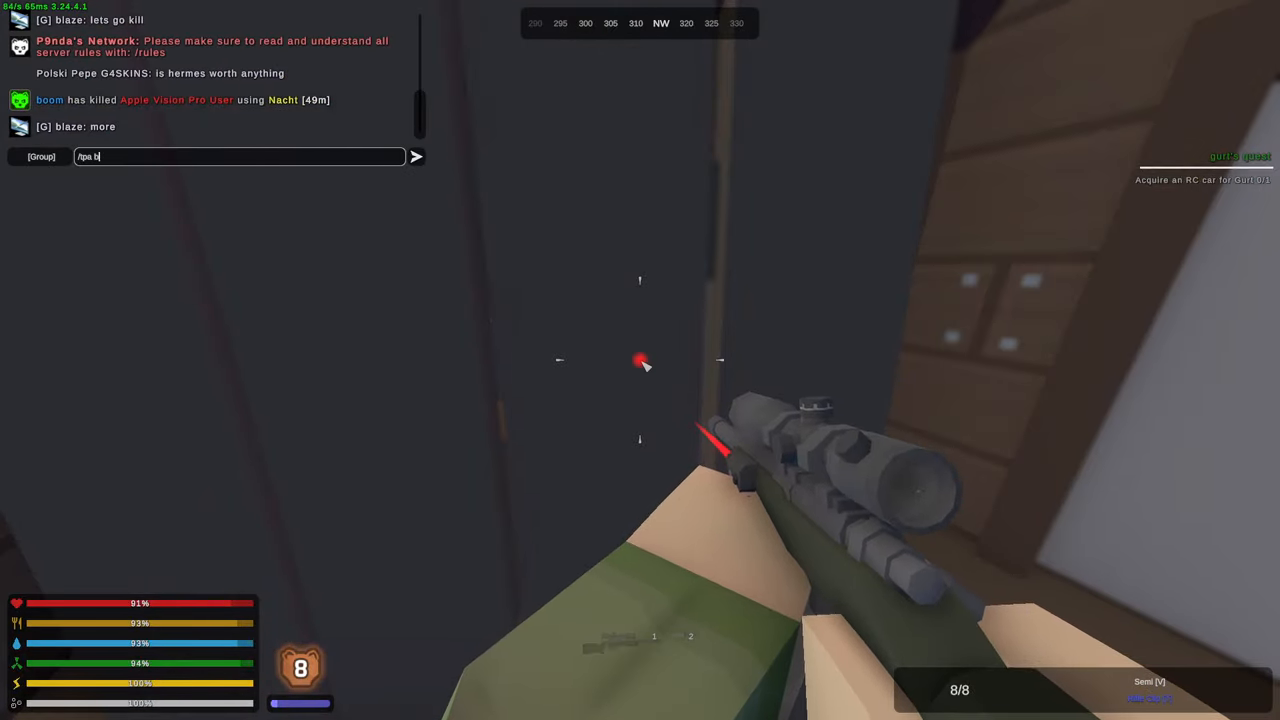
- Send the /tpa teleport request to a squadmate via chat
{"action": "key", "text": "Return"}
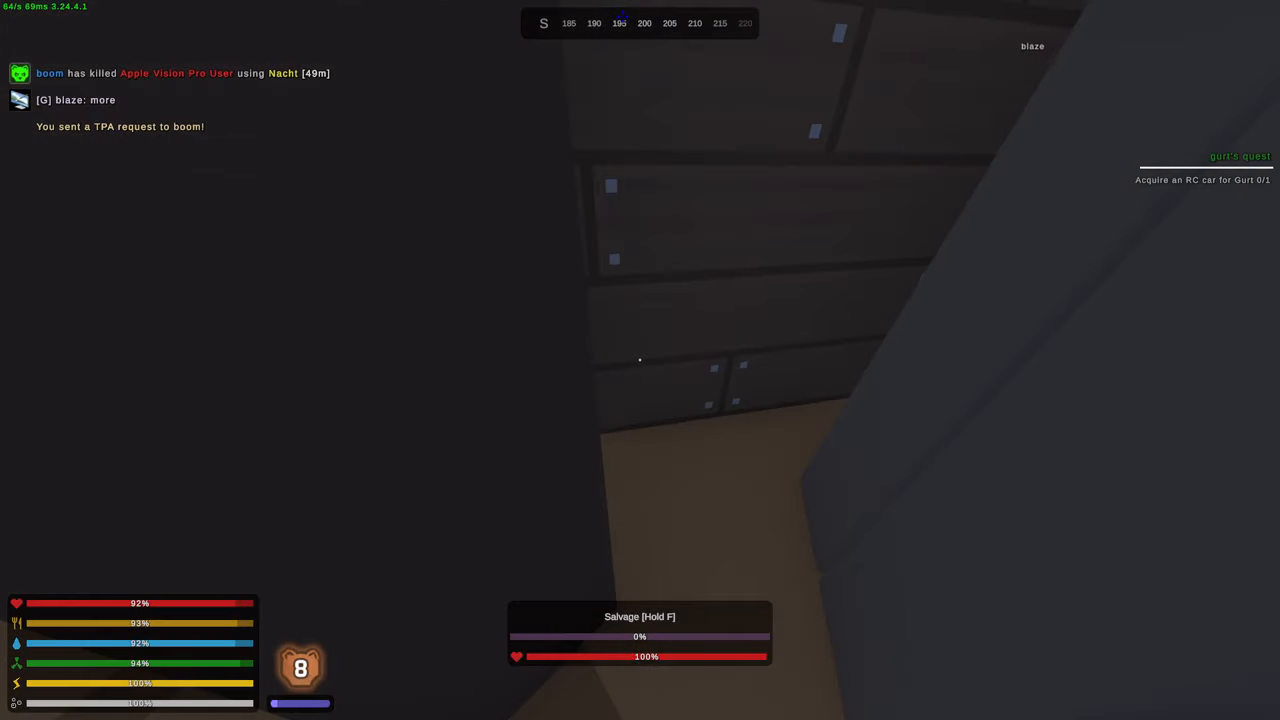
{"action": "key", "text": "Tab"}
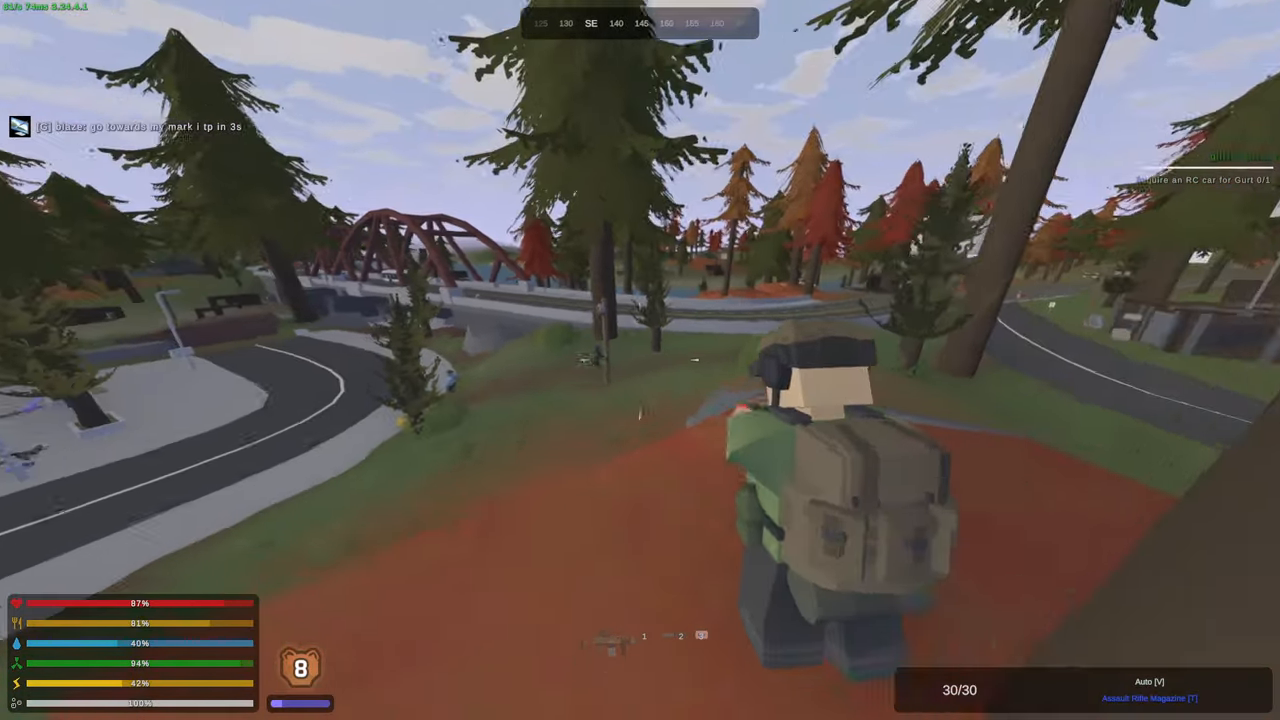
- Shoot the nearby zombies, then finish the downed enemy player on the hill
{"action": "left_click", "coordinate": [640, 360]}
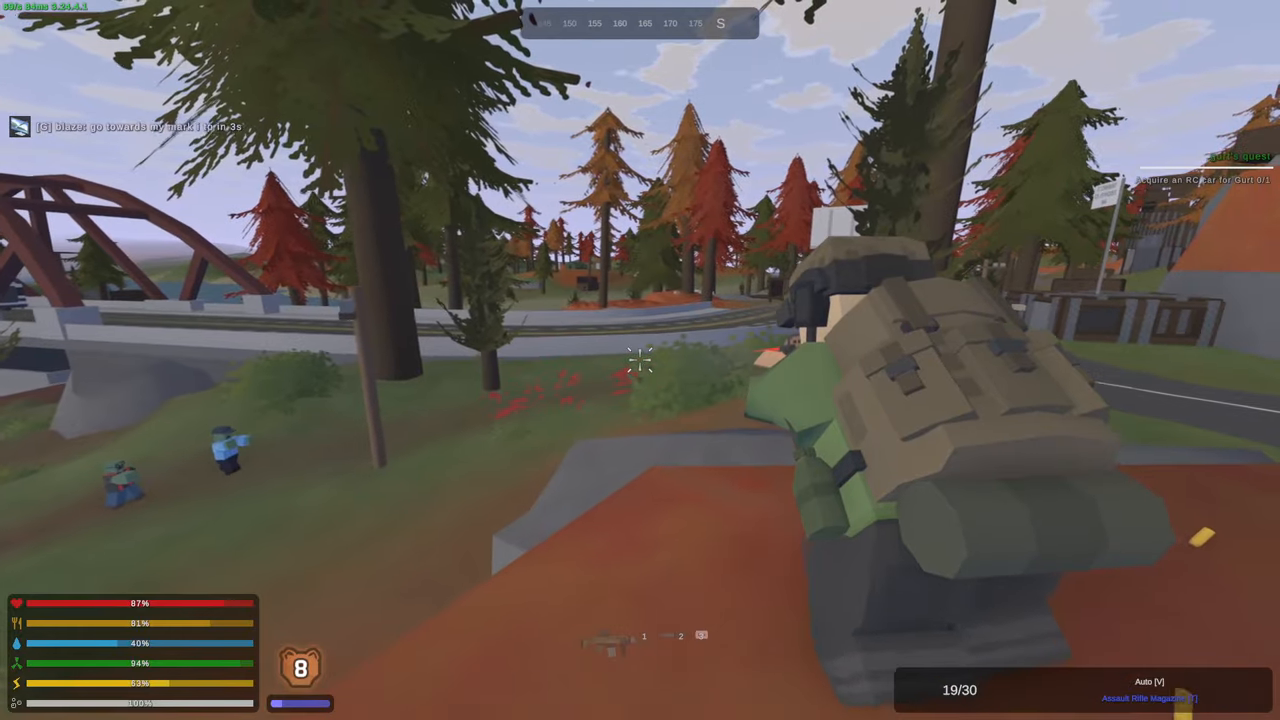
{"action": "left_click", "coordinate": [640, 360]}
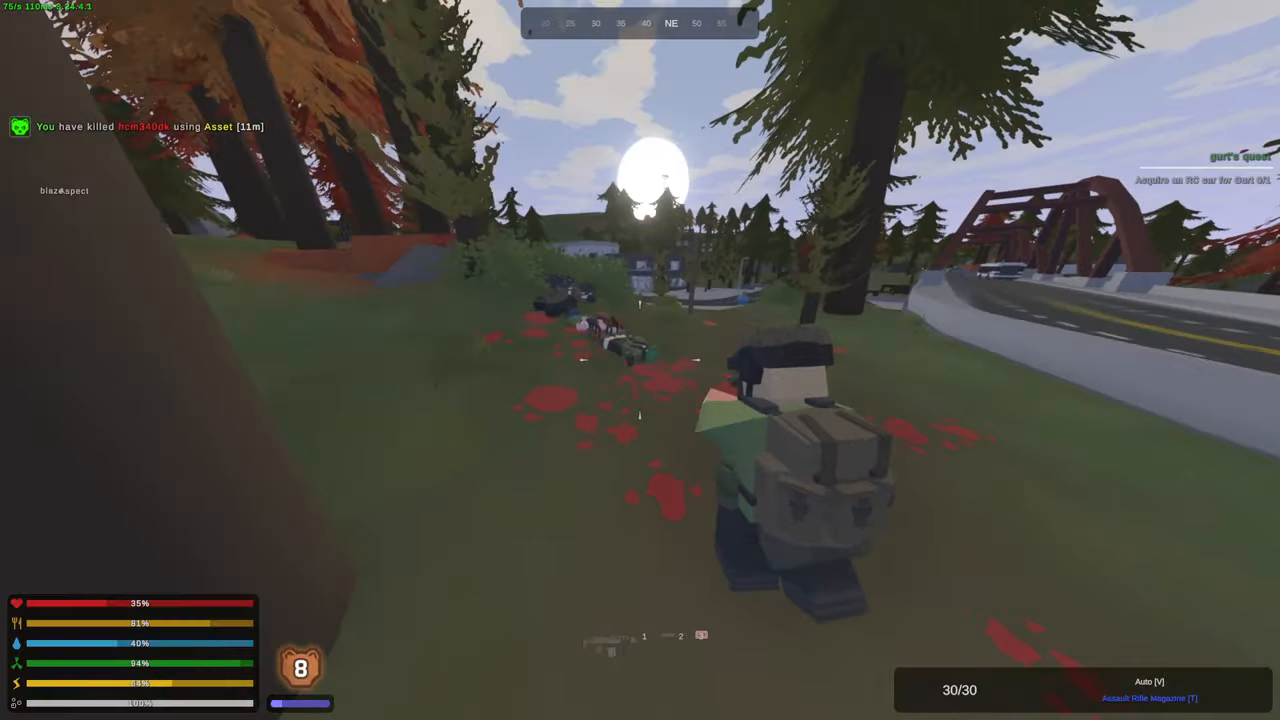
{"action": "left_click", "coordinate": [640, 360]}
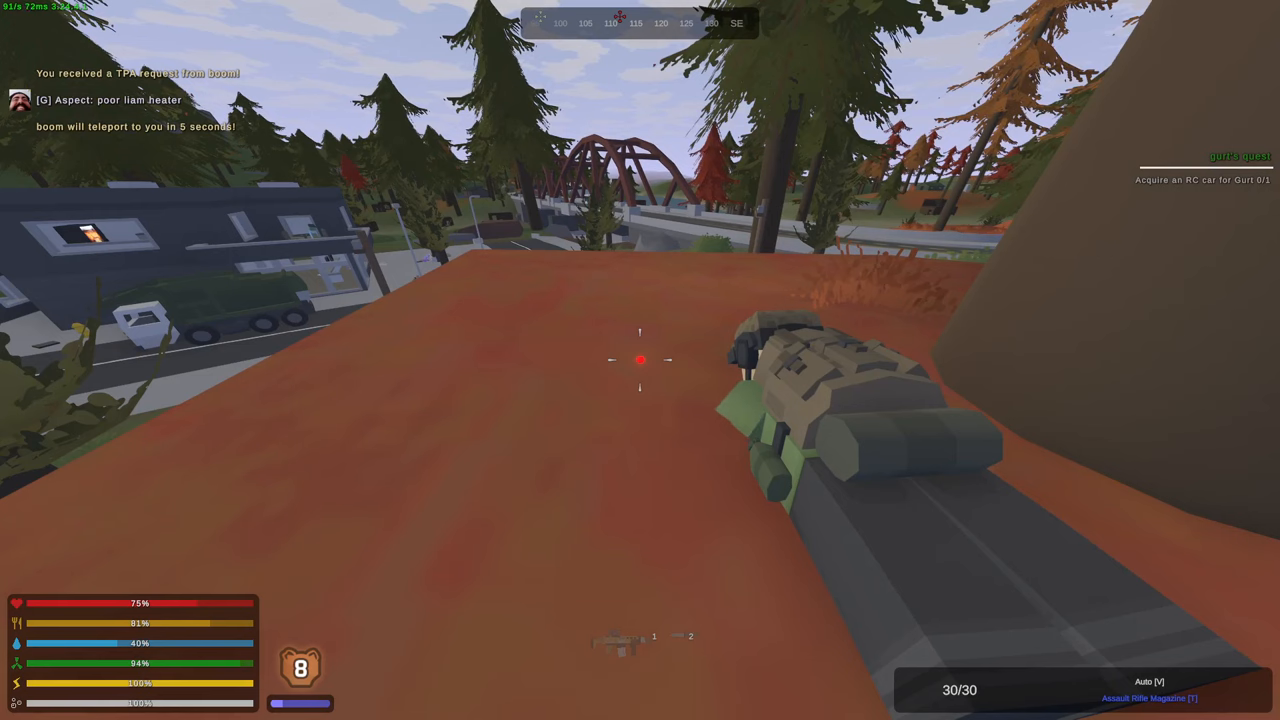
{"action": "mouse_move", "coordinate": [640, 360]}
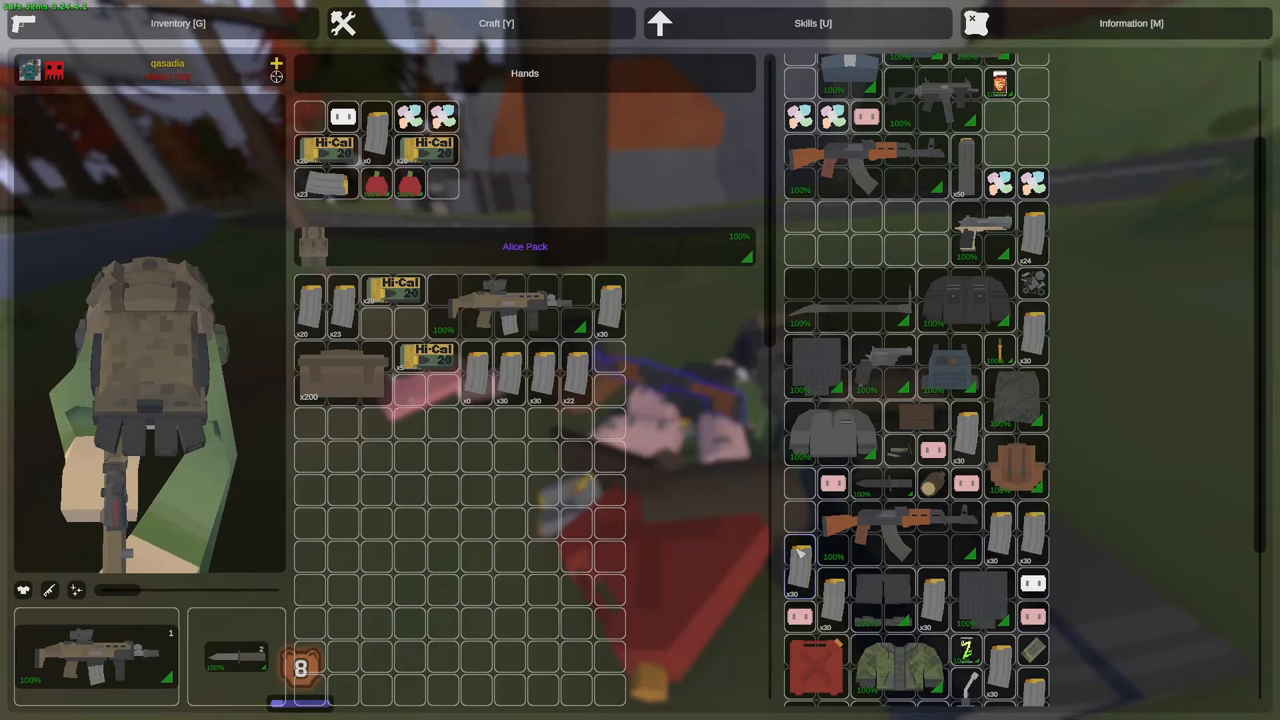
- Scroll through the dead player's loot grid while moving supplies into the Alice Pack
{"action": "scroll", "scroll_direction": "down", "scroll_amount": 3}
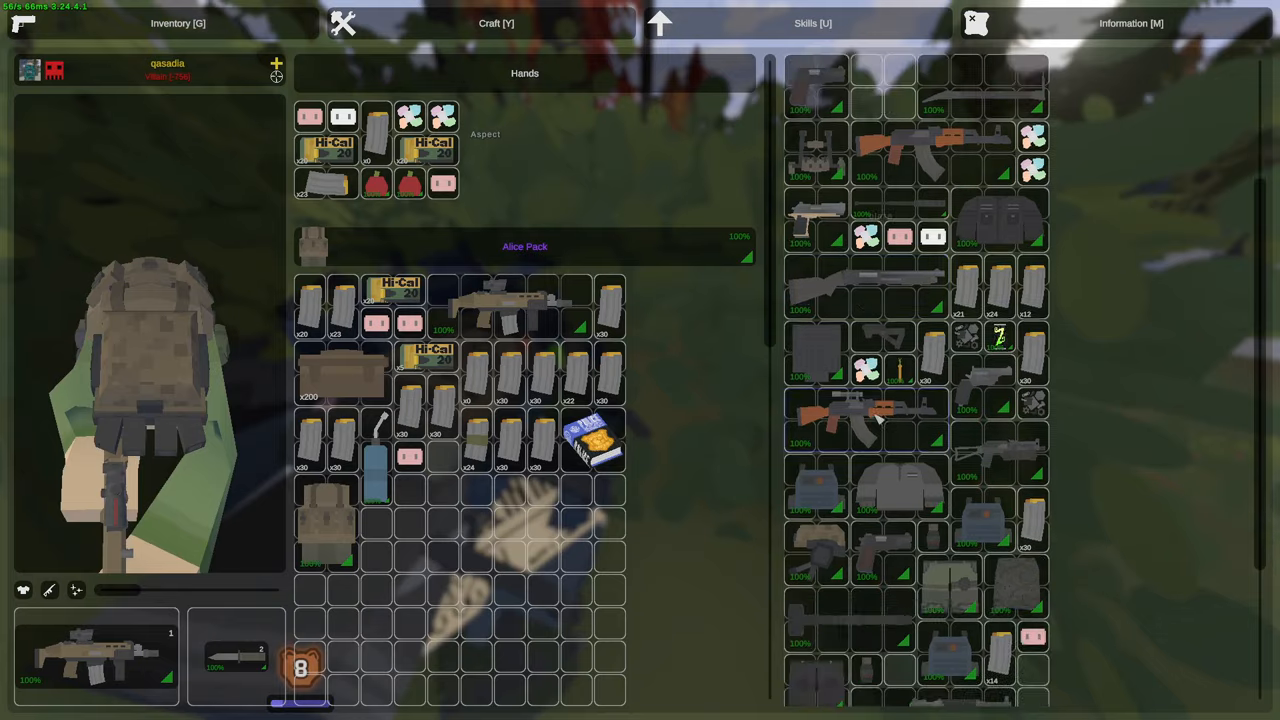
{"action": "scroll", "scroll_direction": "down", "scroll_amount": 3}
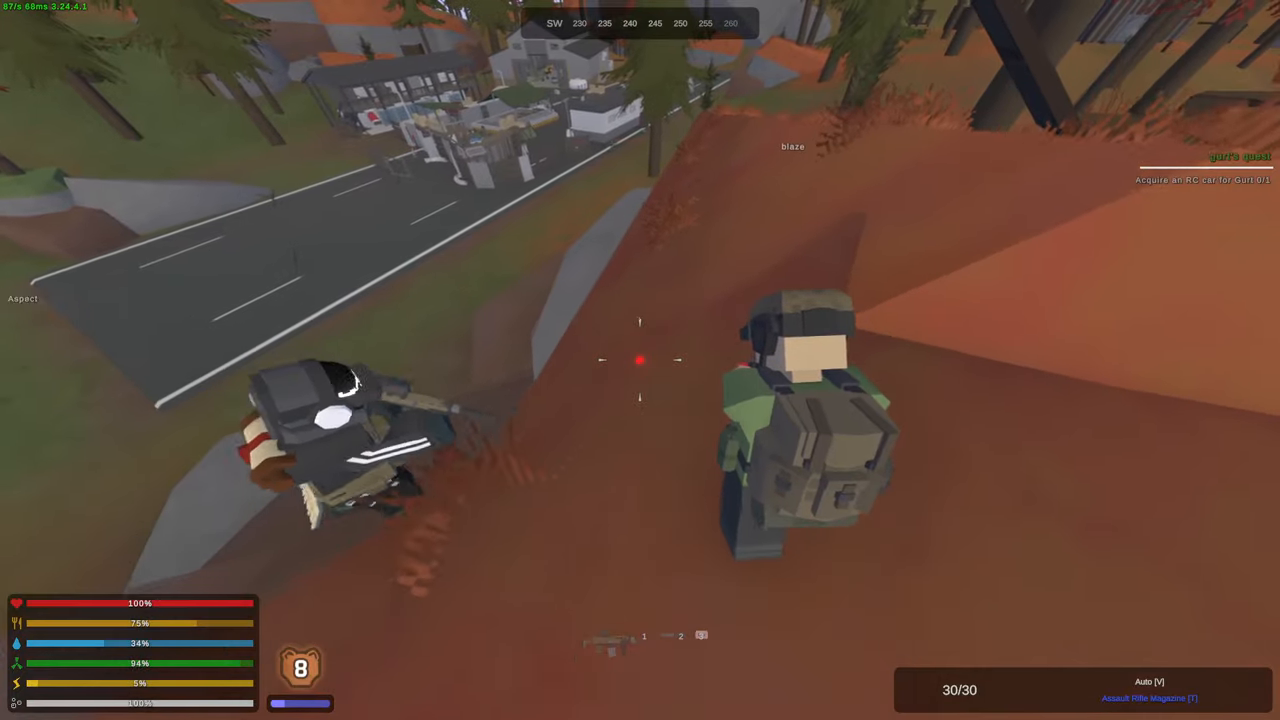
- Aim the rifle down the slope and chat 'WANNA BOO MBOO' to the squad
{"action": "right_click", "coordinate": [640, 360]}
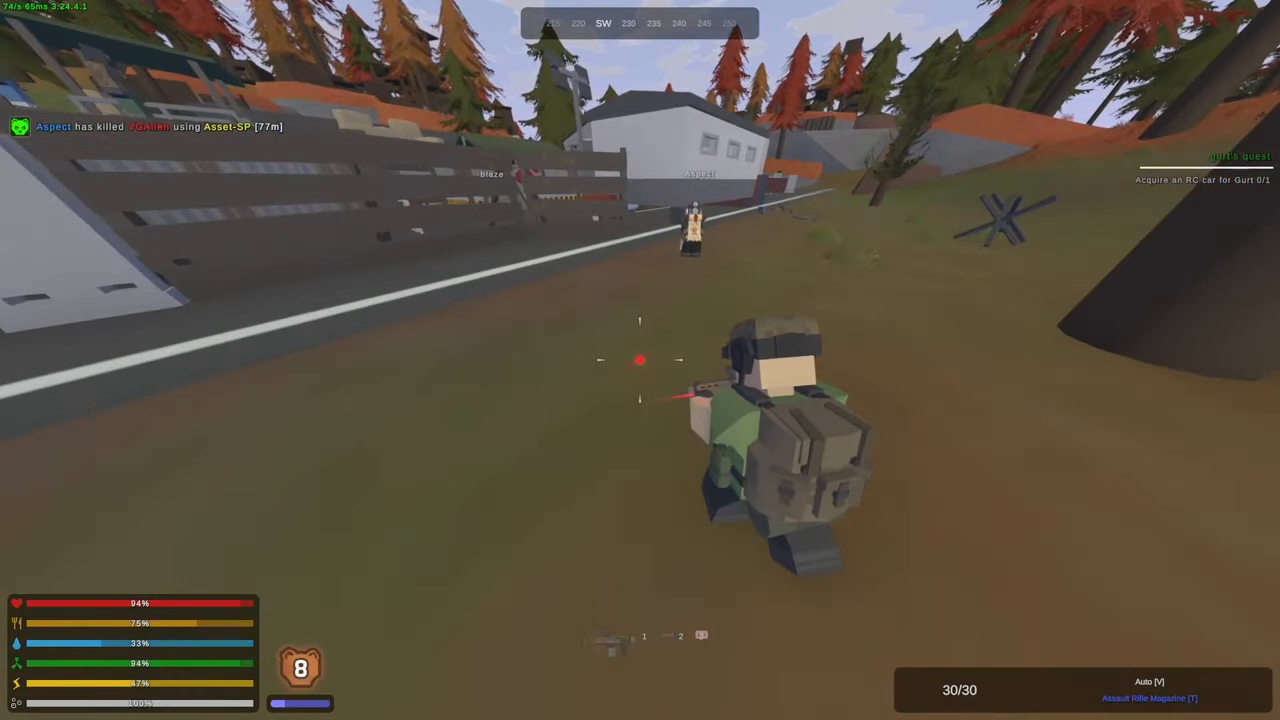
{"action": "mouse_move", "coordinate": [640, 360]}
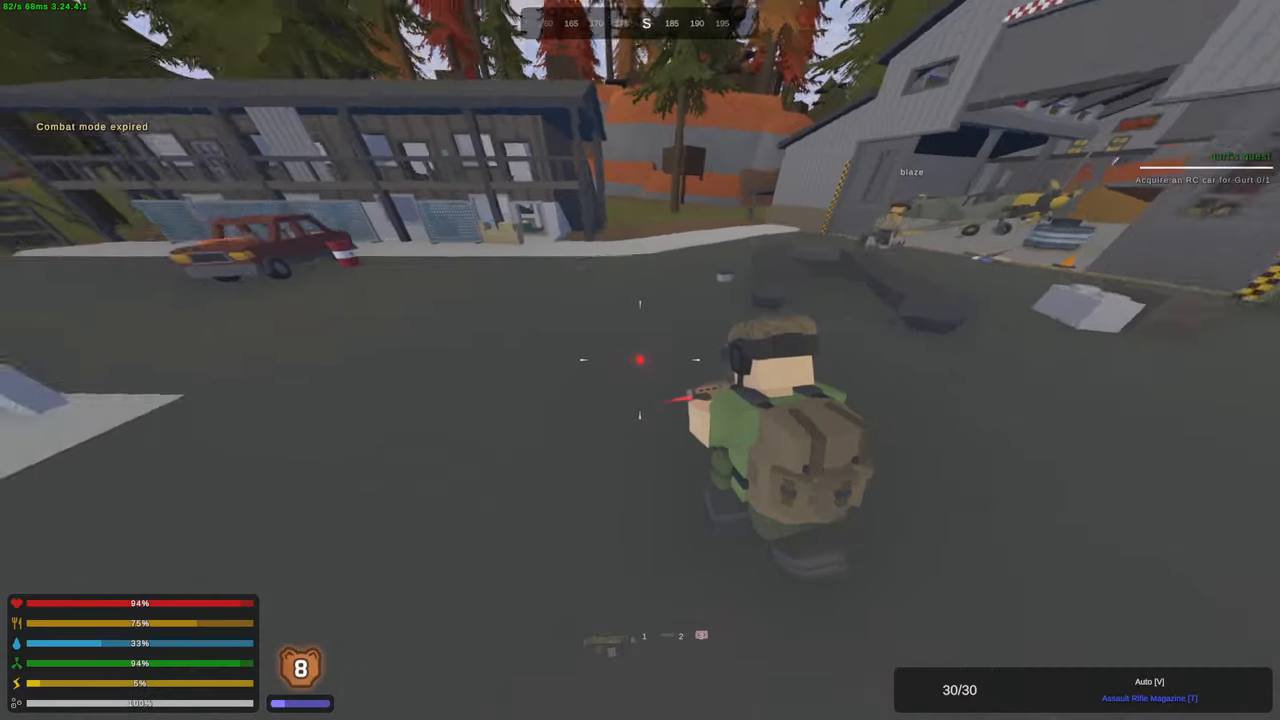
{"action": "mouse_move", "coordinate": [640, 360]}
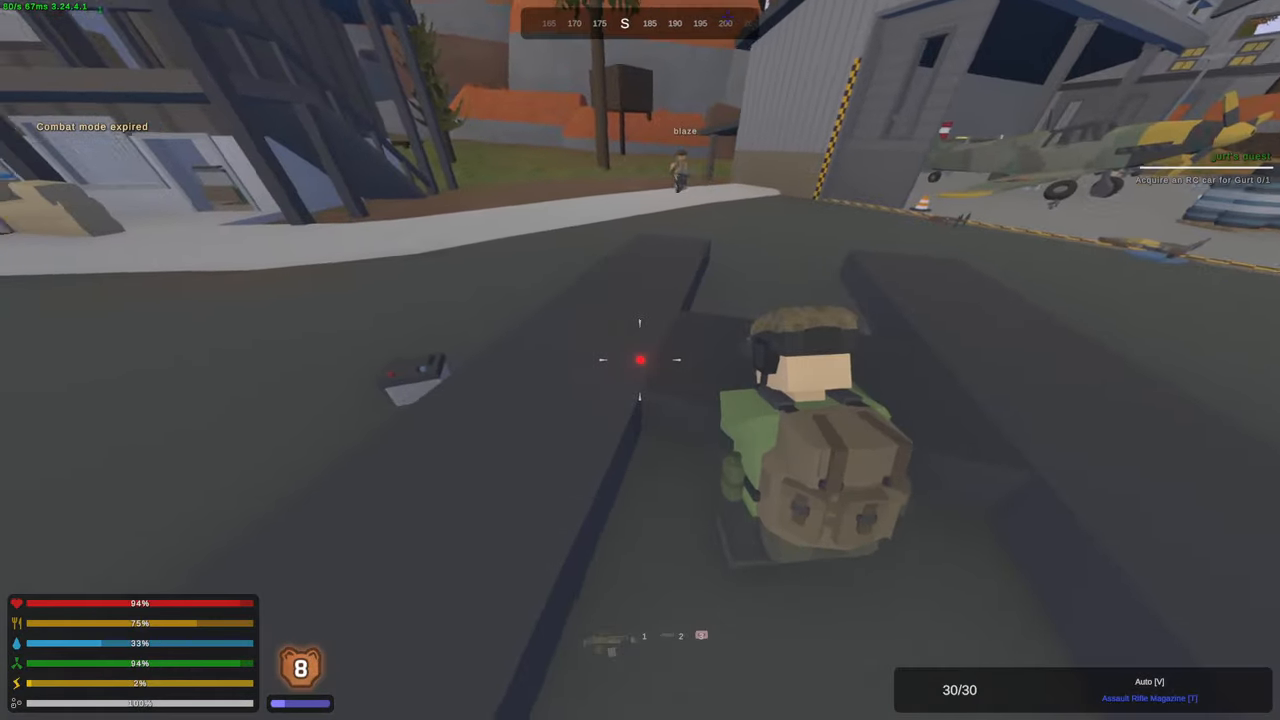
{"action": "type", "text": "WANNA BOO MBOO"}
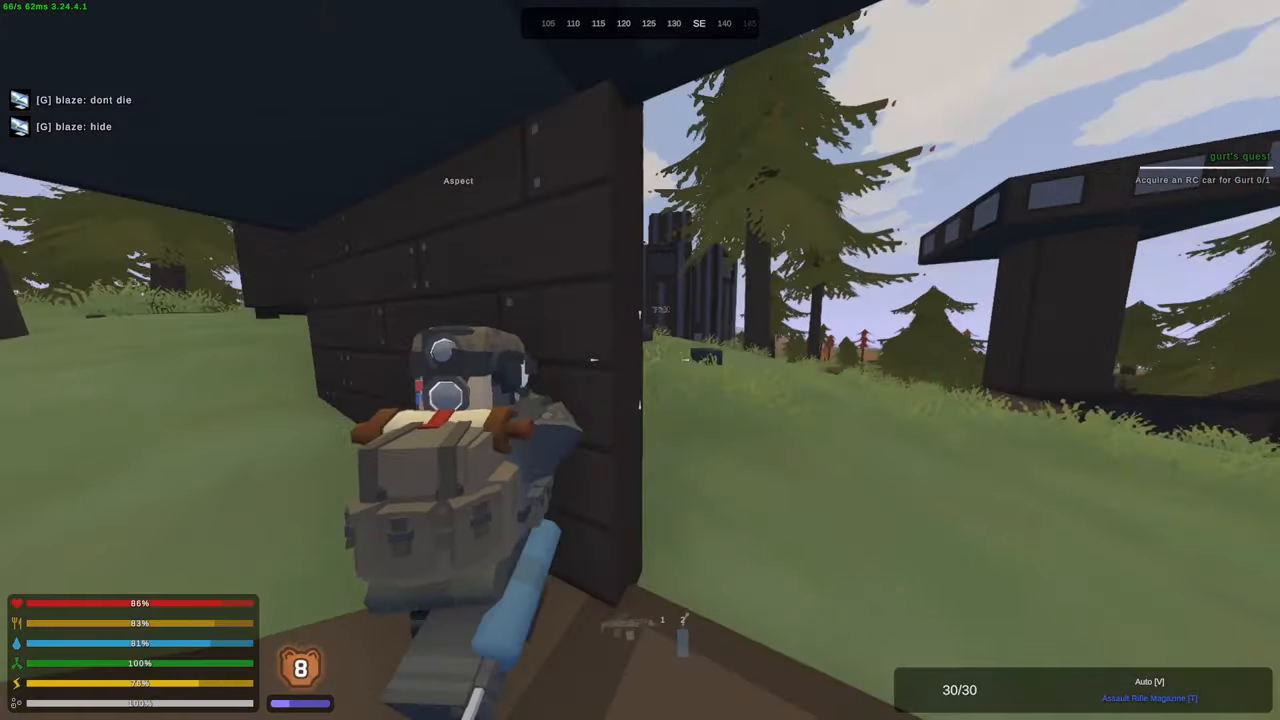
{"action": "mouse_move", "coordinate": [640, 360]}
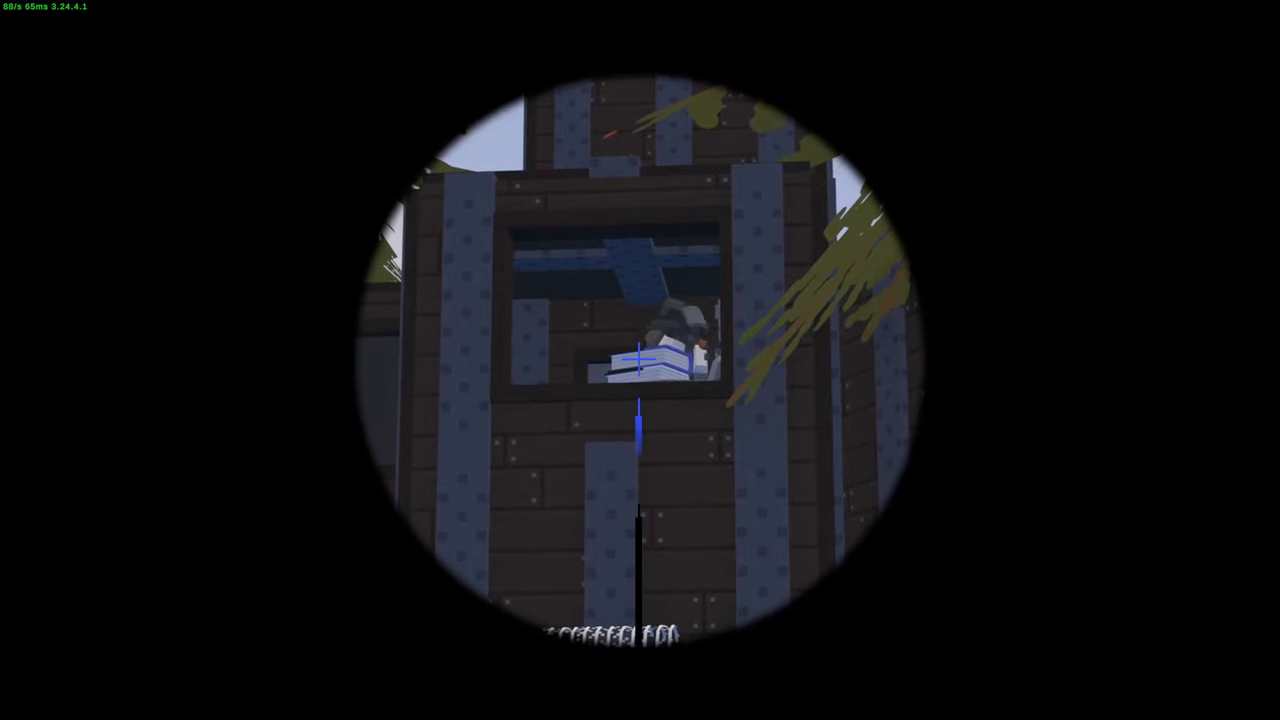
- Shoot the defender in the tall base's upper window and re-scope it
{"action": "left_click", "coordinate": [640, 360]}
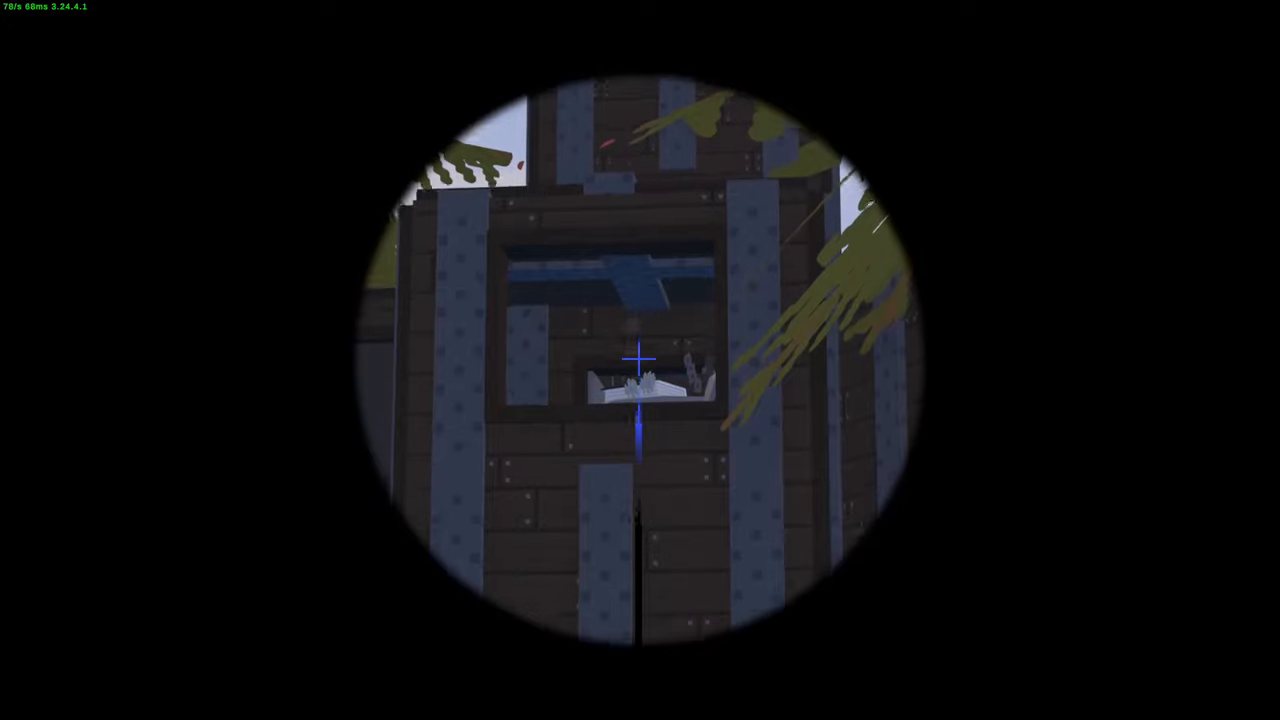
{"action": "right_click", "coordinate": [640, 360]}
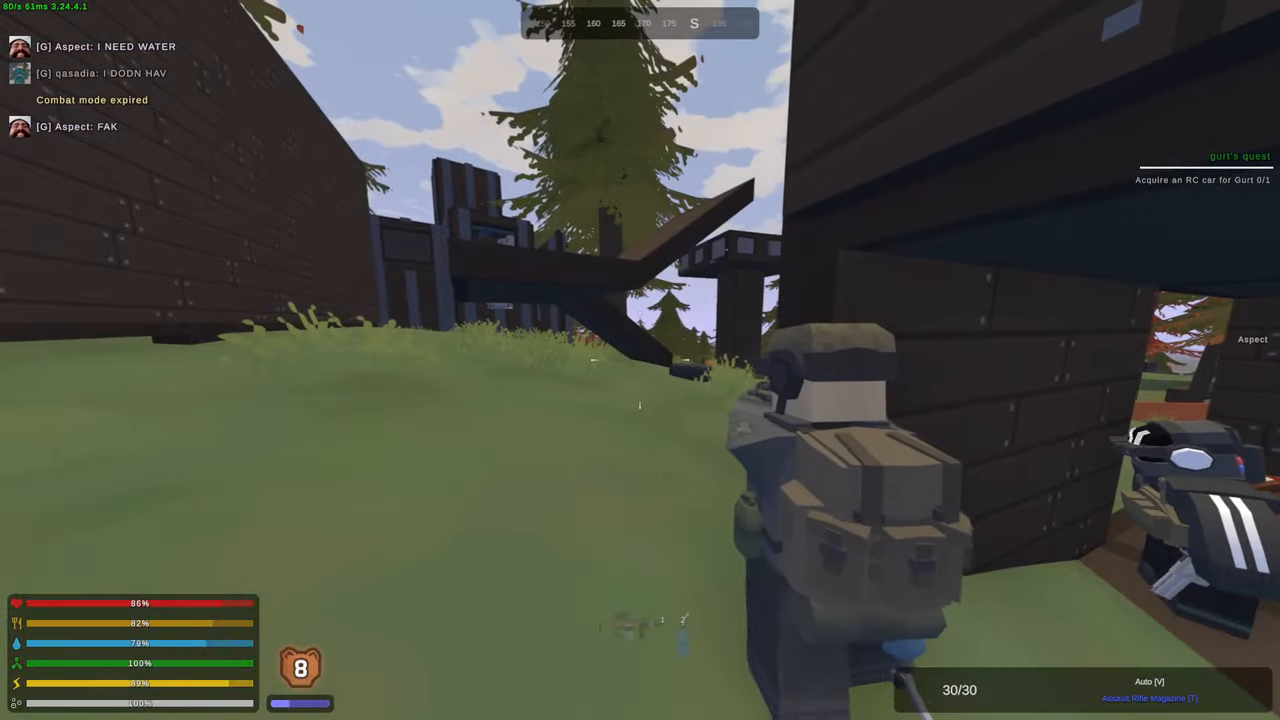
{"action": "right_click", "coordinate": [640, 360]}
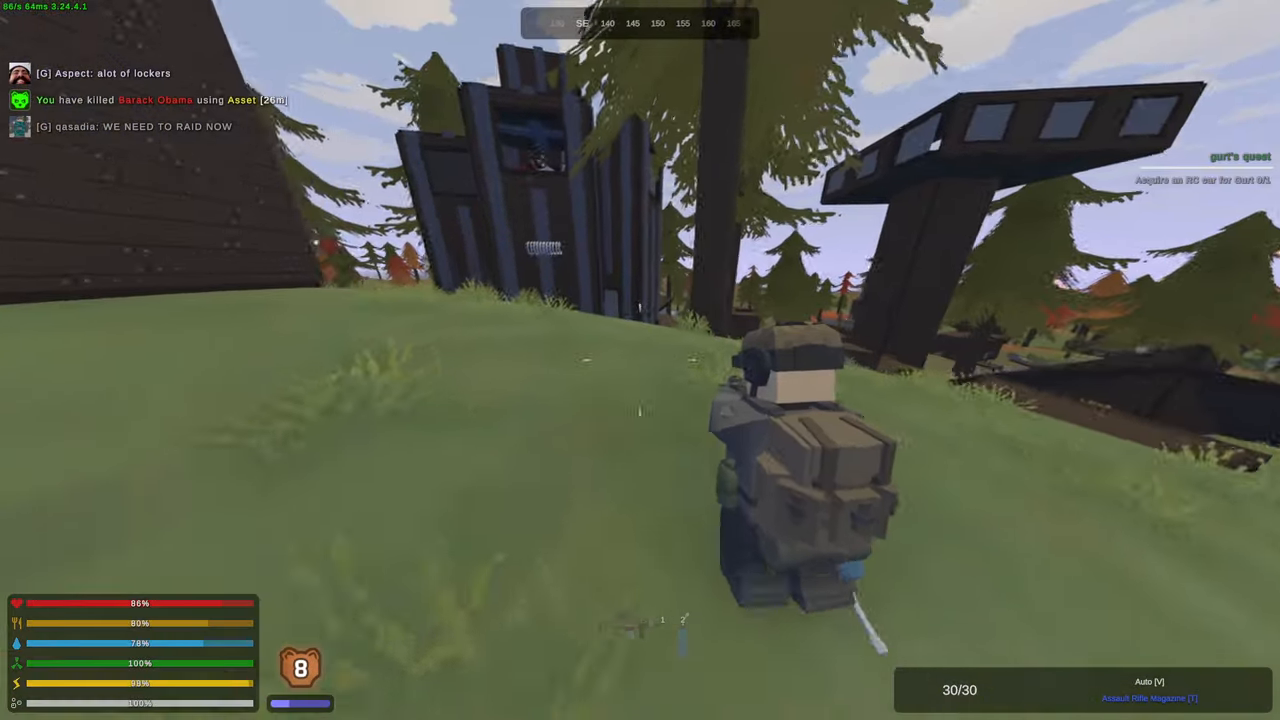
- Warn the squad about the windows in chat and reload the rifle to a full magazine
{"action": "right_click", "coordinate": [640, 360]}
{"action": "type", "text": "he has fucking"}
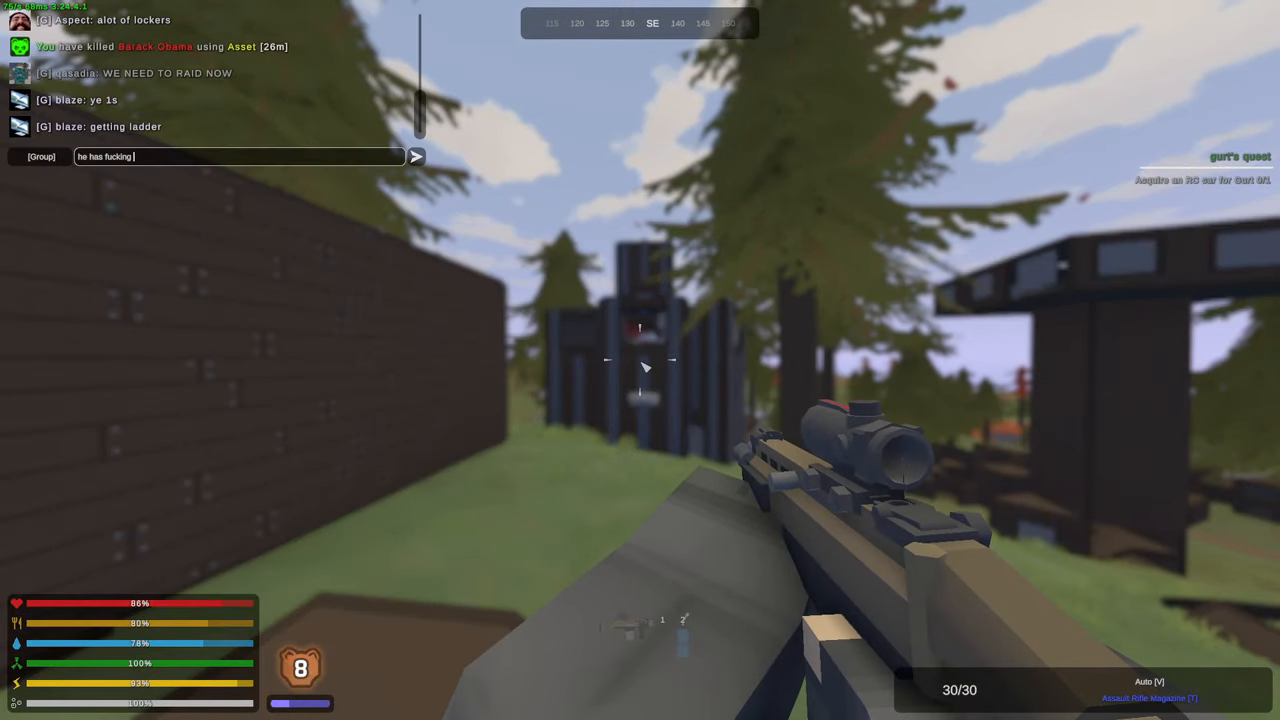
{"action": "type", "text": "wind"}
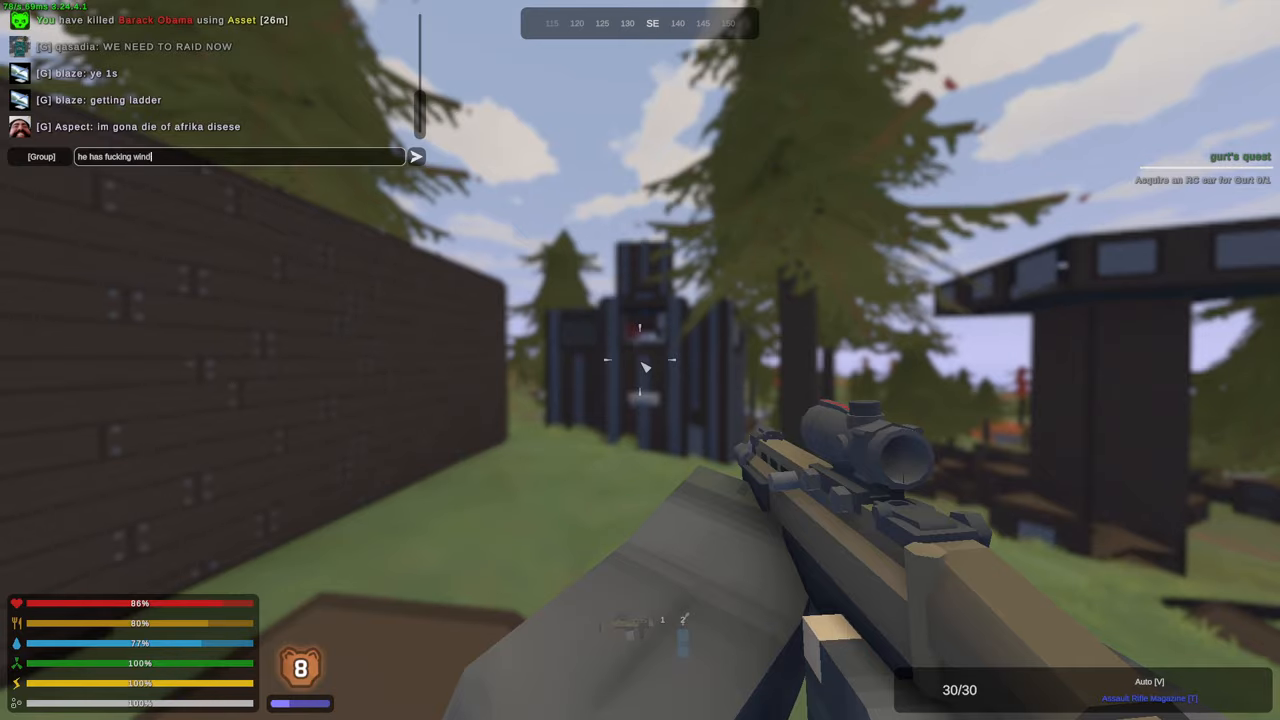
{"action": "right_click", "coordinate": [640, 360]}
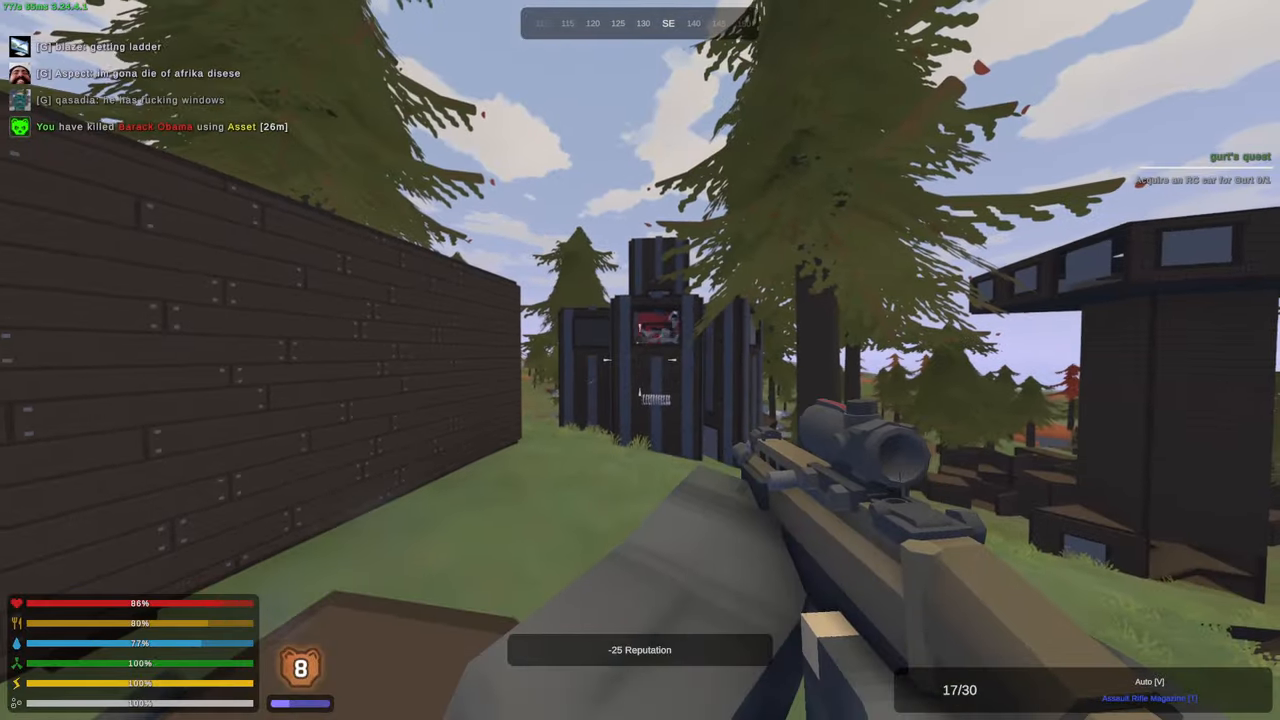
{"action": "key", "text": "r"}
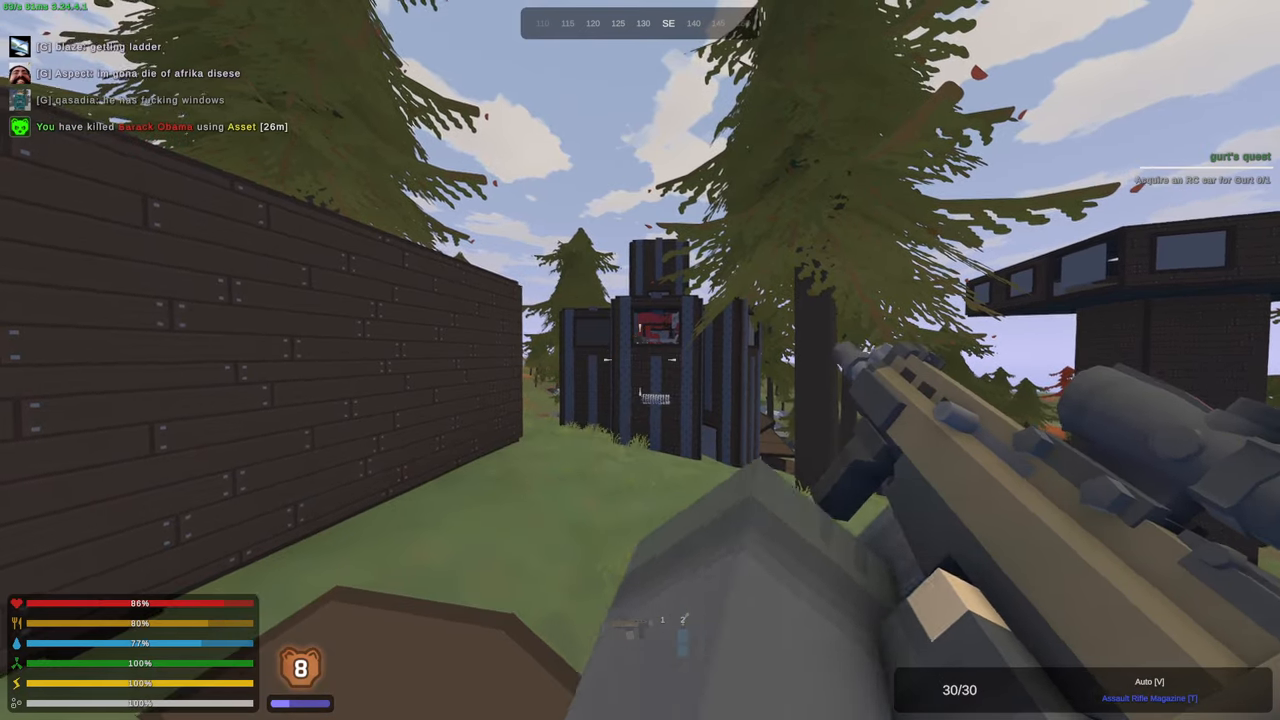
{"action": "mouse_move", "coordinate": [640, 360]}
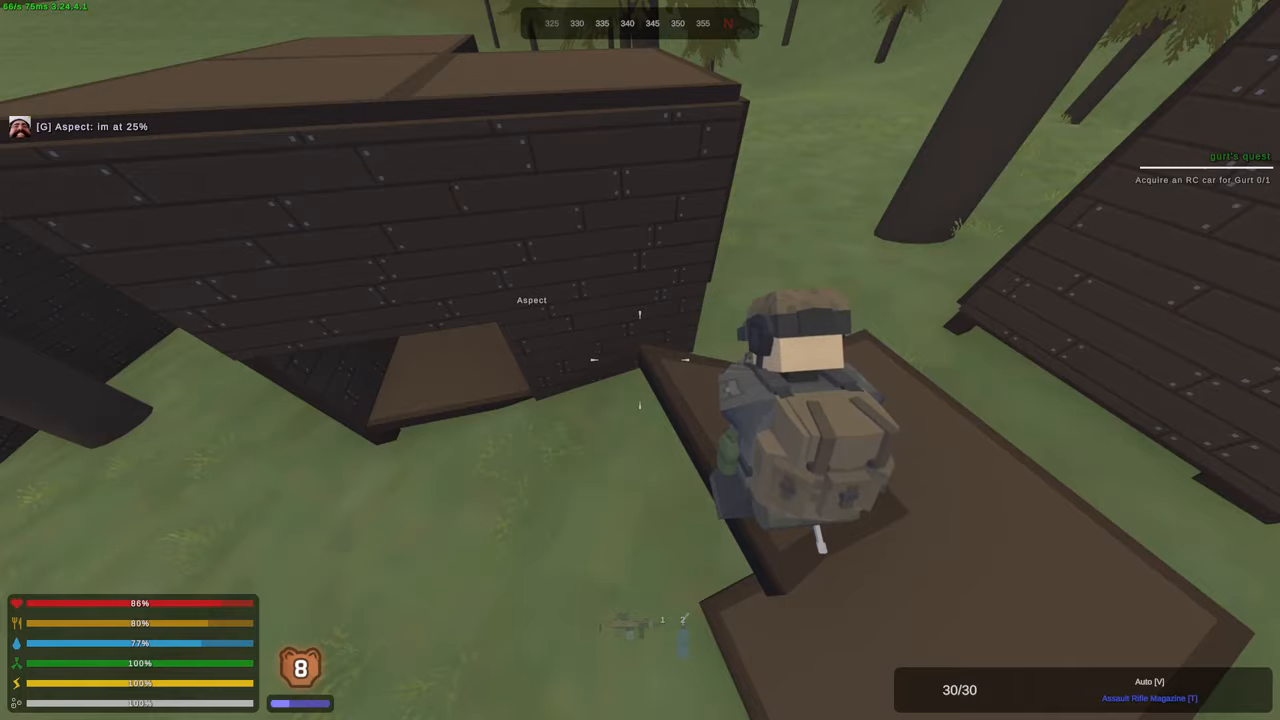
- Scope onto the defender in the upper window and shoot him
{"action": "right_click", "coordinate": [640, 360]}
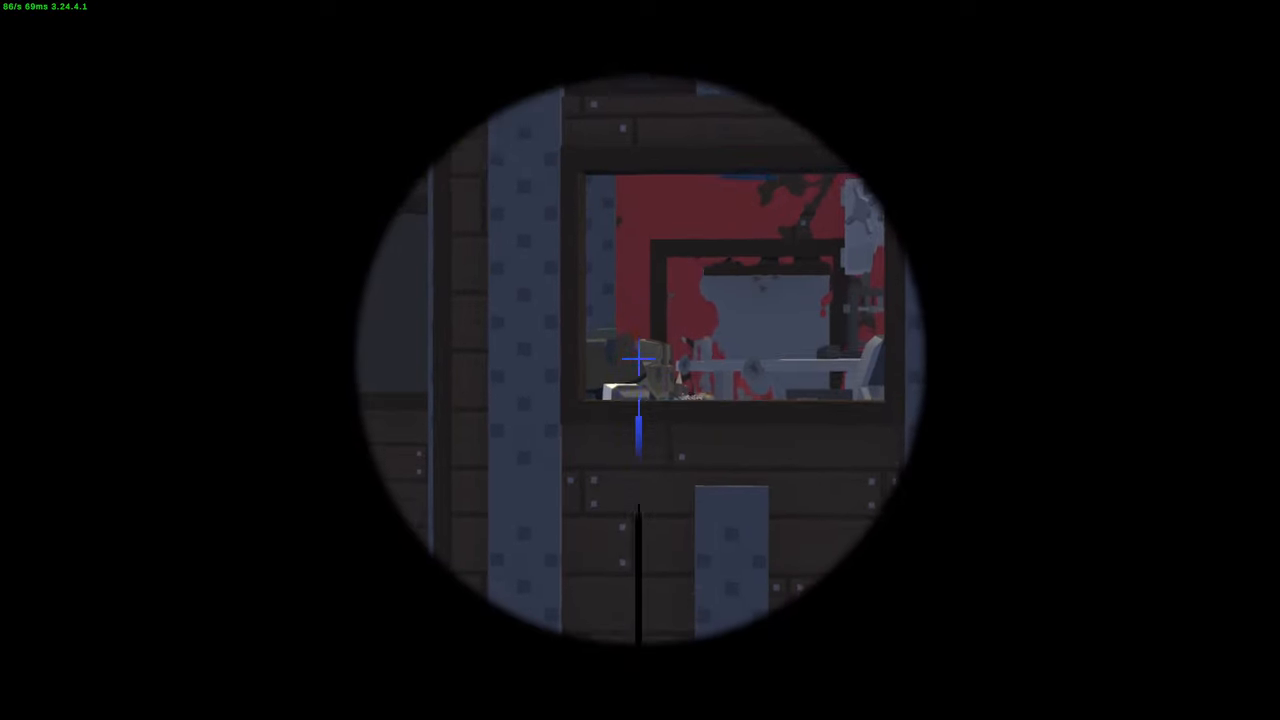
{"action": "mouse_move", "coordinate": [640, 360]}
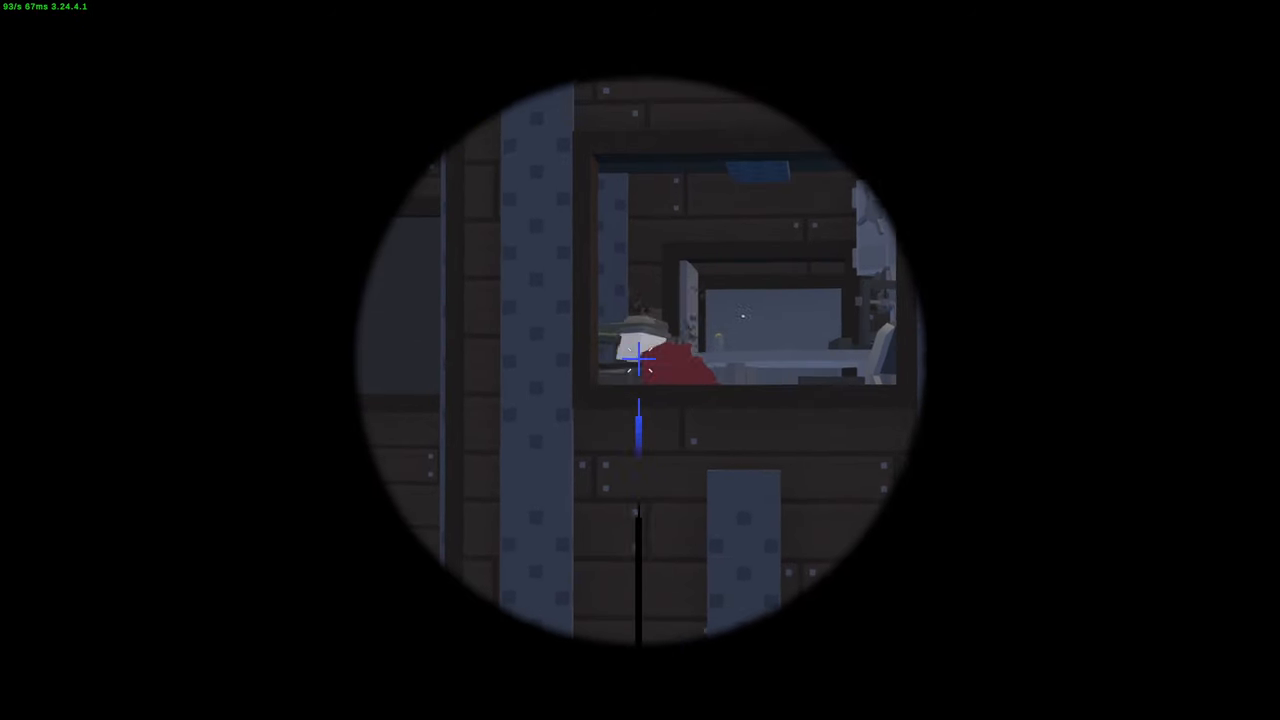
{"action": "left_click", "coordinate": [640, 360]}
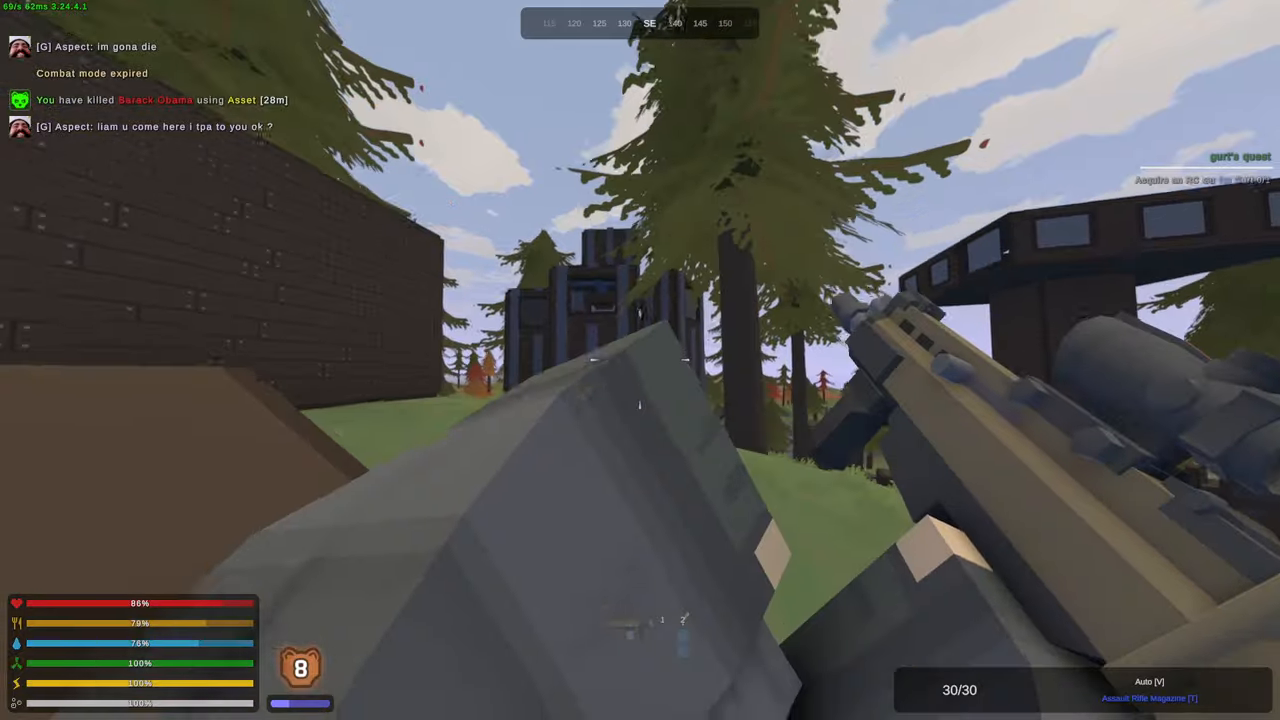
{"action": "mouse_move", "coordinate": [640, 360]}
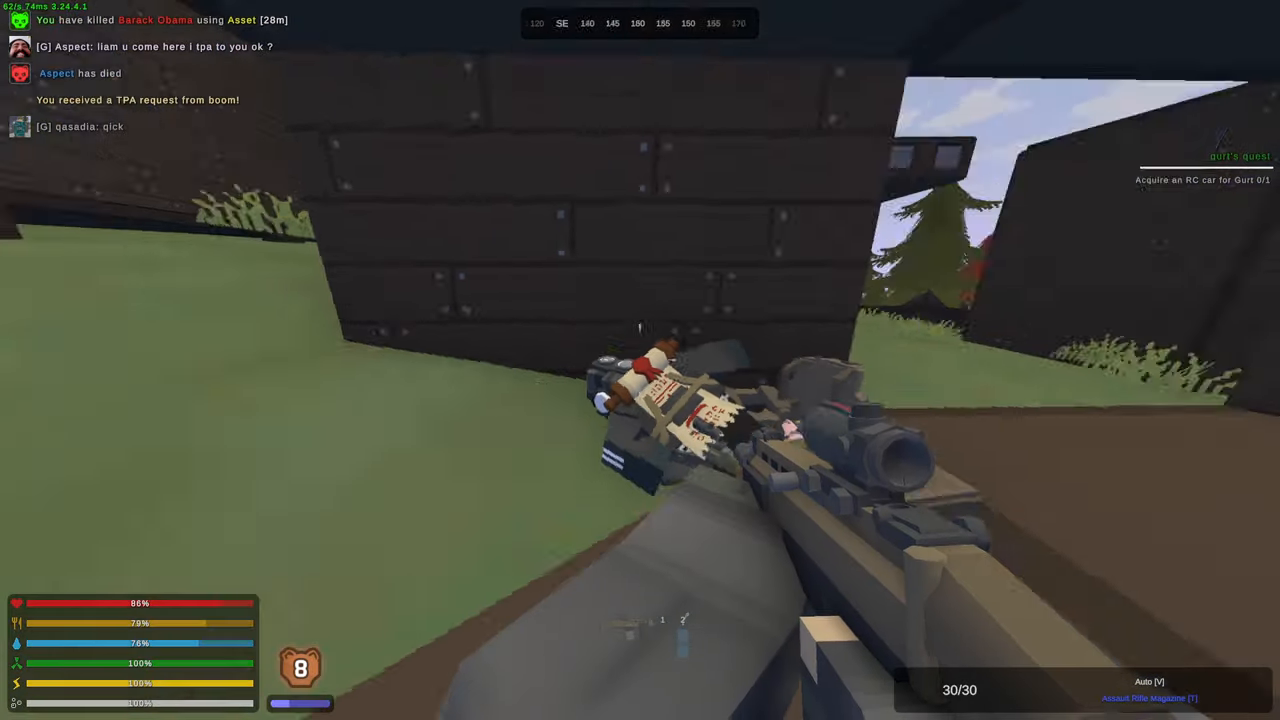
- Accept the squadmate's teleport and scope onto the base window twice to fire into it
{"action": "left_click", "coordinate": [640, 360]}
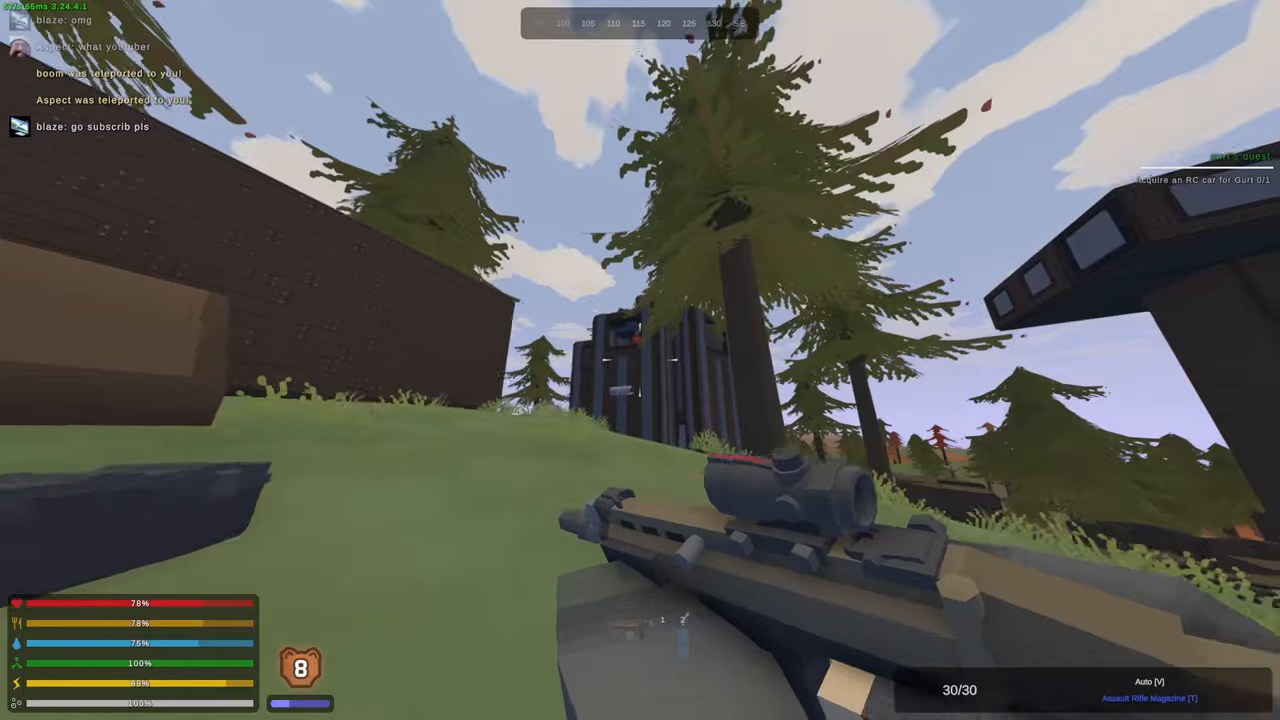
{"action": "mouse_move", "coordinate": [640, 360]}
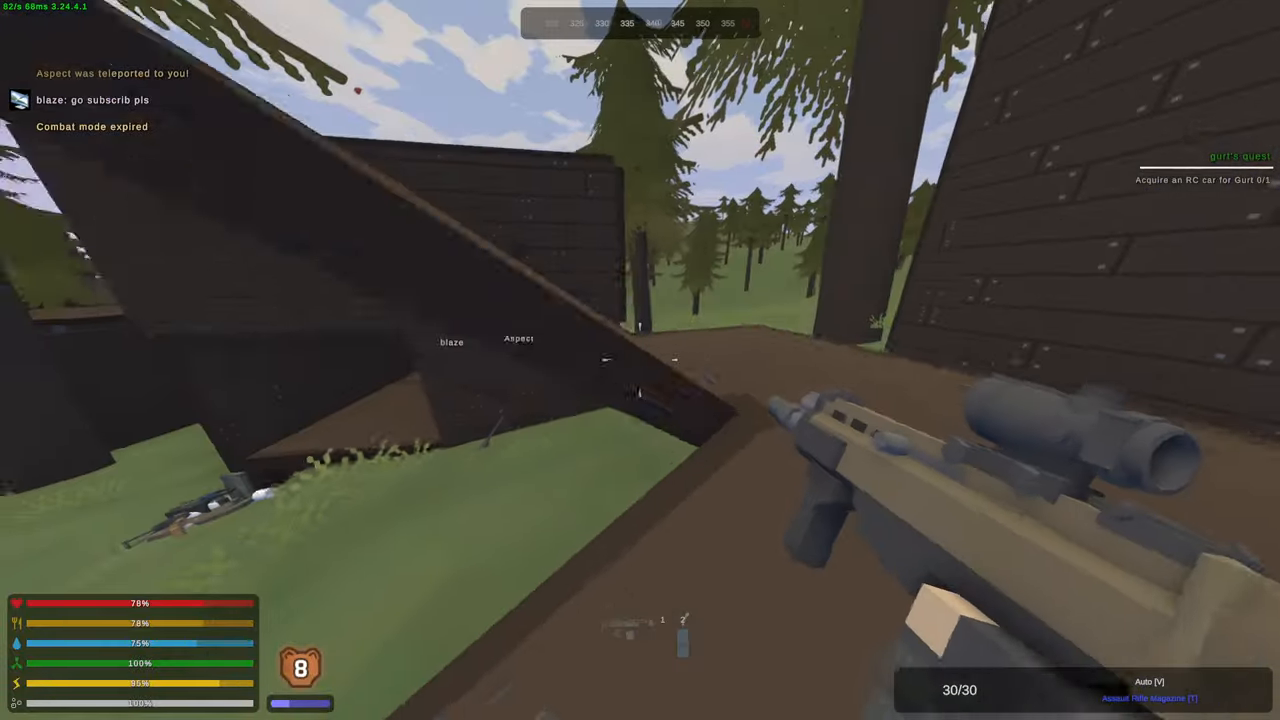
{"action": "mouse_move", "coordinate": [640, 360]}
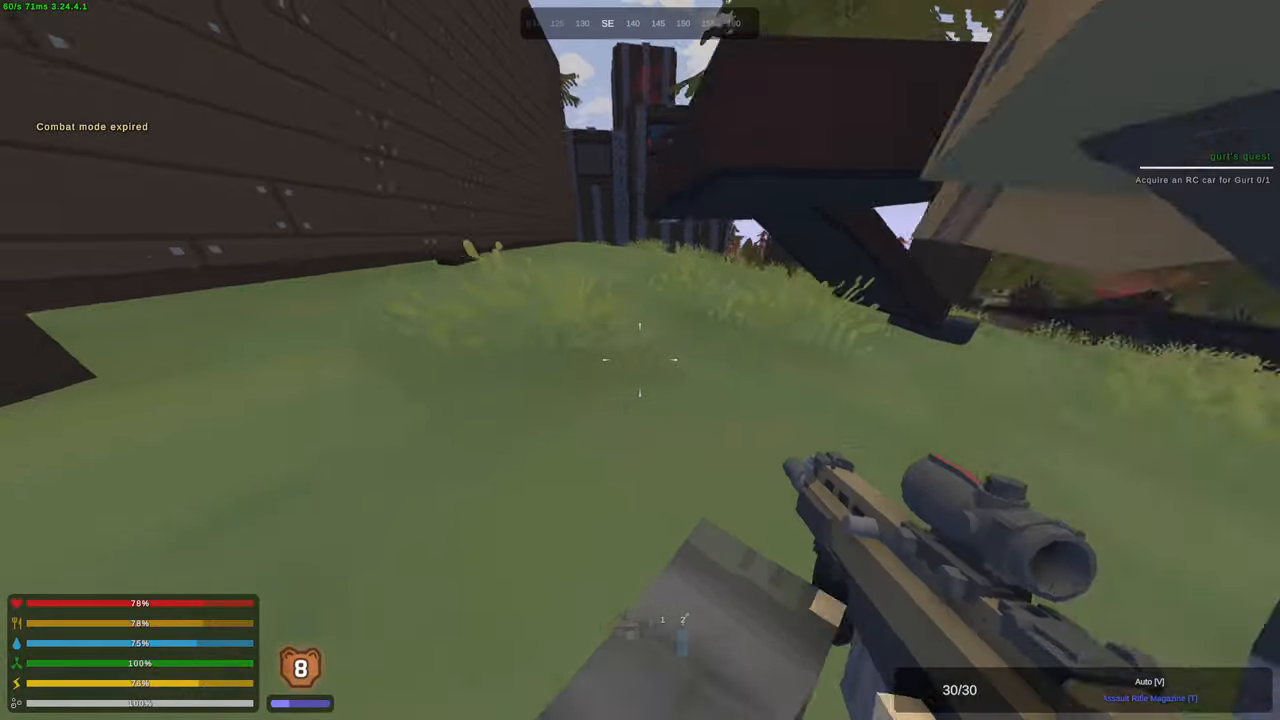
{"action": "mouse_move", "coordinate": [640, 360]}
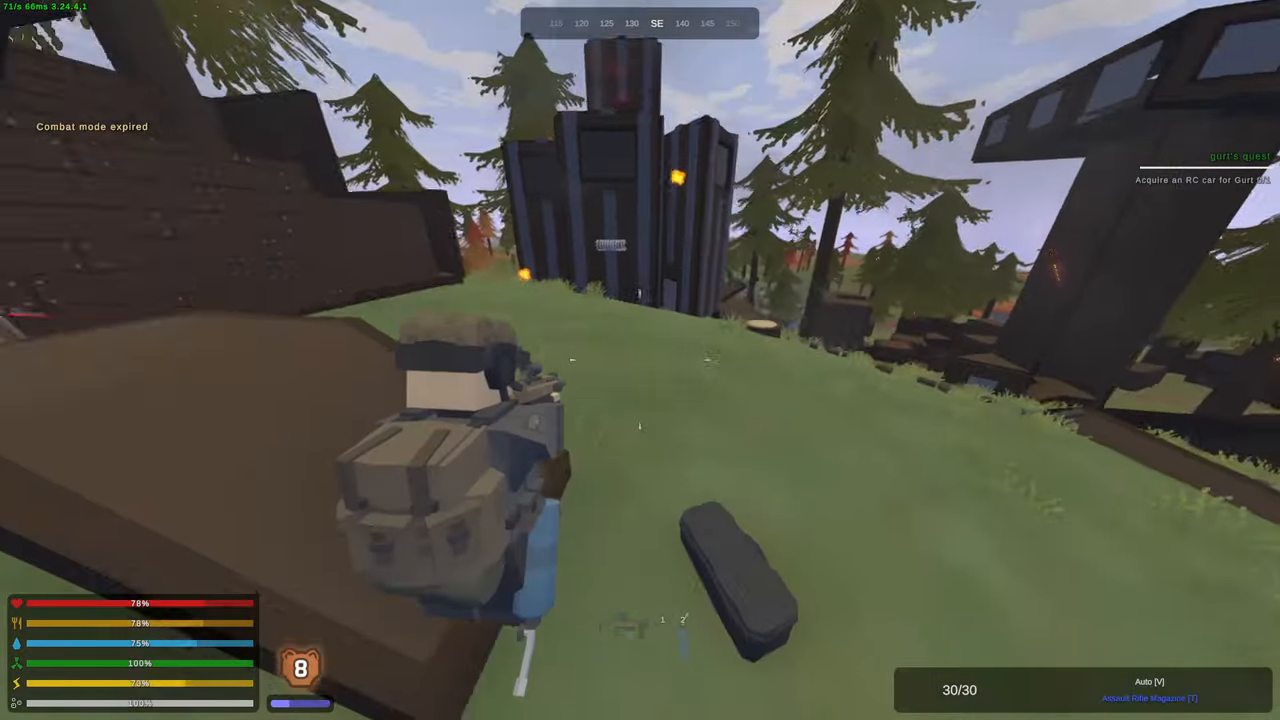
{"action": "mouse_move", "coordinate": [640, 360]}
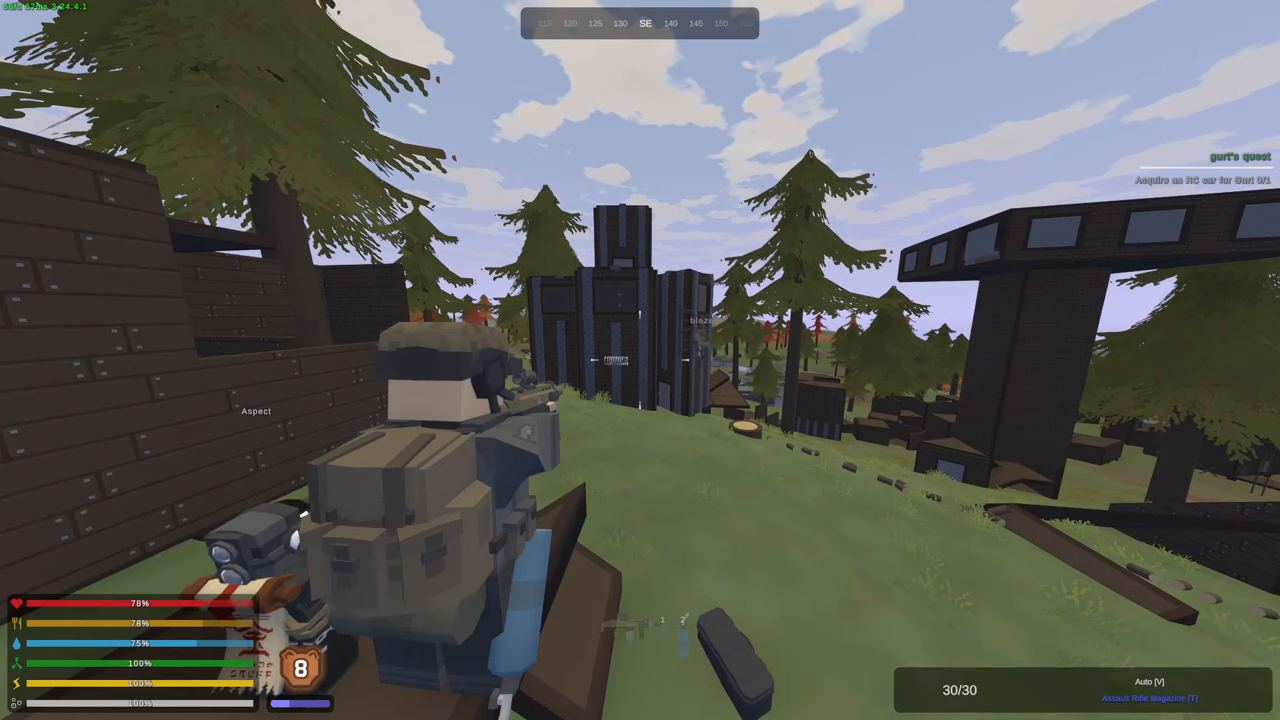
{"action": "right_click", "coordinate": [640, 360]}
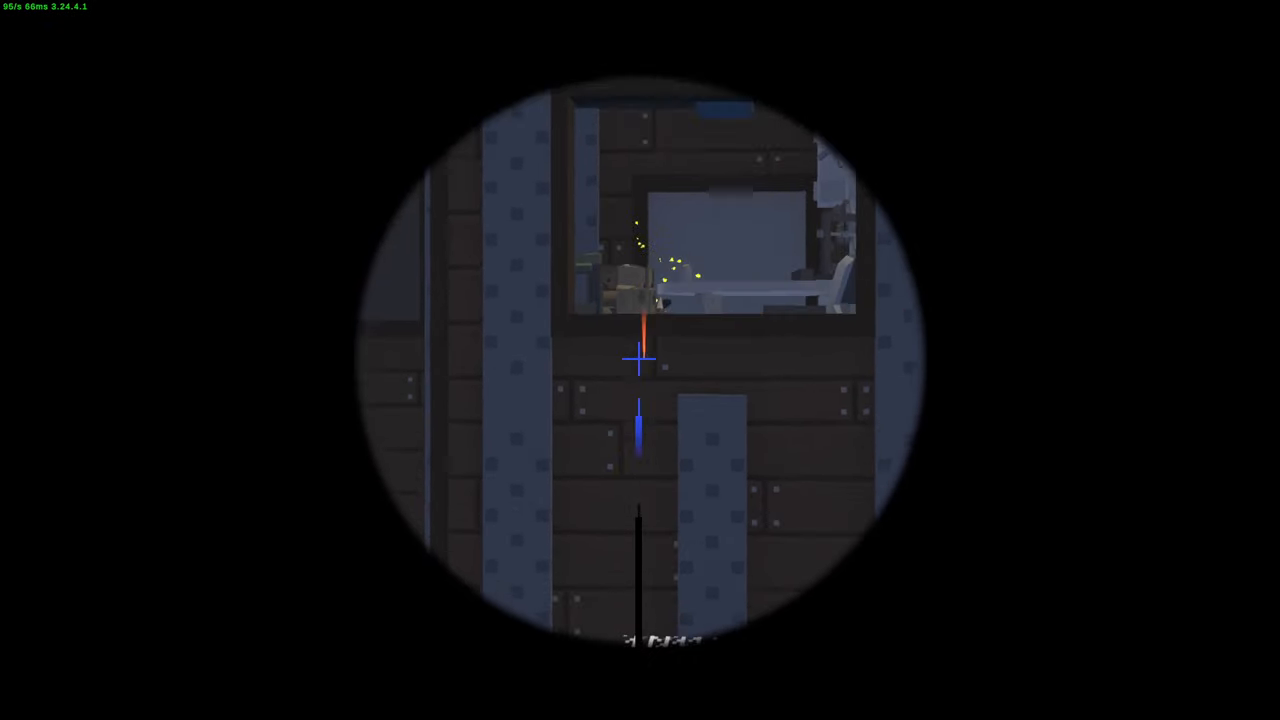
{"action": "right_click", "coordinate": [640, 360]}
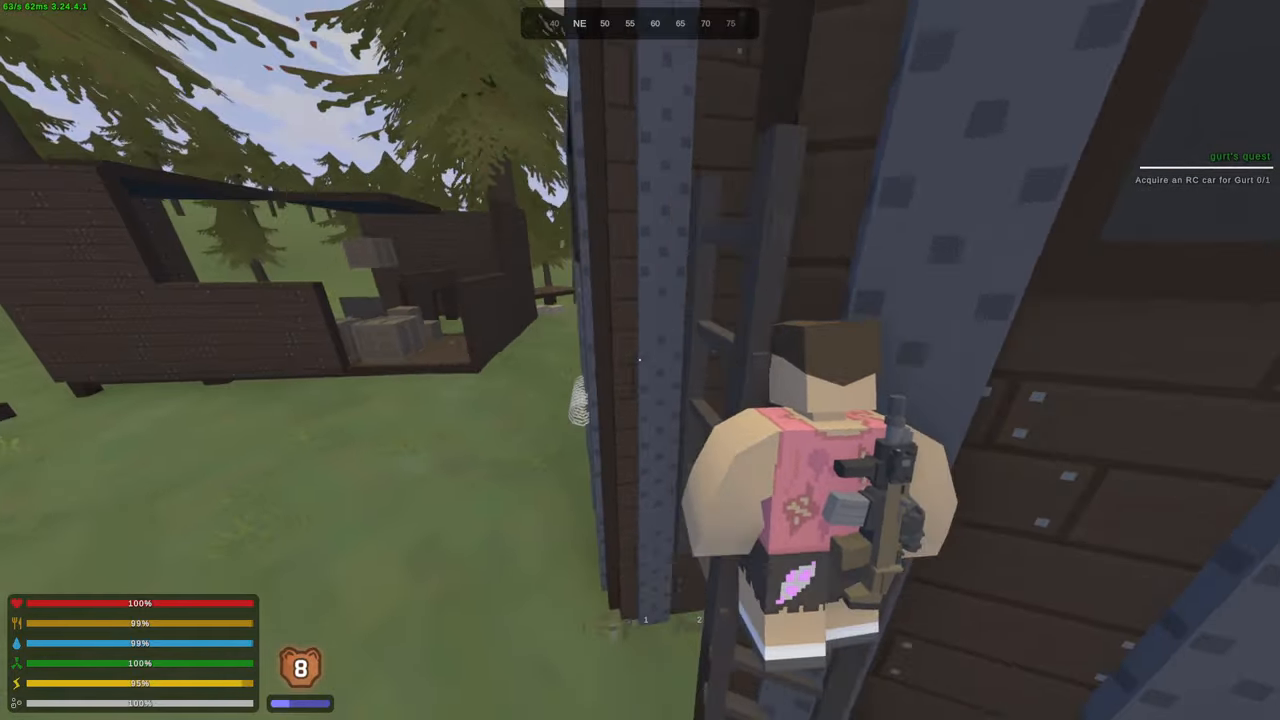
{"action": "mouse_move", "coordinate": [640, 360]}
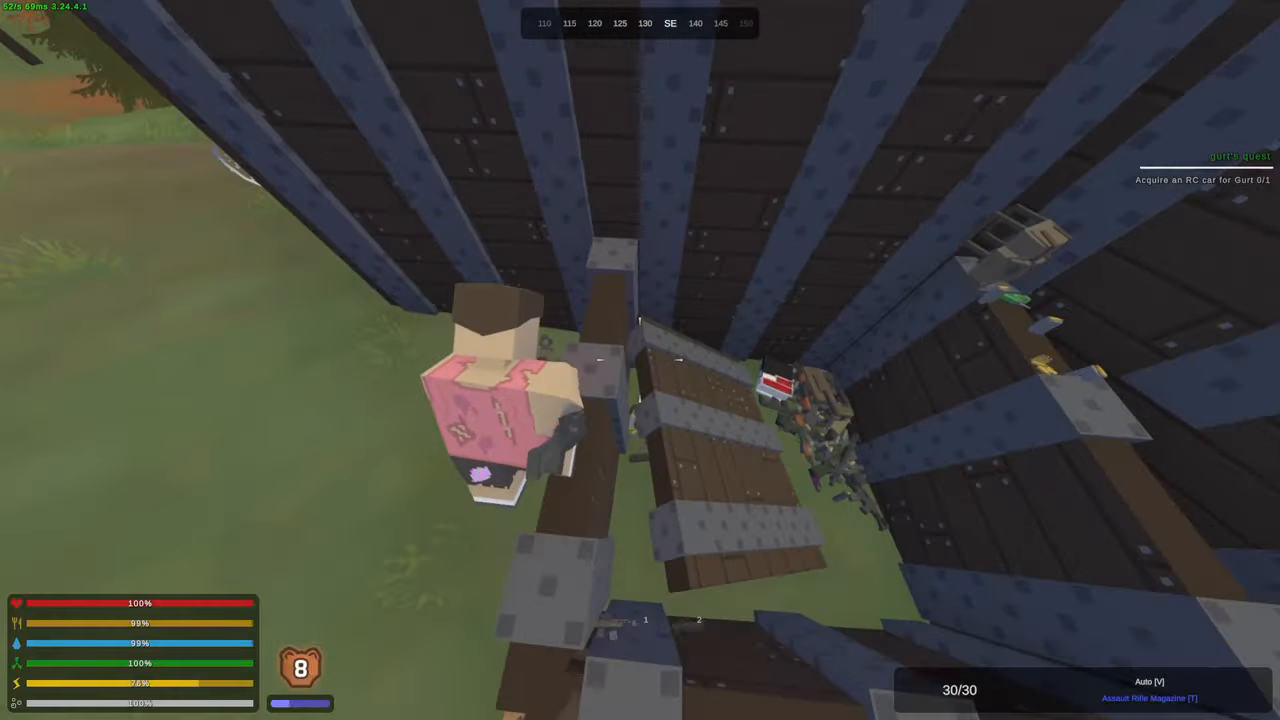
{"action": "mouse_move", "coordinate": [640, 360]}
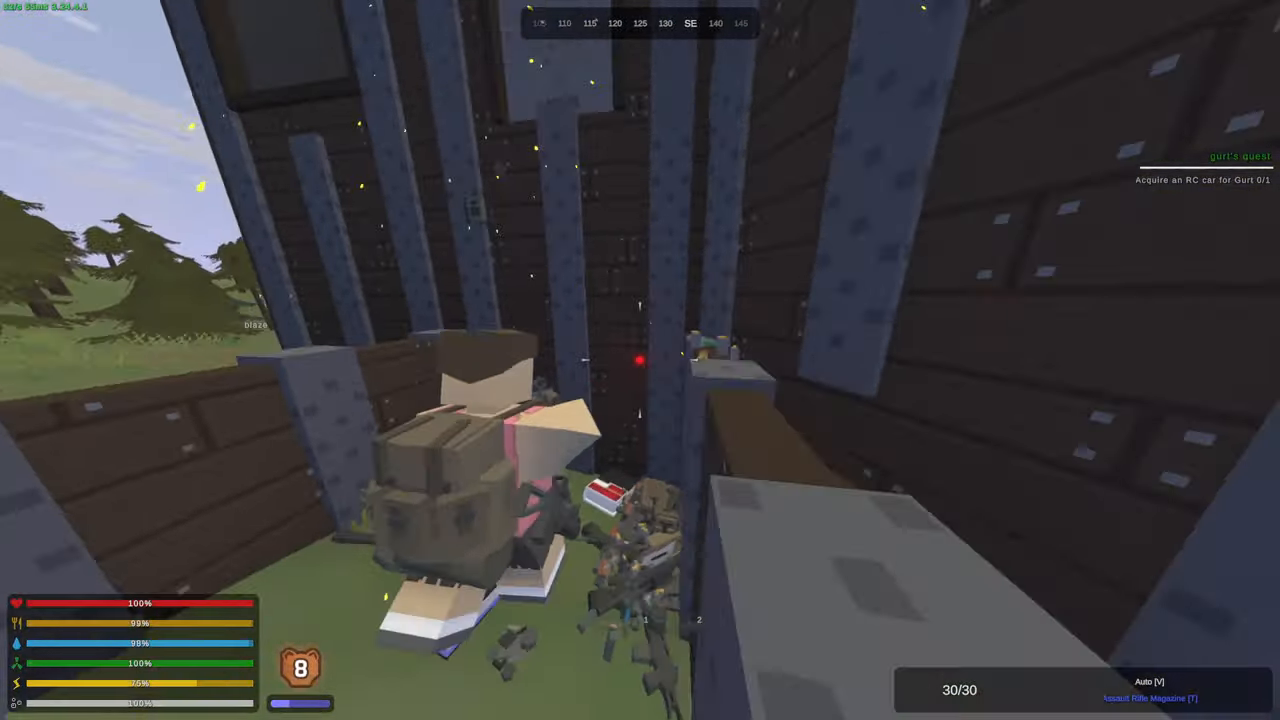
{"action": "mouse_move", "coordinate": [640, 360]}
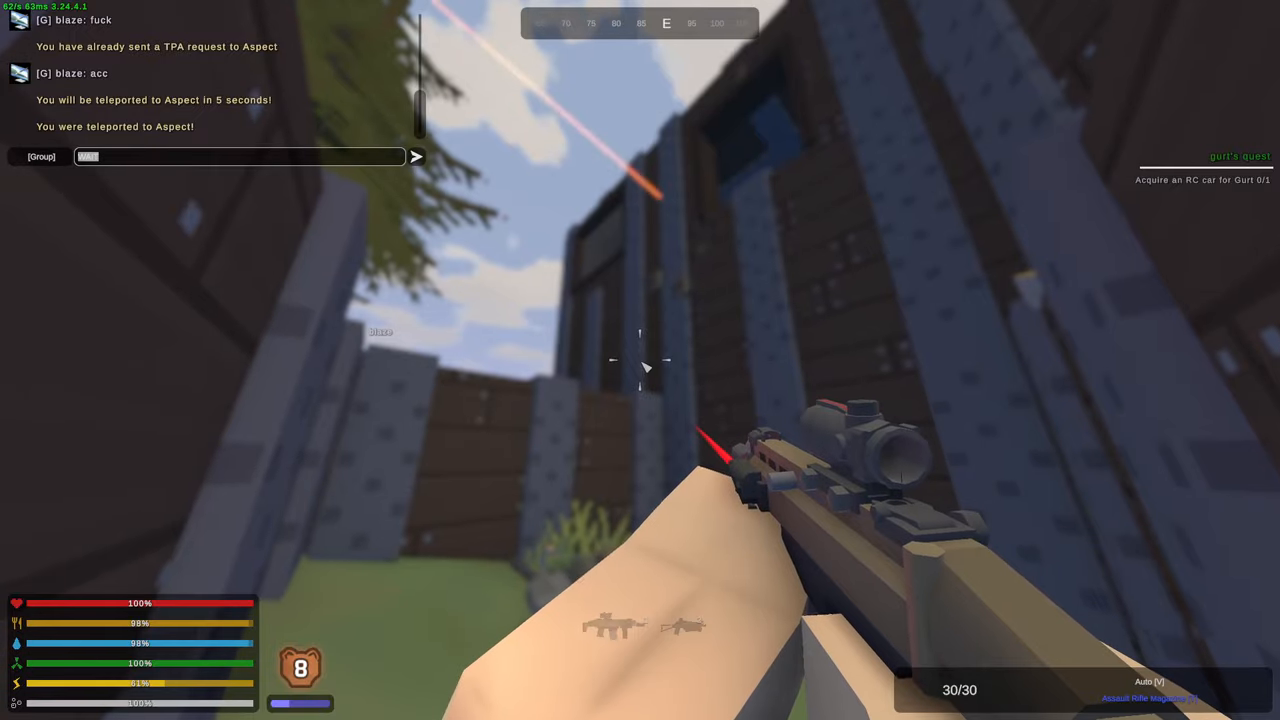
- Teleport to squadmate boom inside the base with '/tpa boom' and reach the claimed bed
{"action": "type", "text": "/tpa boom"}
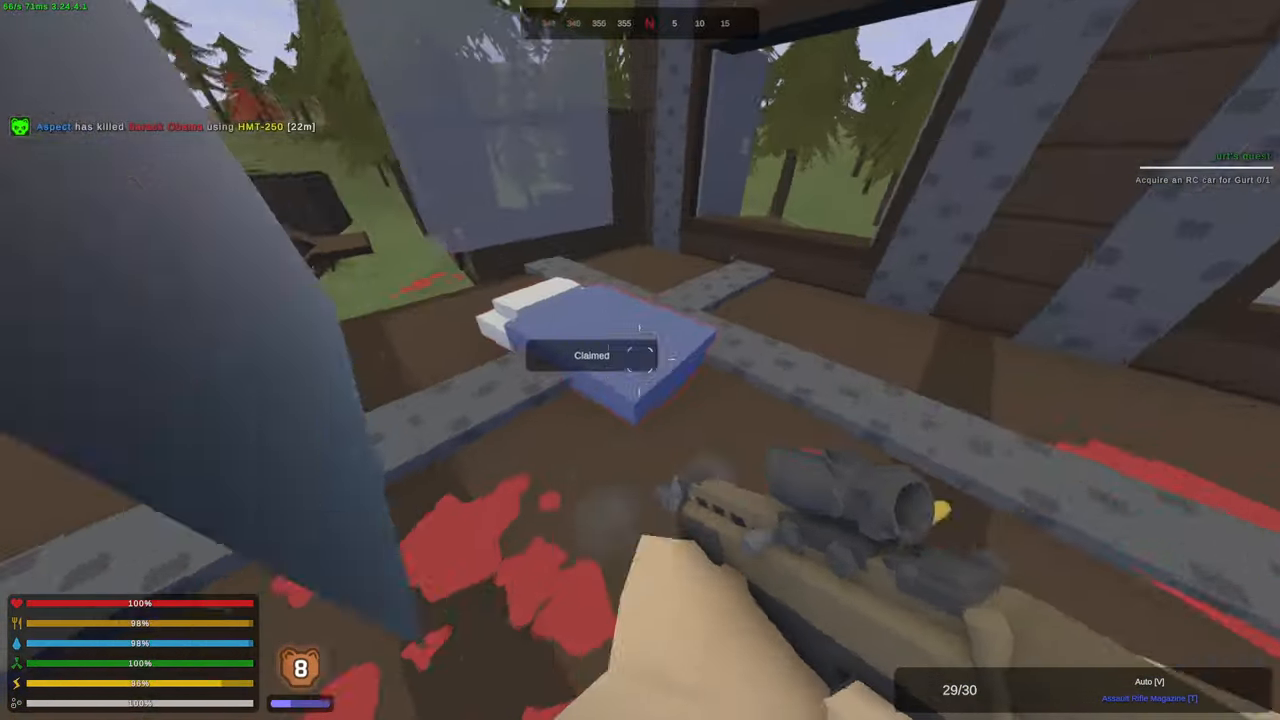
- Hit the claimed bed, respawn after the headshot death, and bring up the inventory
{"action": "left_click", "coordinate": [640, 360]}
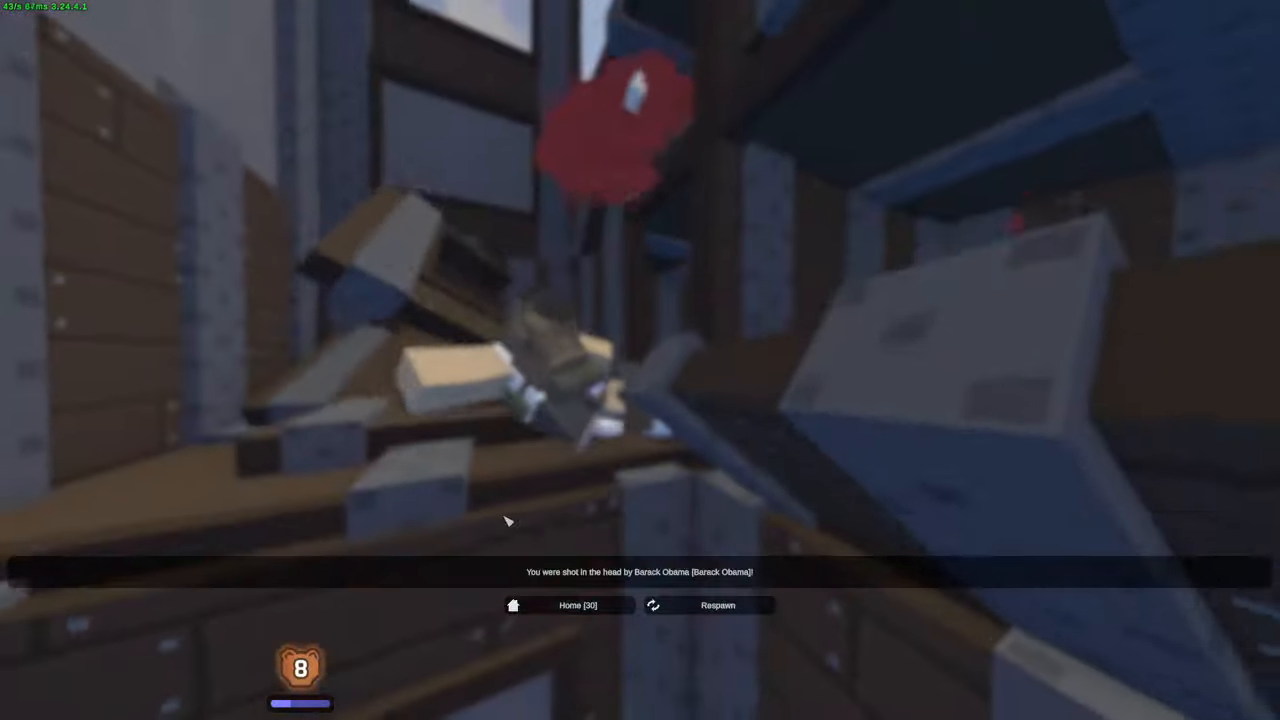
{"action": "left_click", "coordinate": [716, 604]}
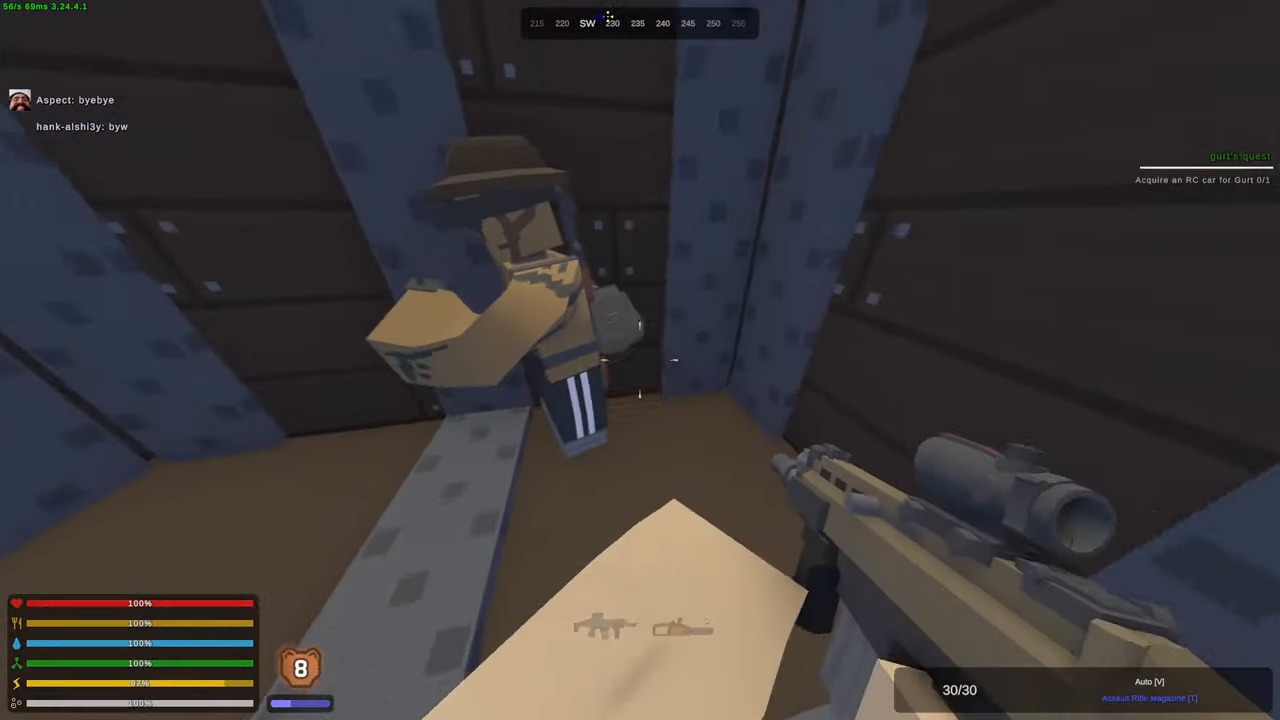
{"action": "key", "text": "tab"}
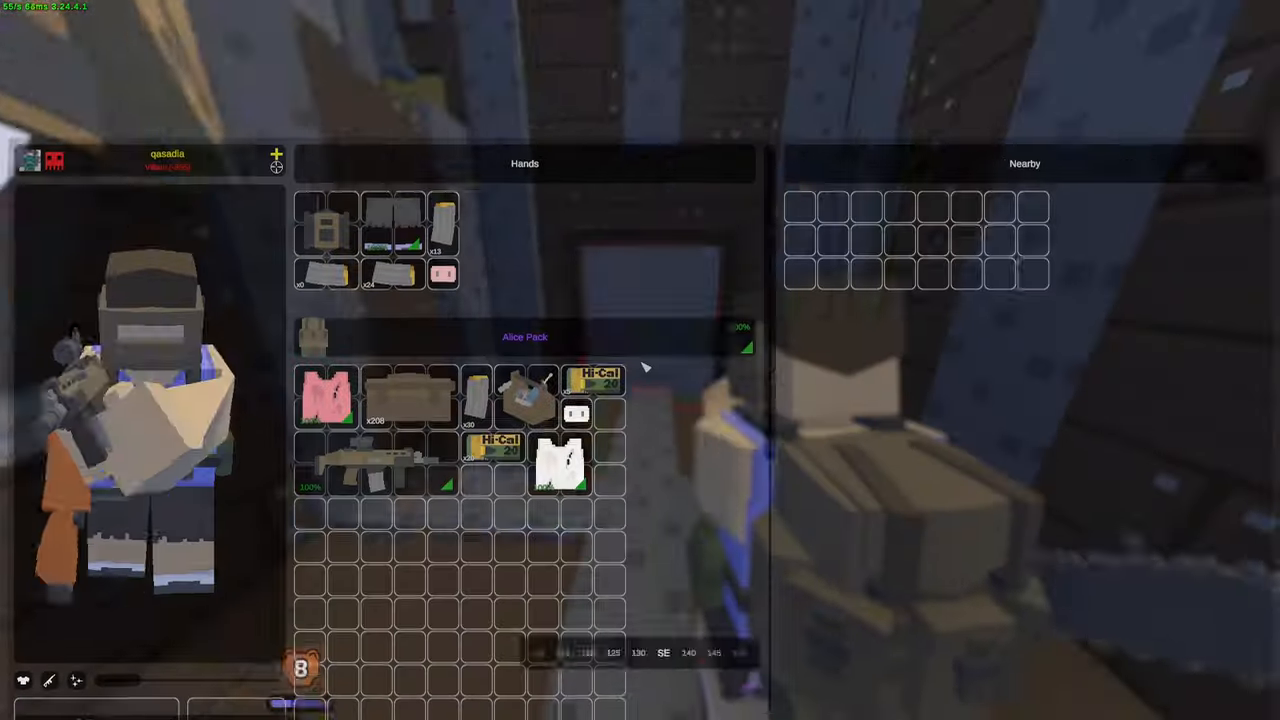